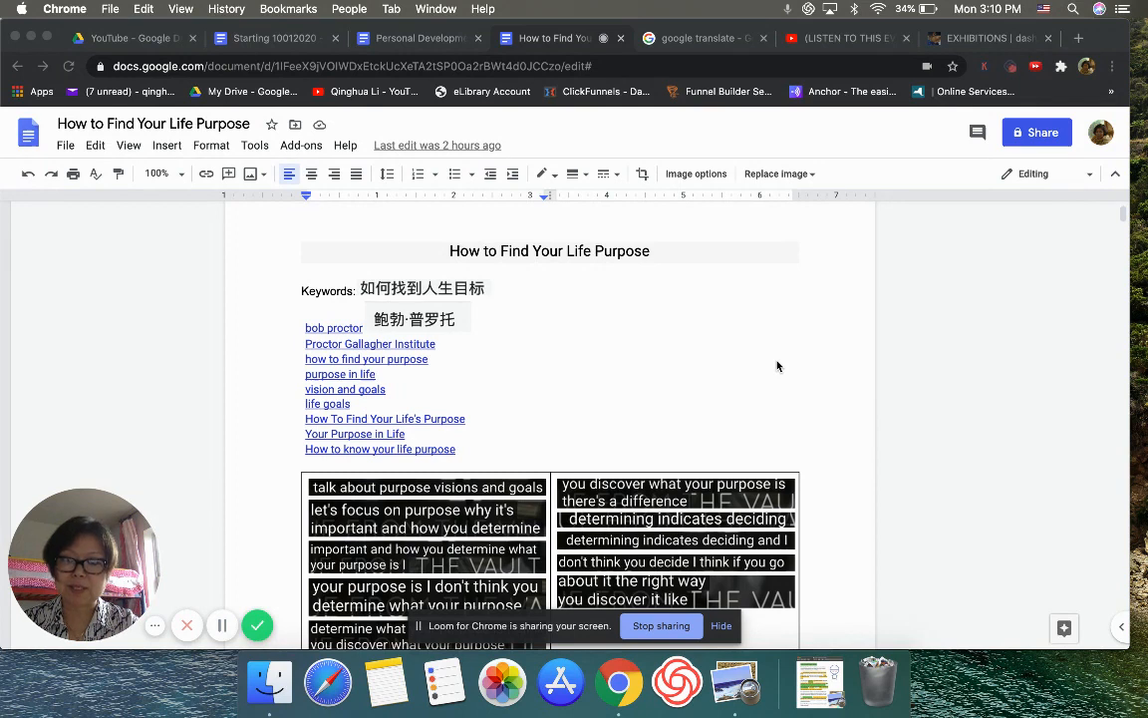
mouse_move(385, 388)
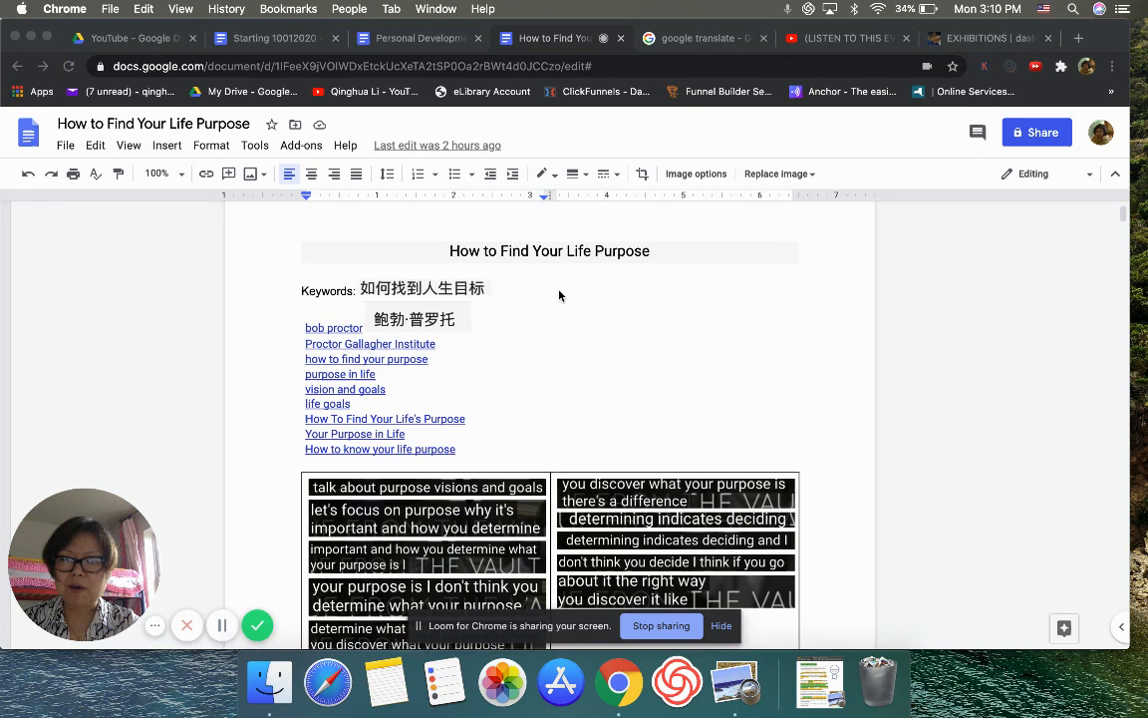
mouse_move(528, 274)
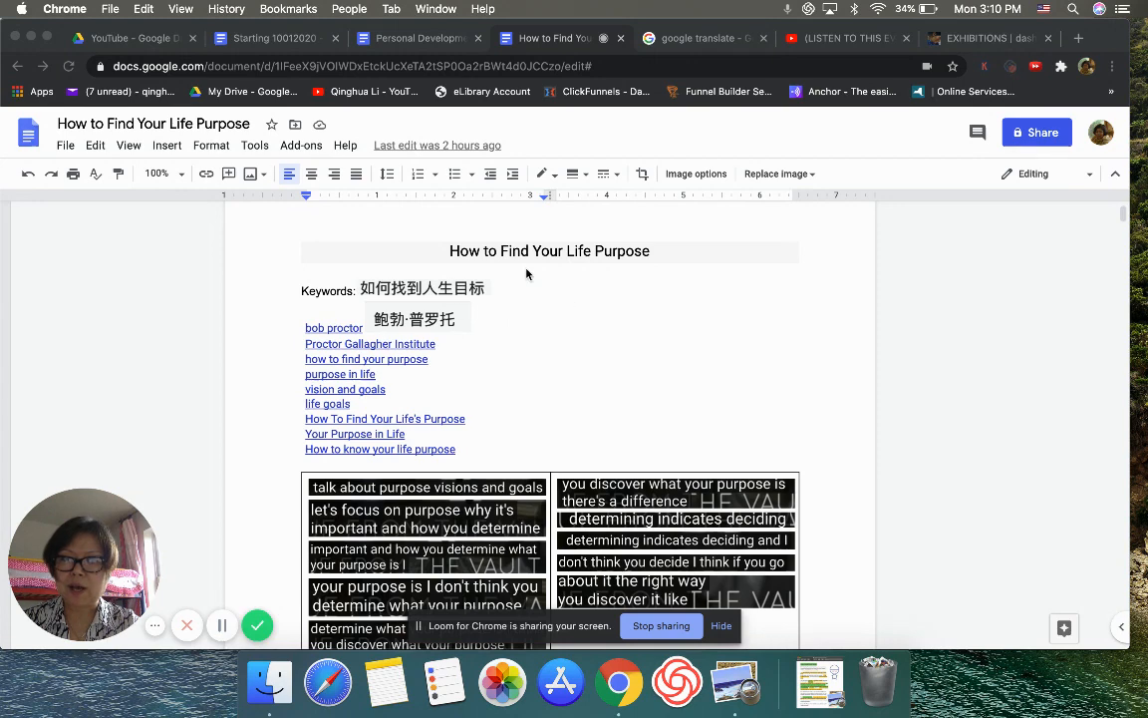
mouse_move(591, 317)
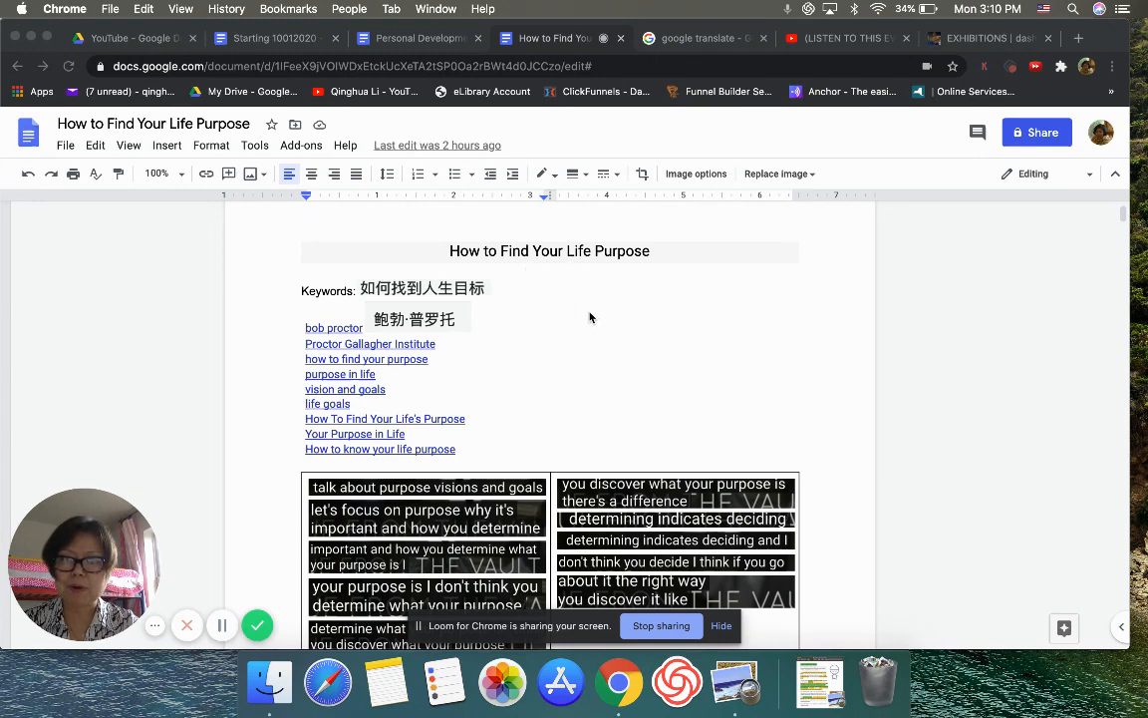
Scroll down the current page, then switch to the Dashuai Sun exhibitions browser tab
scroll("down", 3)
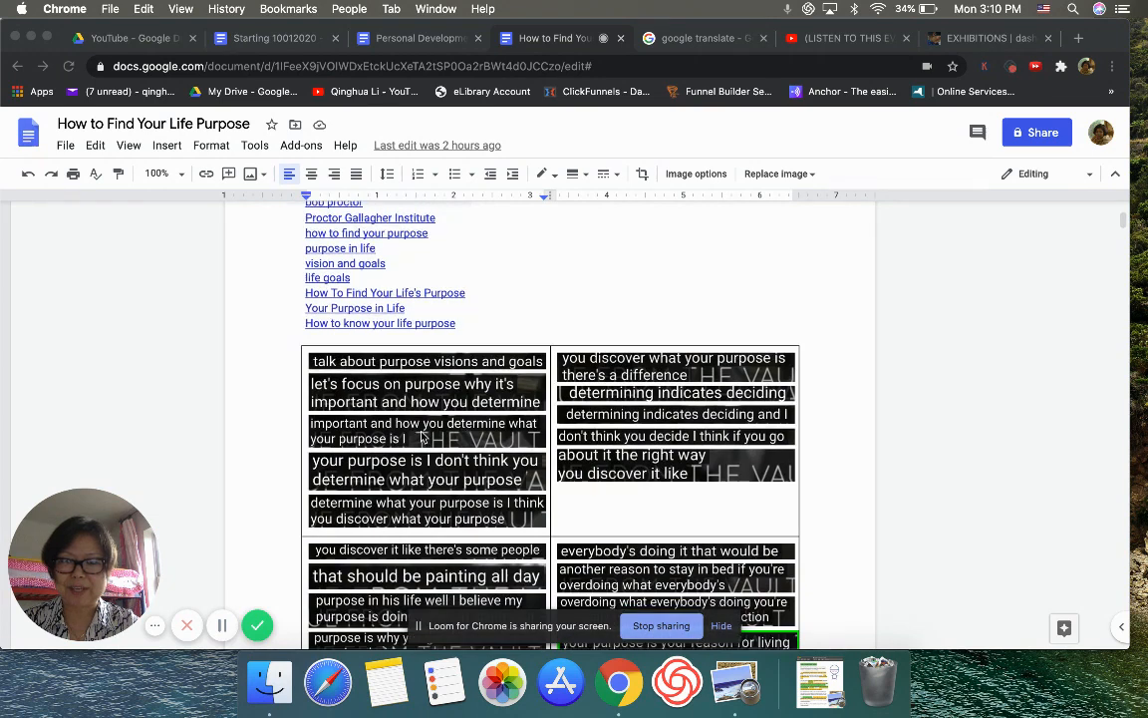
mouse_move(476, 477)
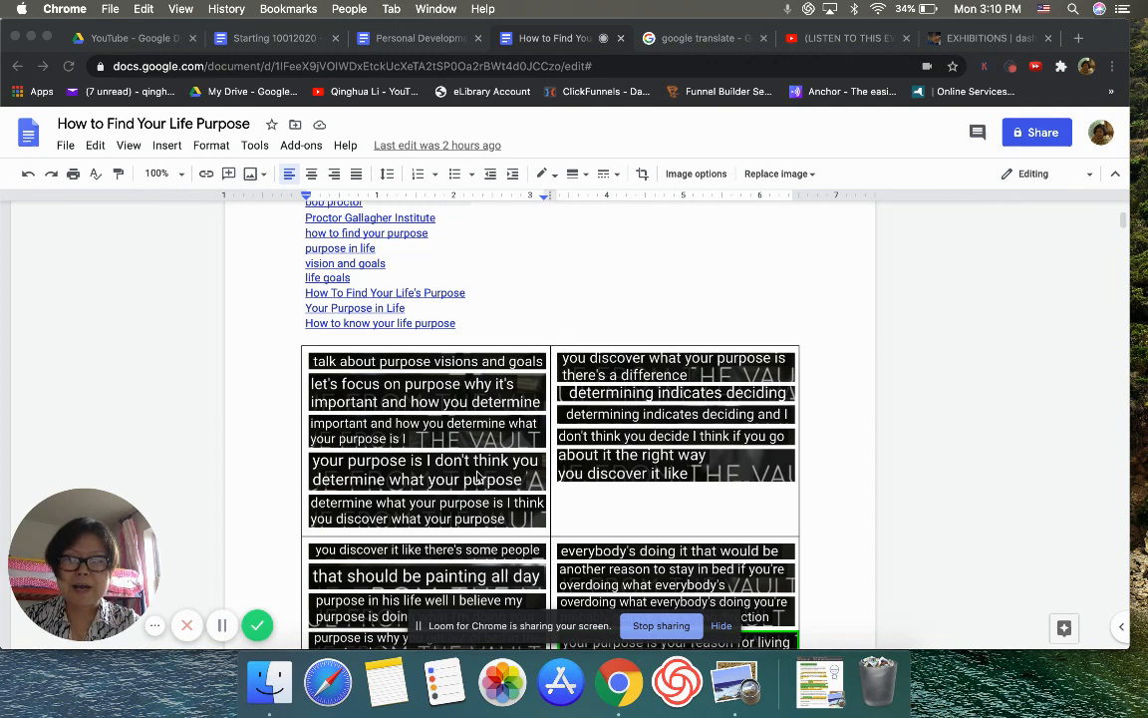
mouse_move(483, 399)
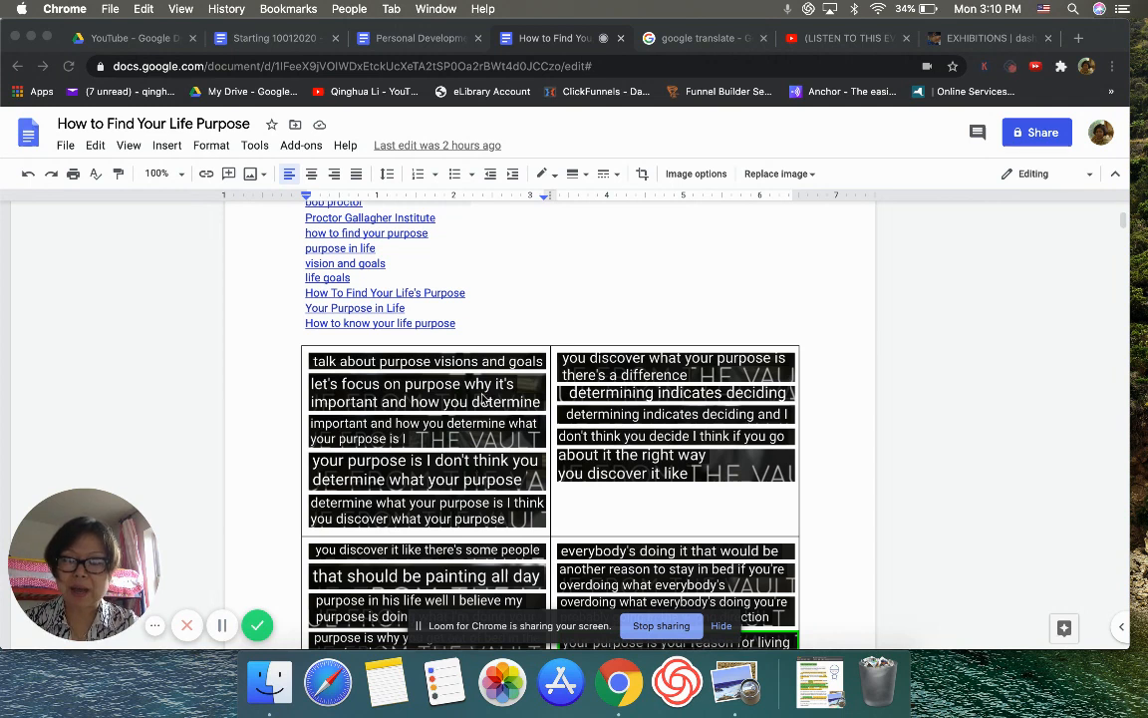
mouse_move(474, 438)
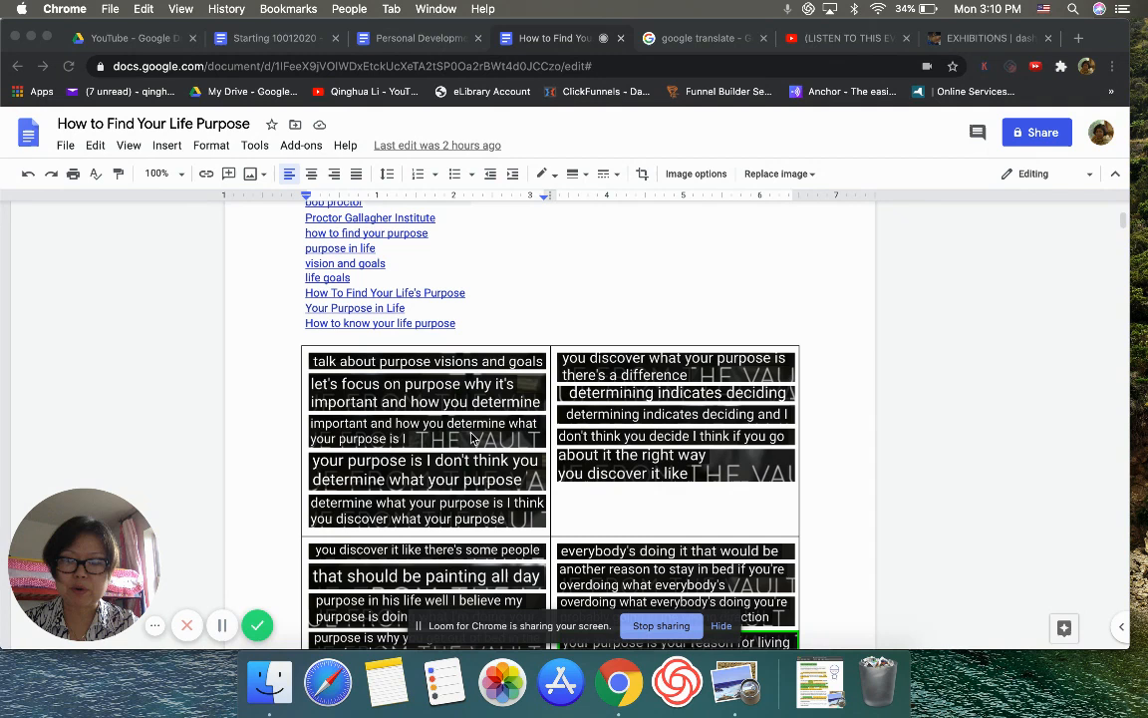
mouse_move(471, 439)
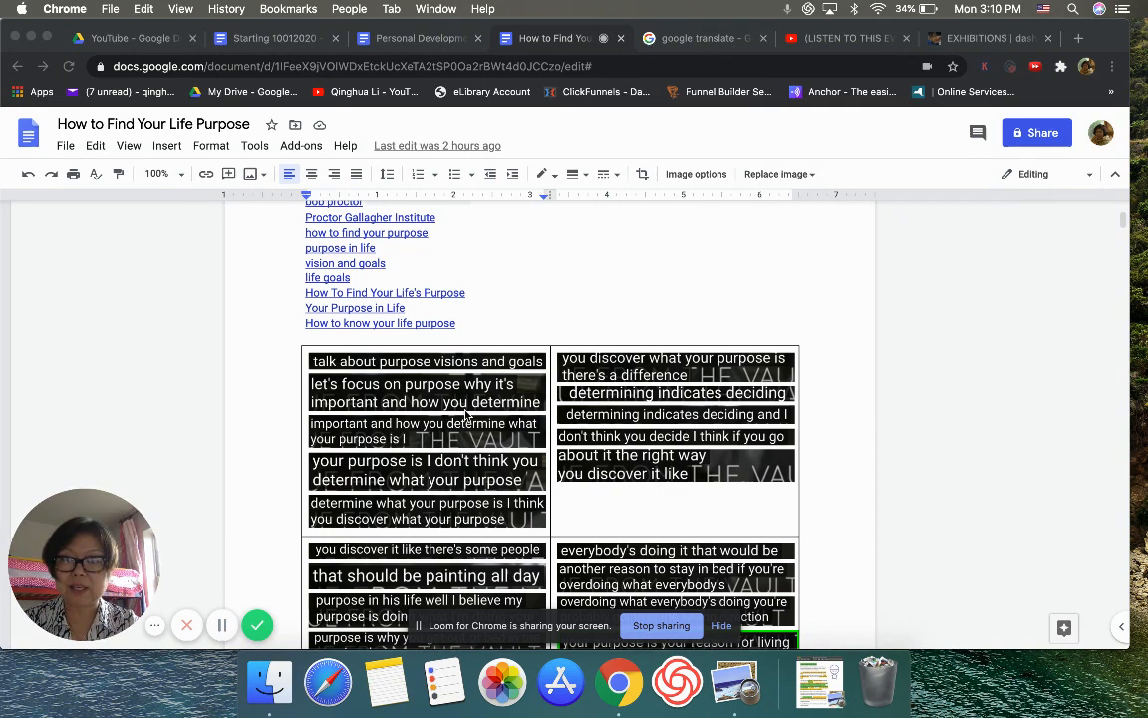
scroll("down", 3)
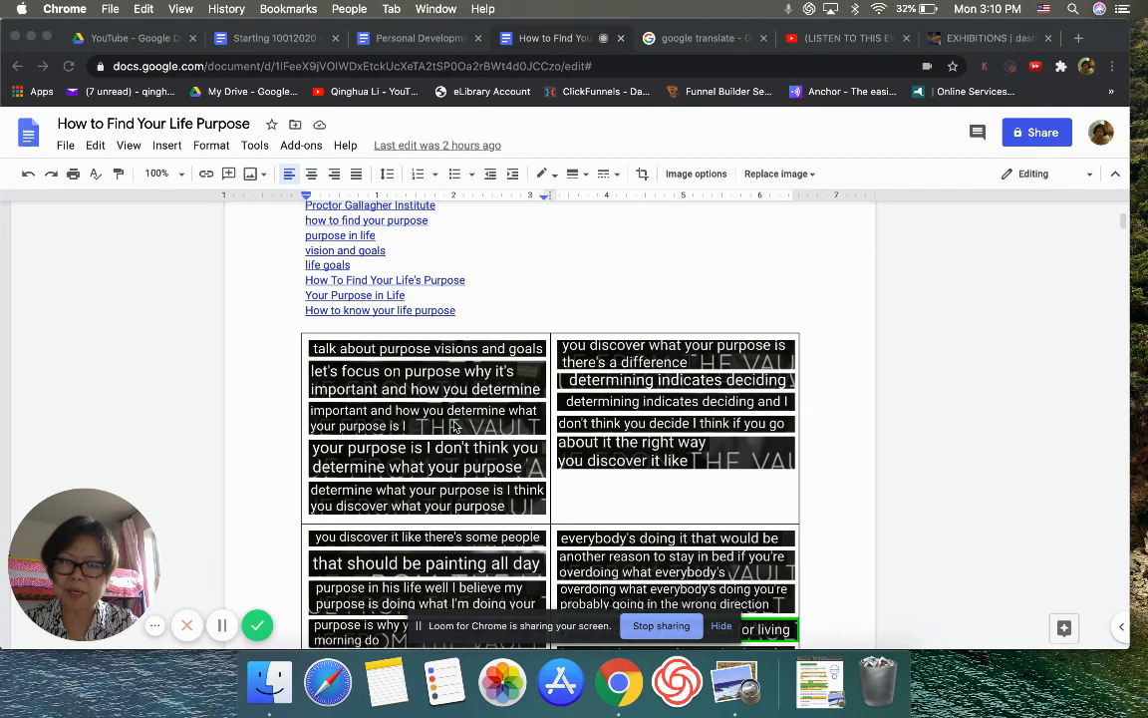
scroll("down", 3)
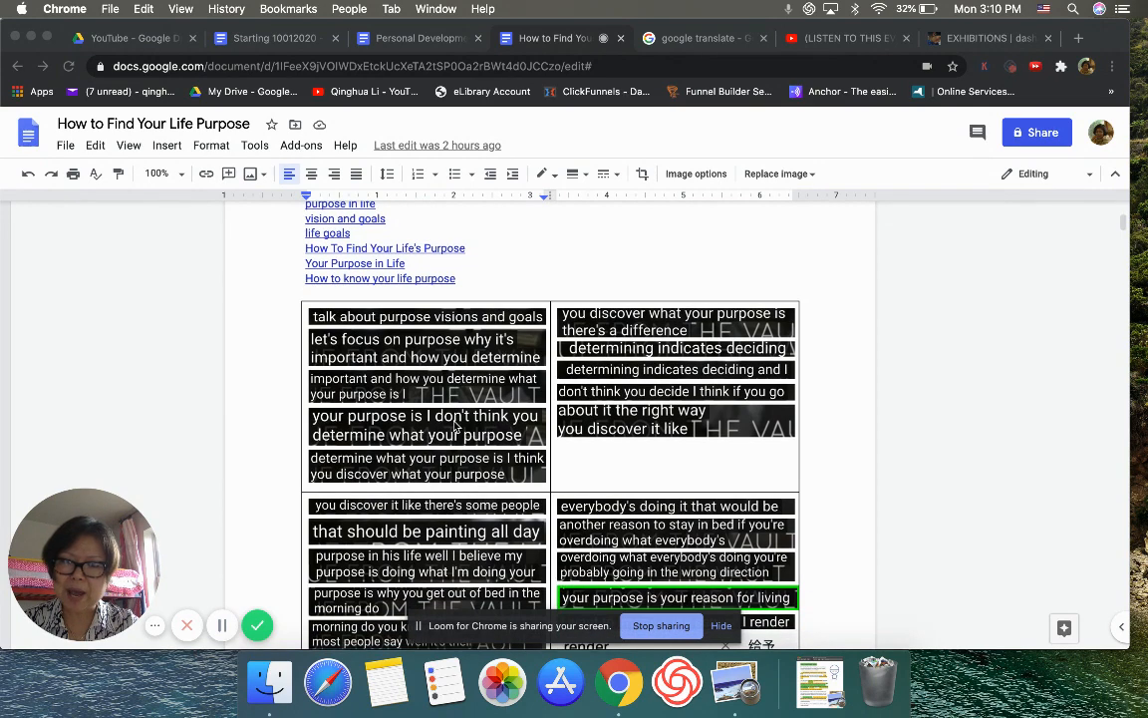
scroll("down", 3)
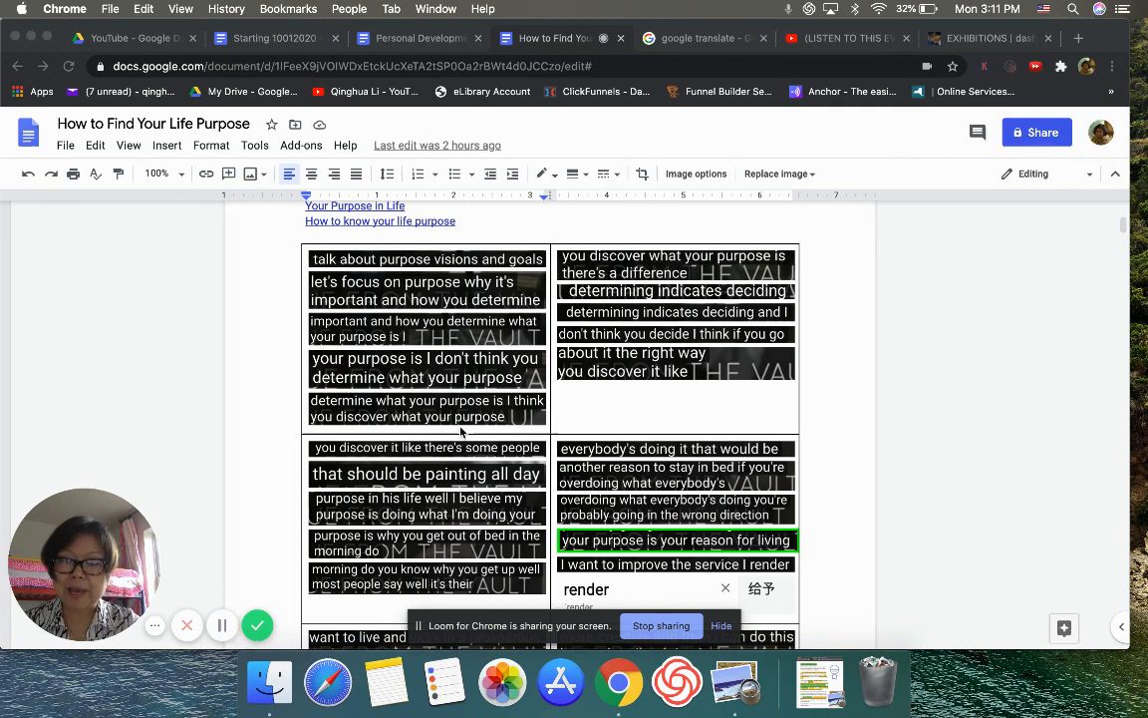
scroll("down", 3)
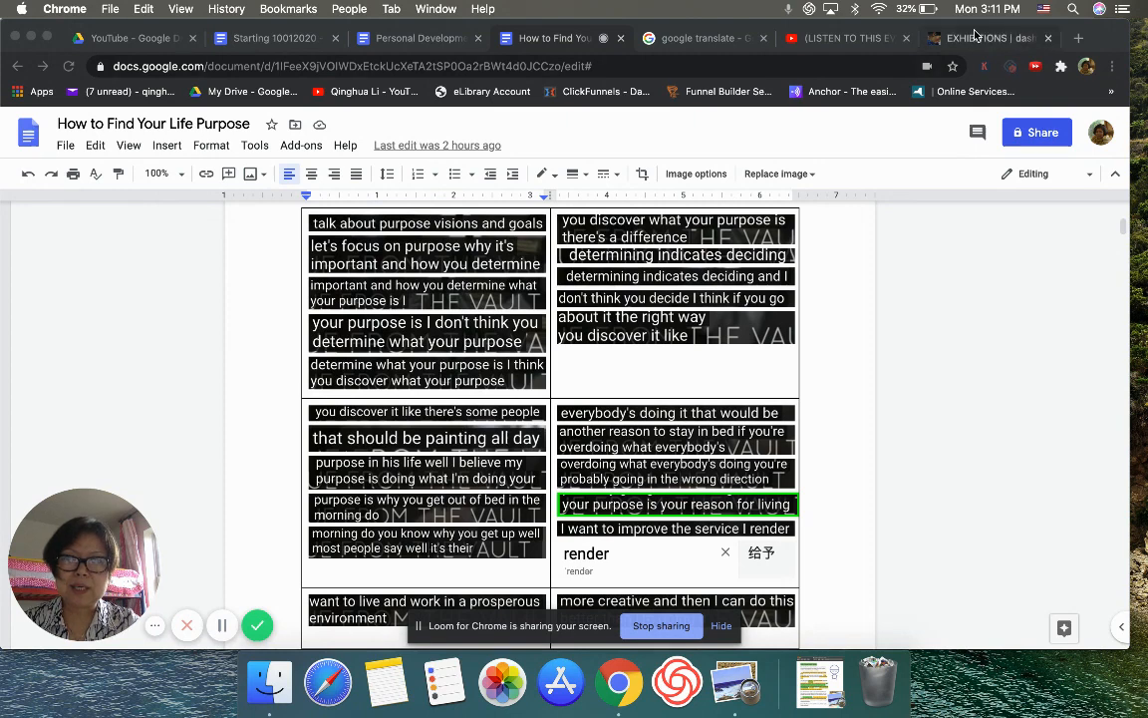
left_click(977, 37)
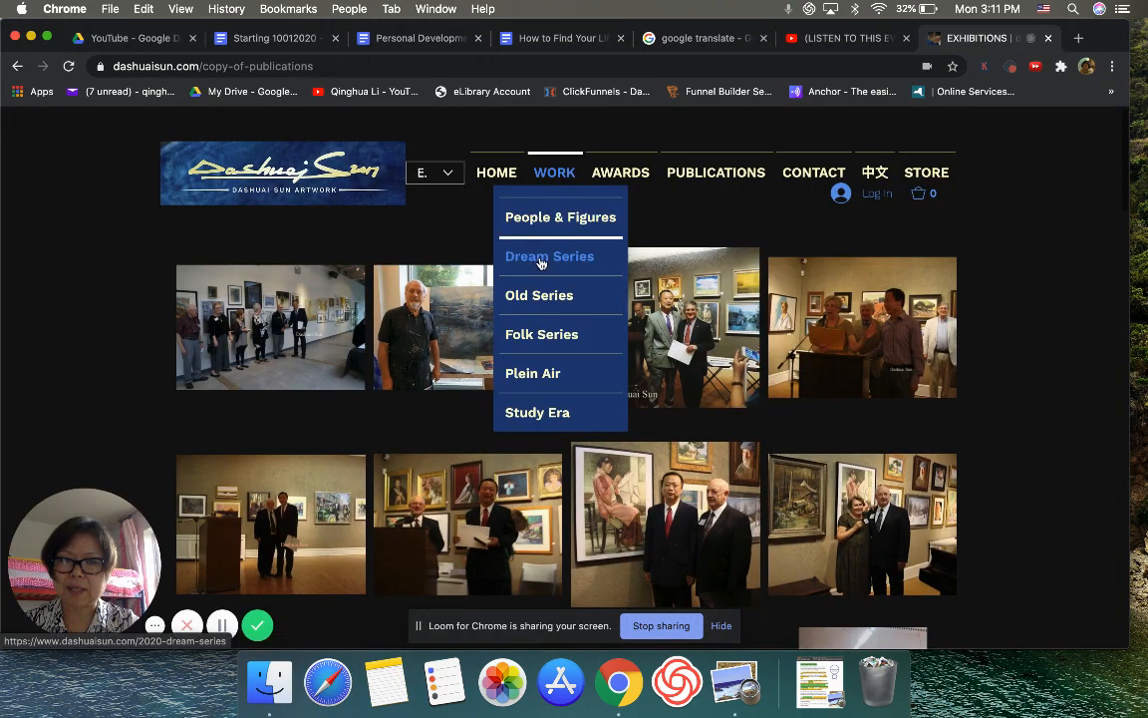
Open the Dream Series gallery from the Work menu and view its slideshow of oval paintings
left_click(549, 256)
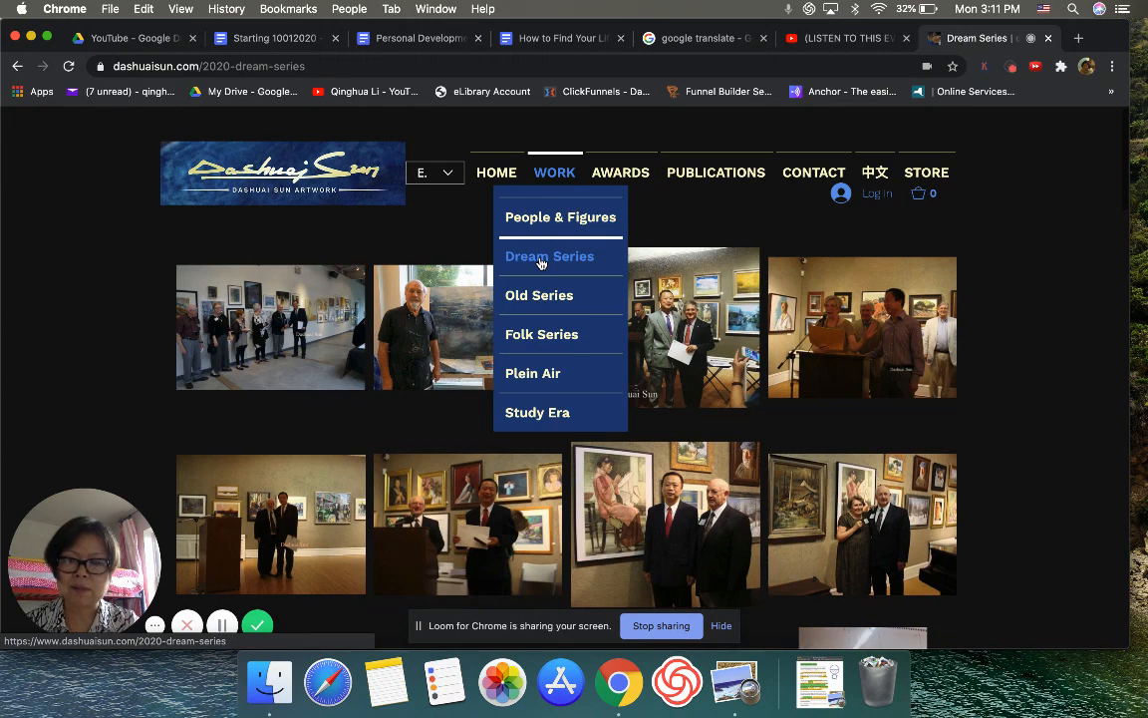
left_click(549, 256)
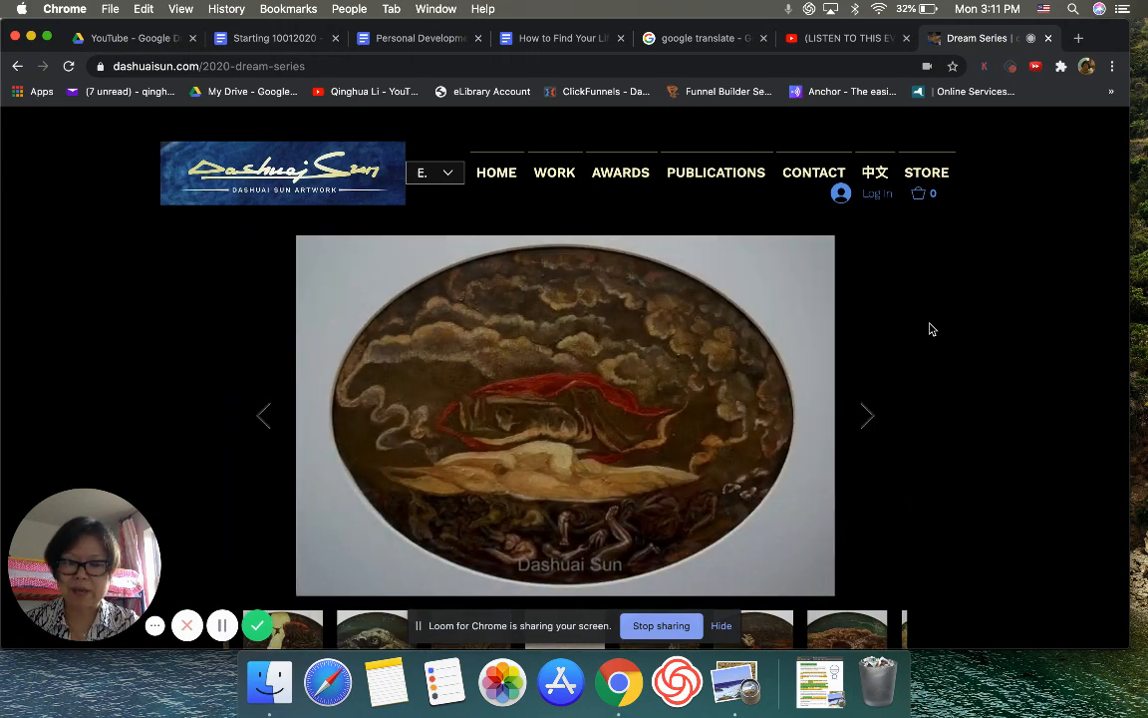
left_click(867, 416)
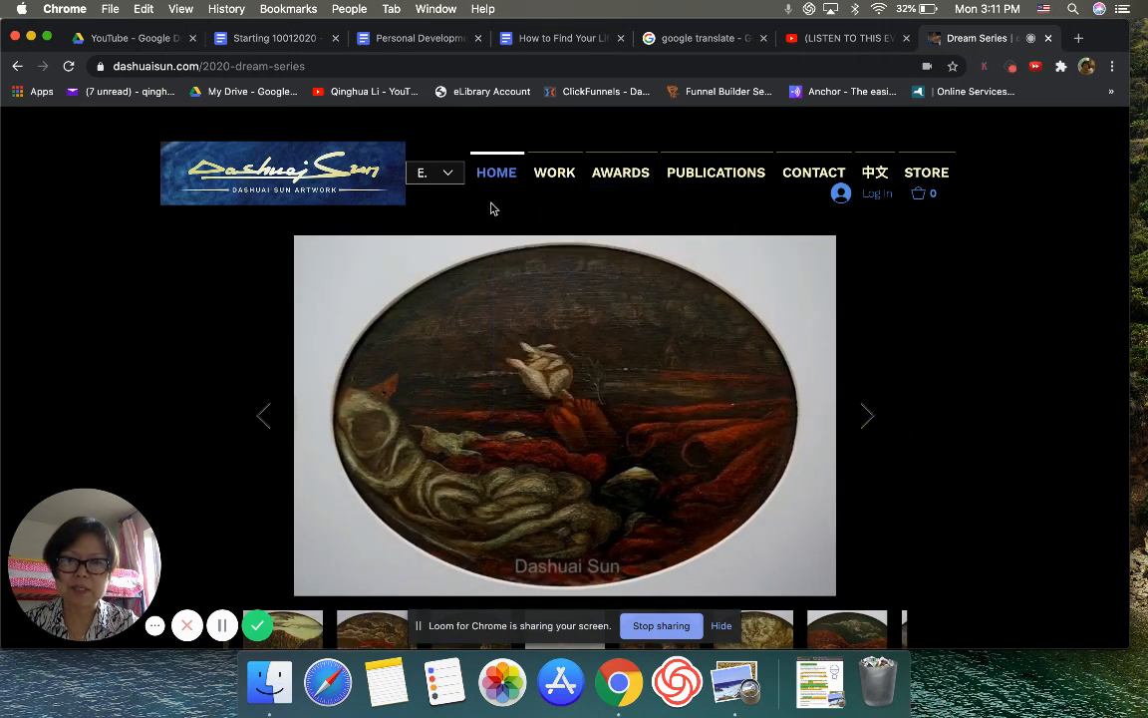
Return to the home page, scroll through its portrait painting strips and back up toward the header
left_click(496, 172)
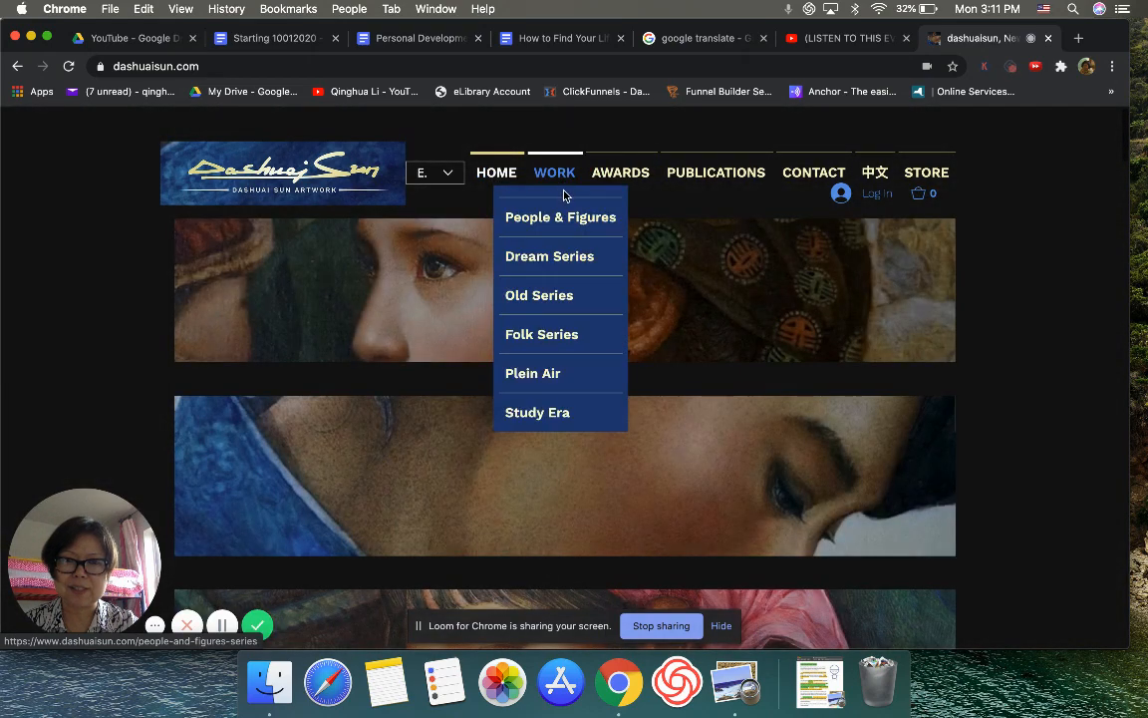
scroll("down", 3)
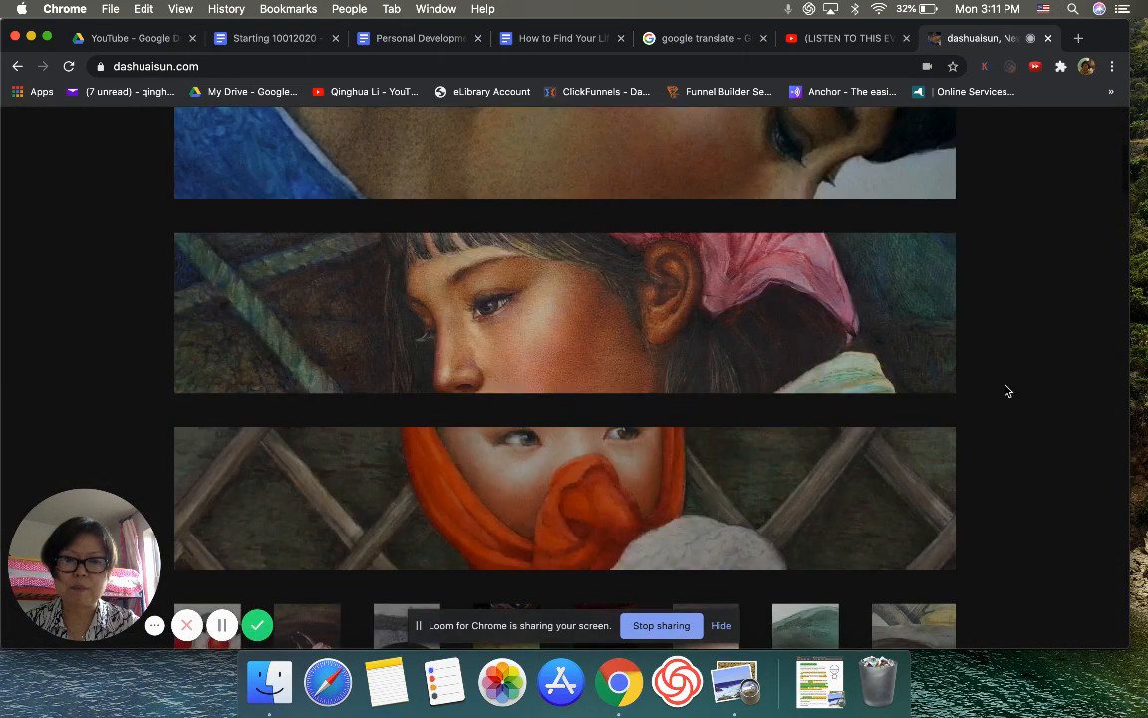
scroll("down", 3)
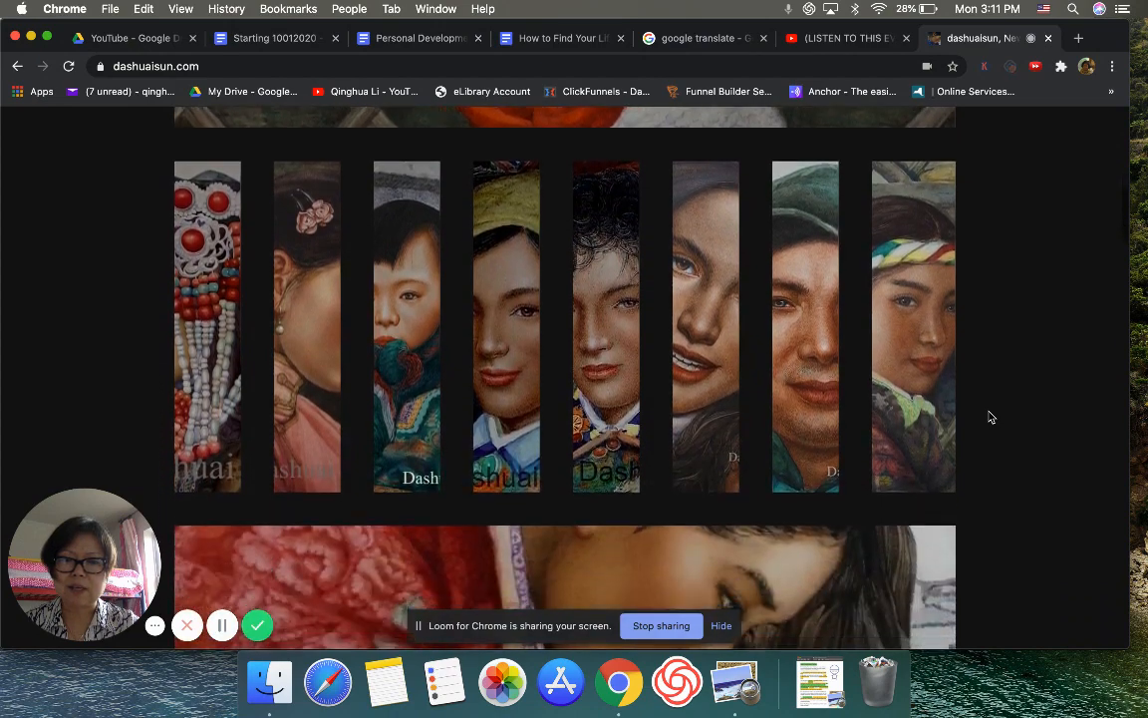
scroll("down", 3)
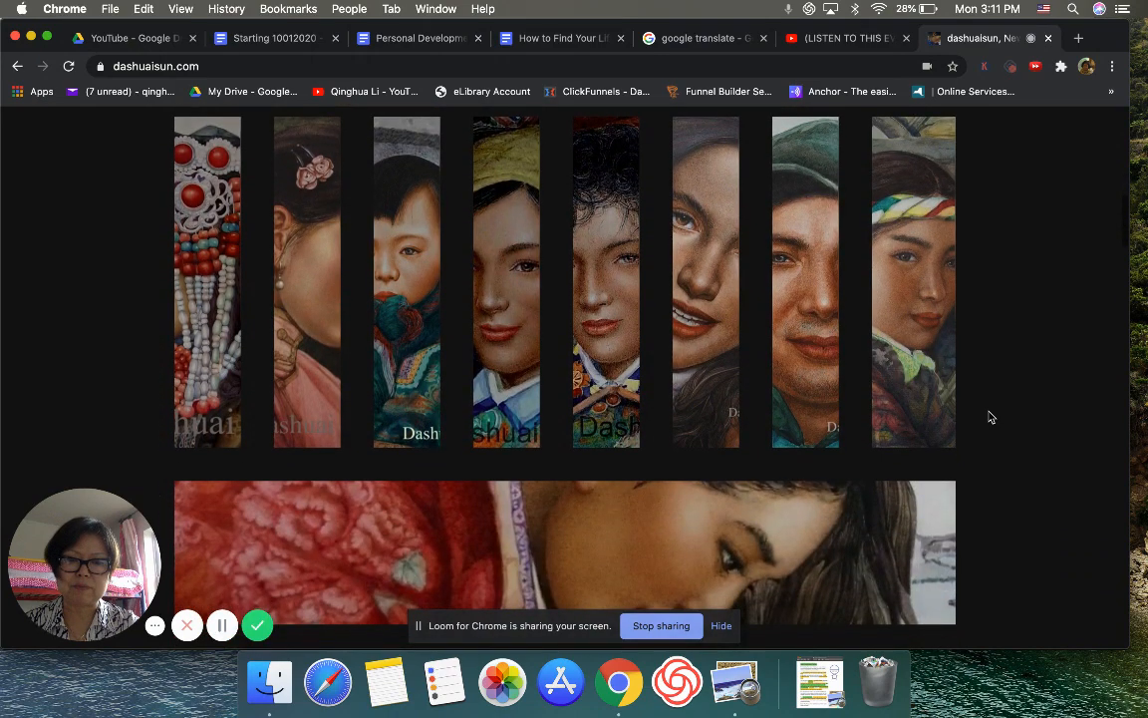
scroll("down", 3)
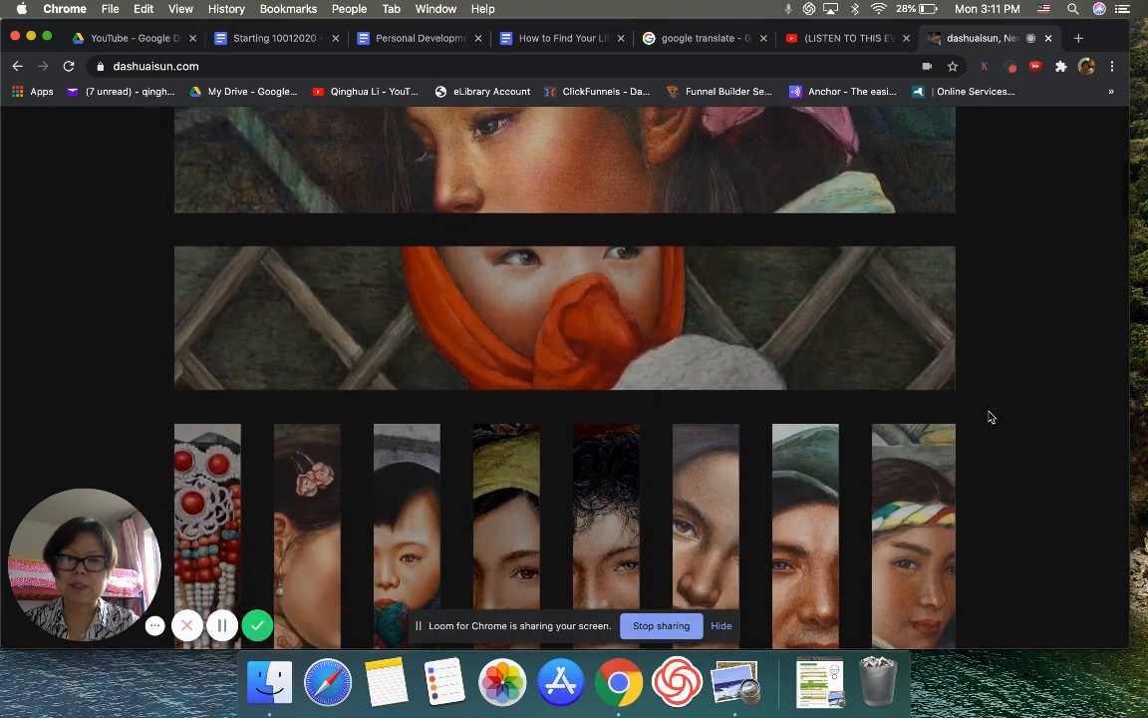
scroll("down", 3)
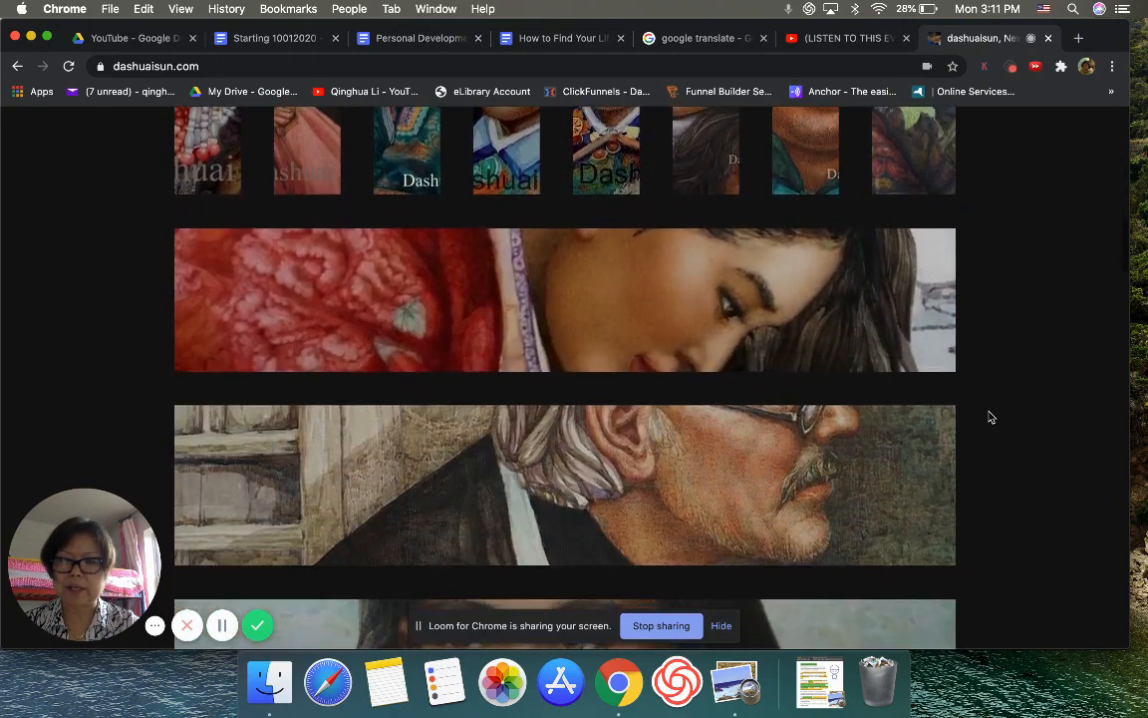
scroll("down", 3)
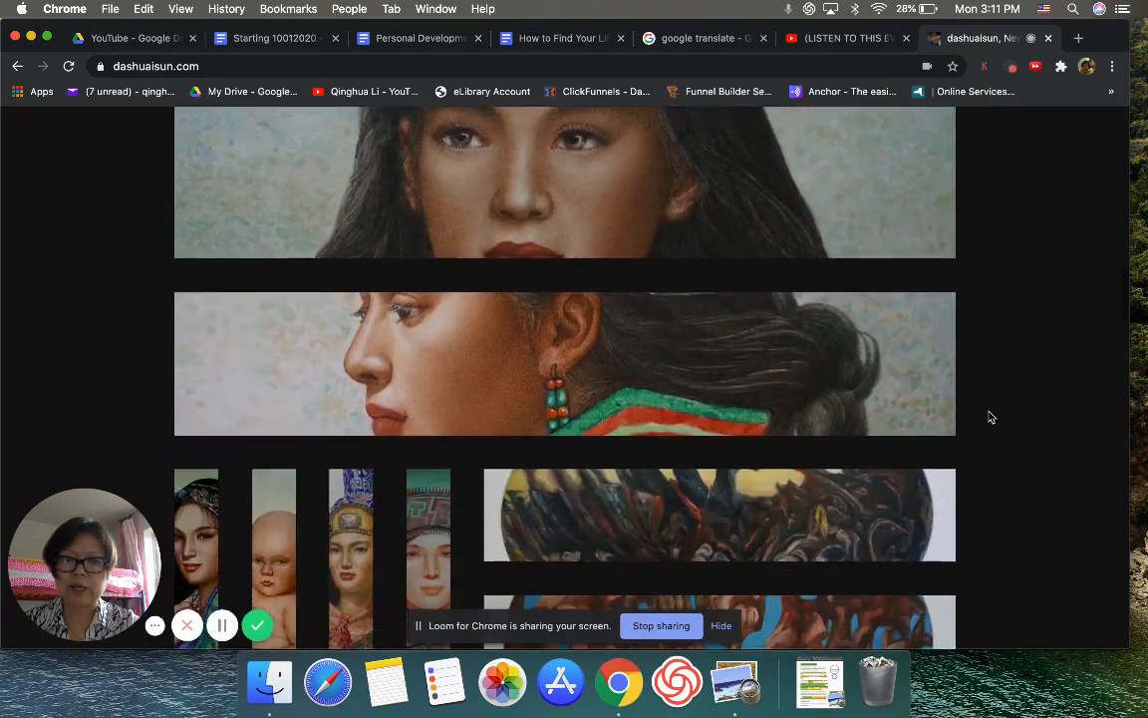
scroll("up", 3)
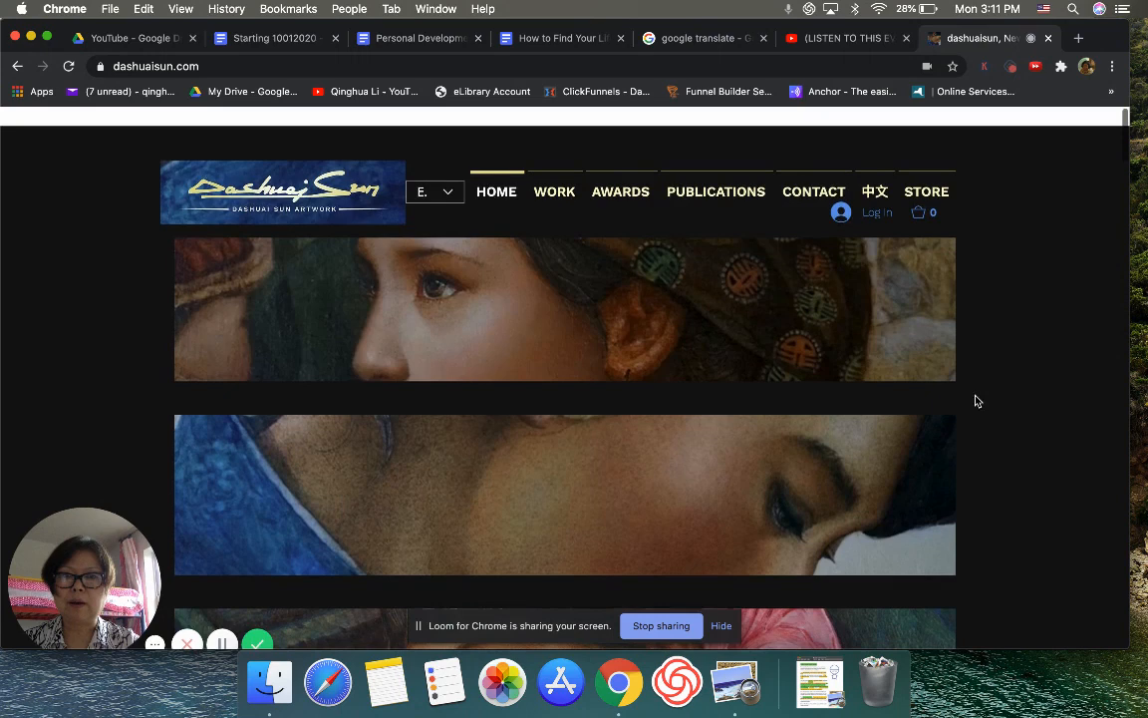
Open the People & Figures gallery from the Work series list
left_click(554, 192)
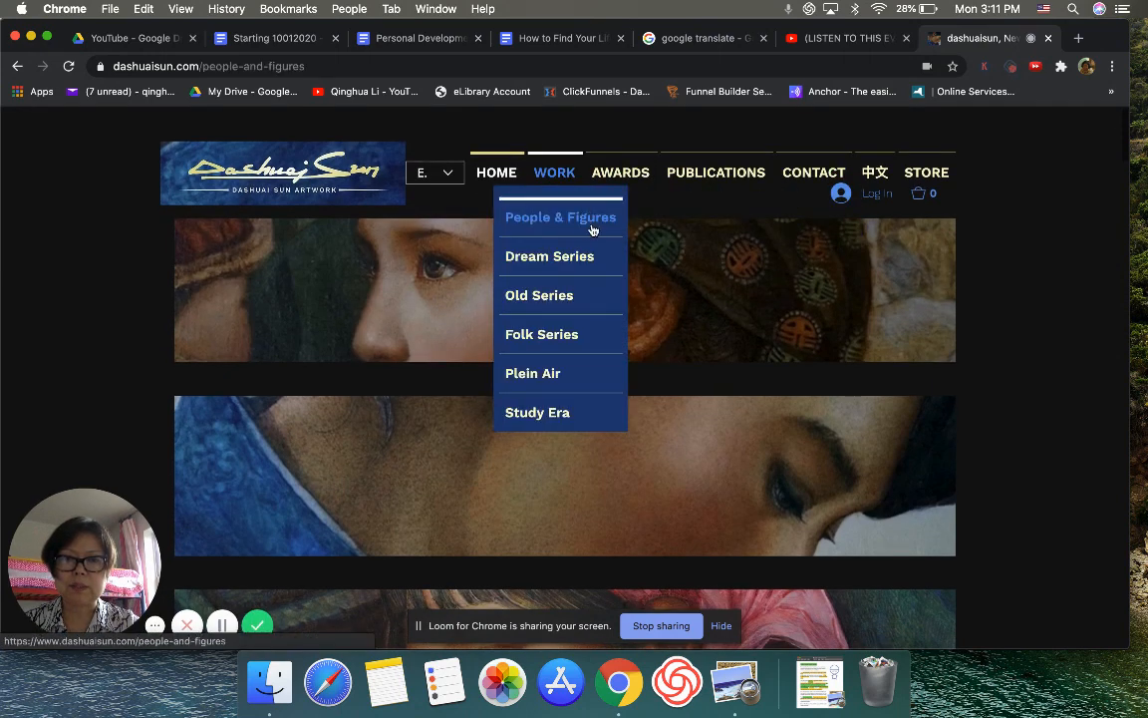
left_click(560, 216)
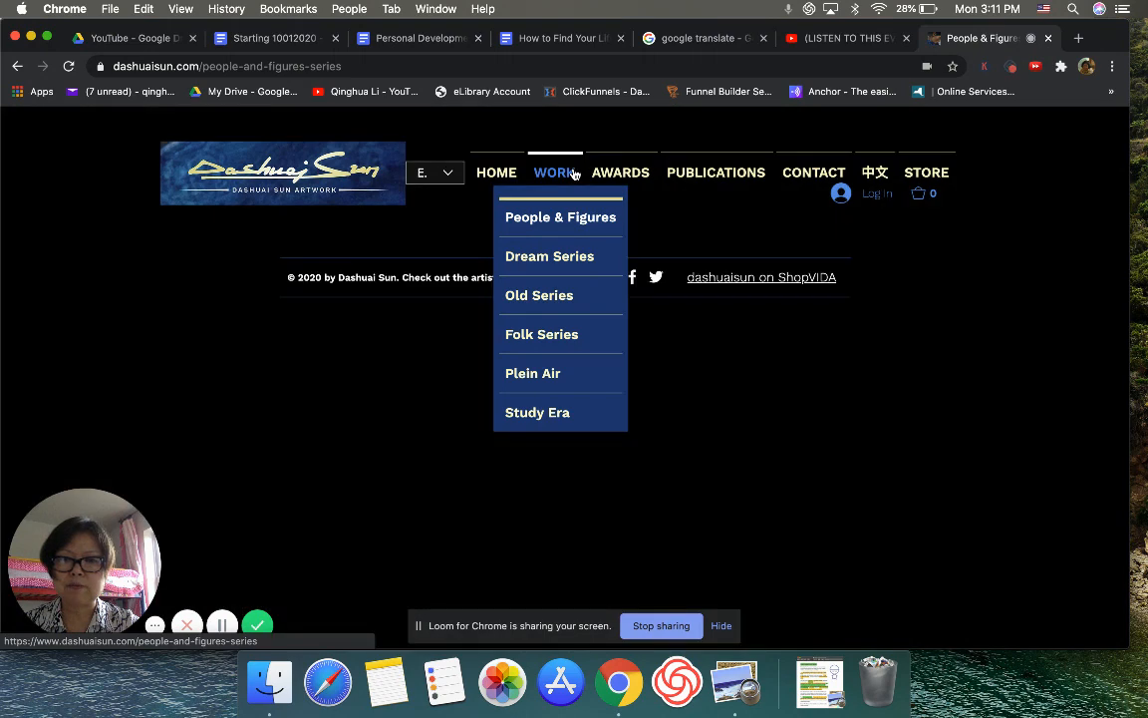
left_click(560, 216)
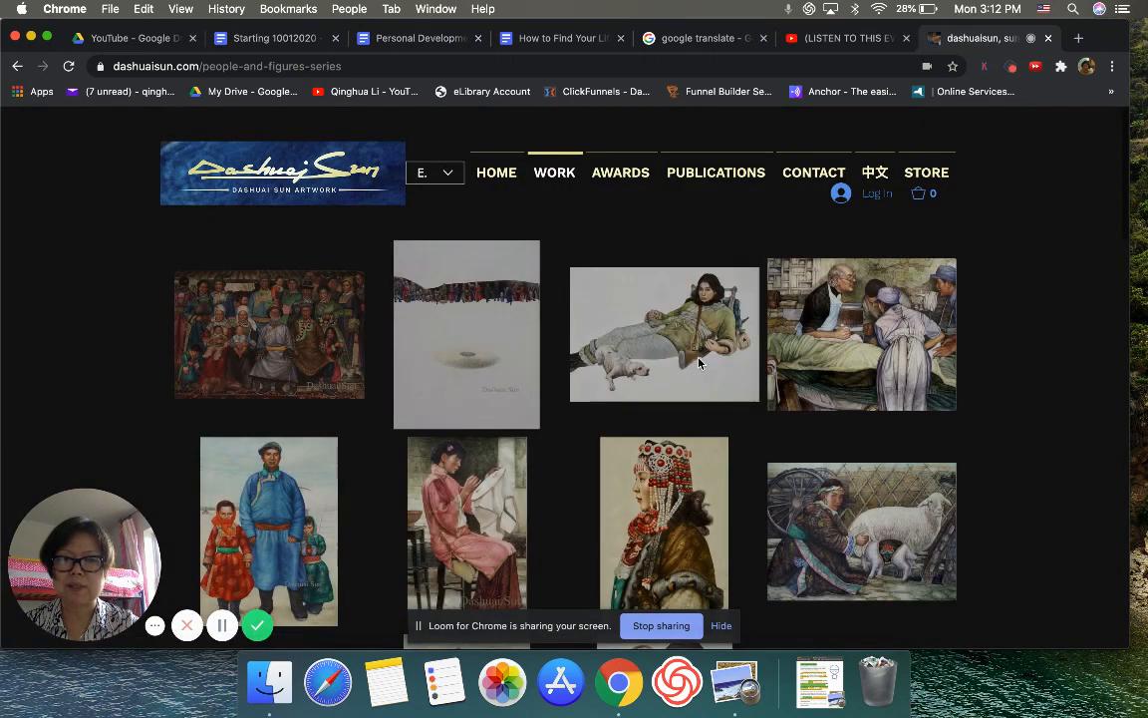
View the Bright Moon painting enlarged, then close it to return to the gallery
left_click(664, 334)
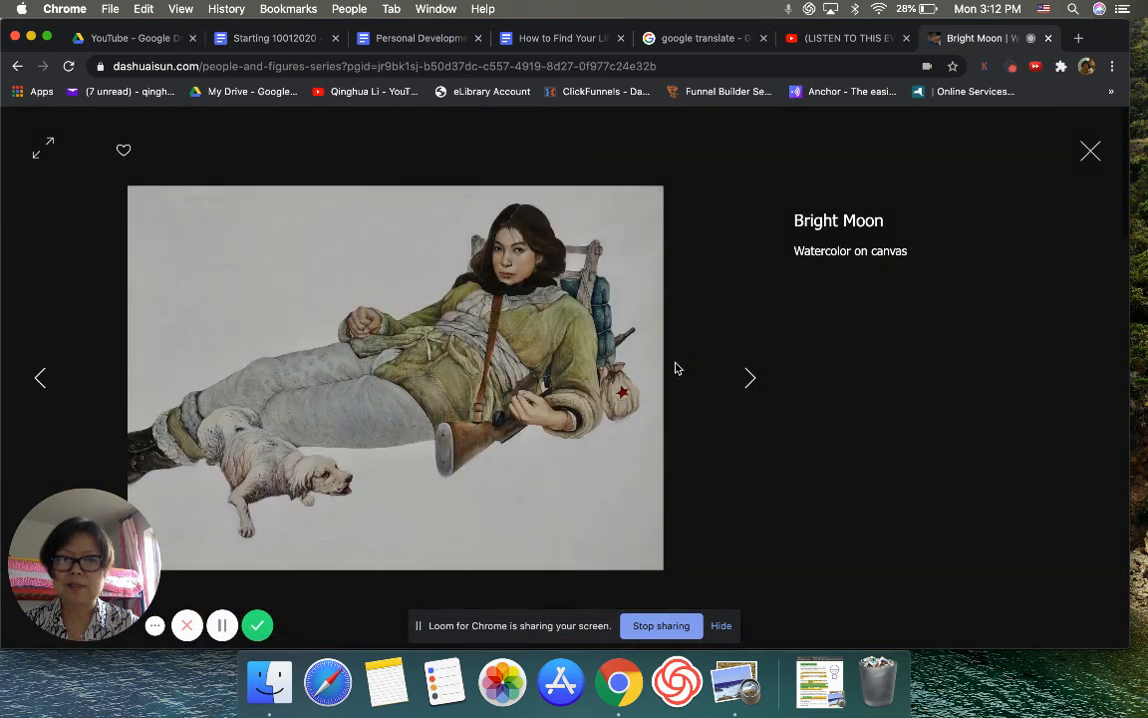
mouse_move(711, 362)
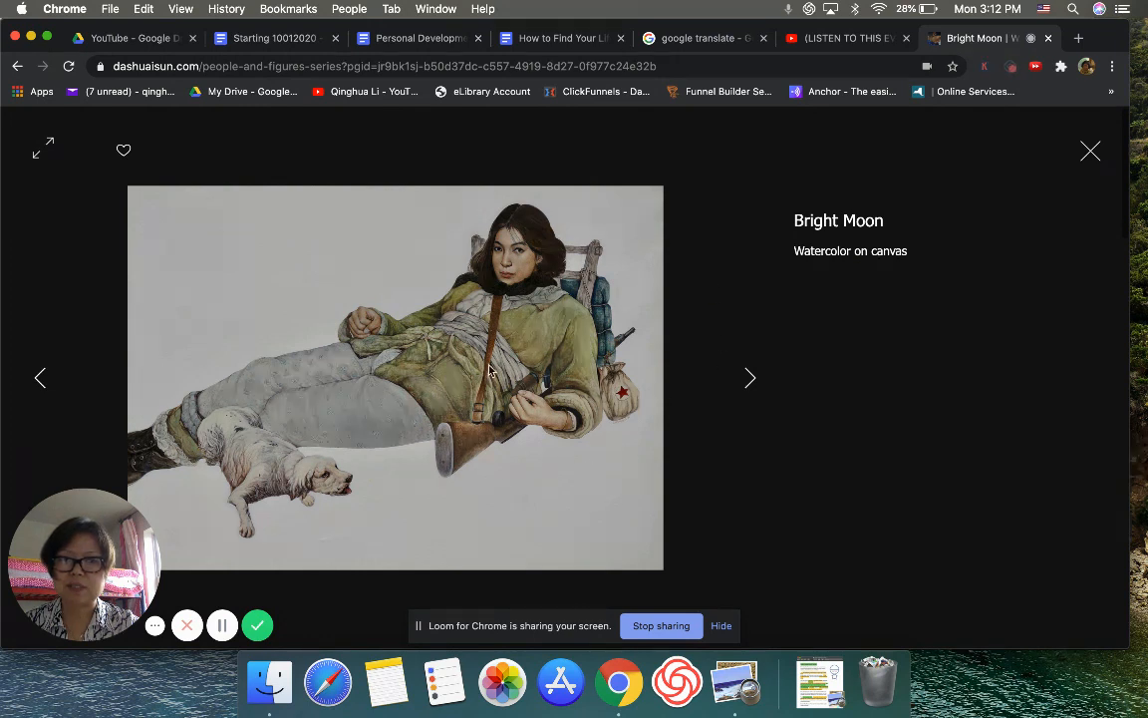
mouse_move(574, 334)
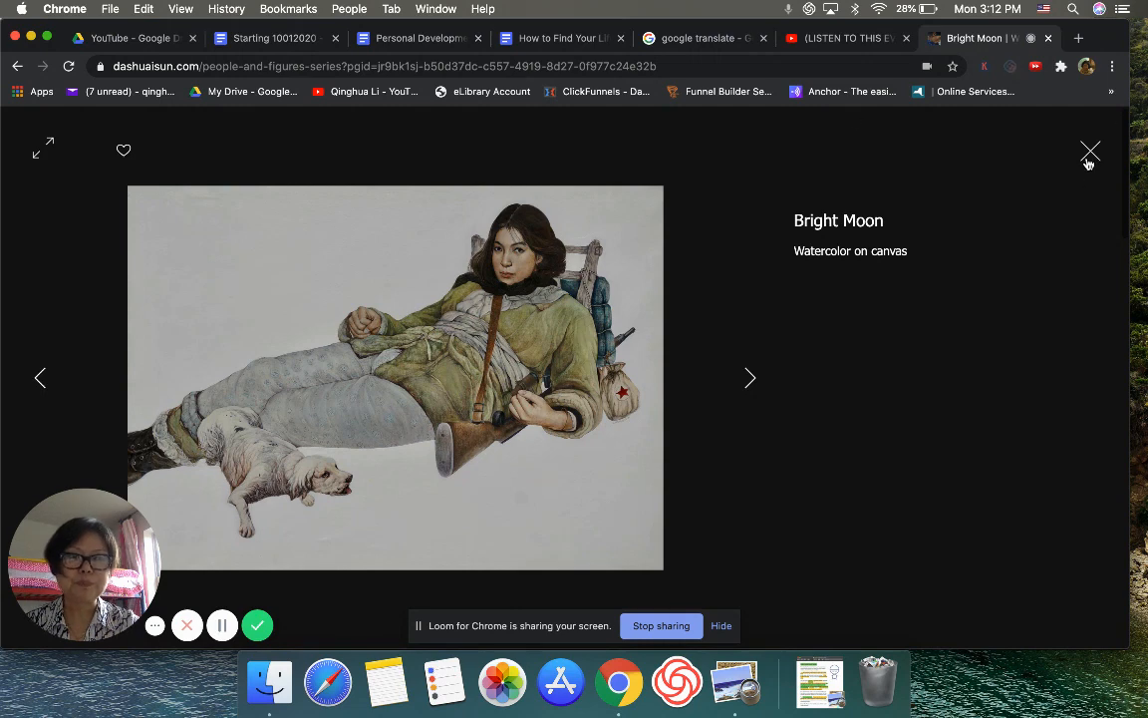
left_click(1089, 151)
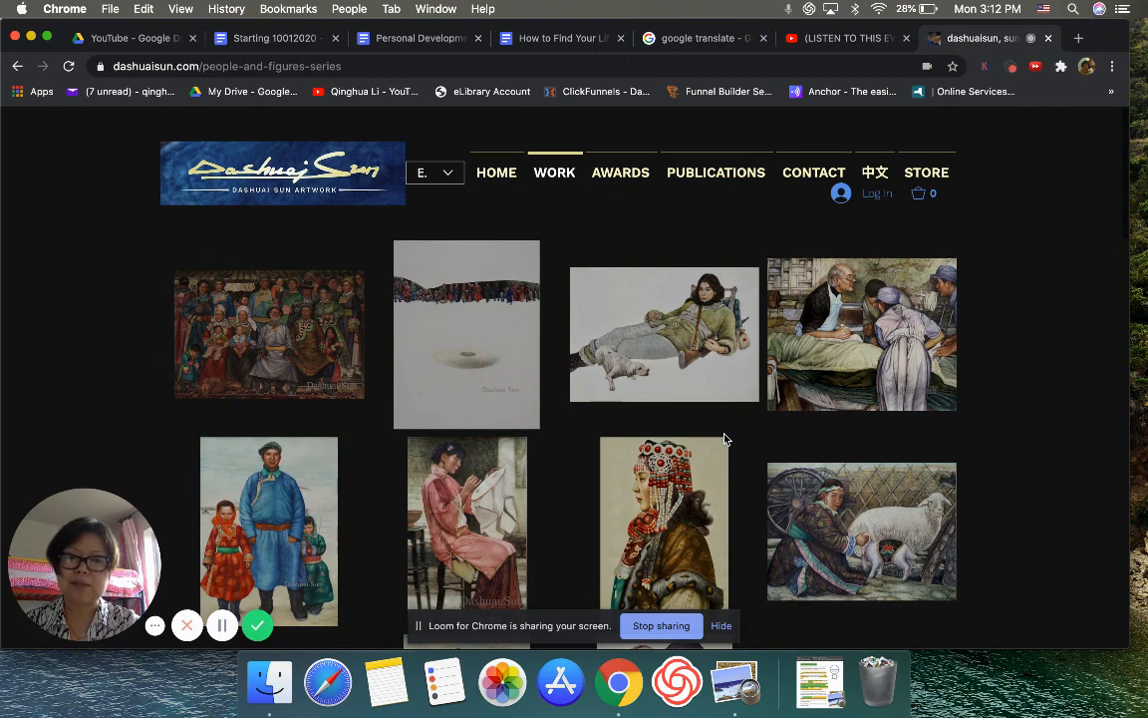
Scroll down the People & Figures gallery past Mother and Daughter to the later paintings
scroll("down", 3)
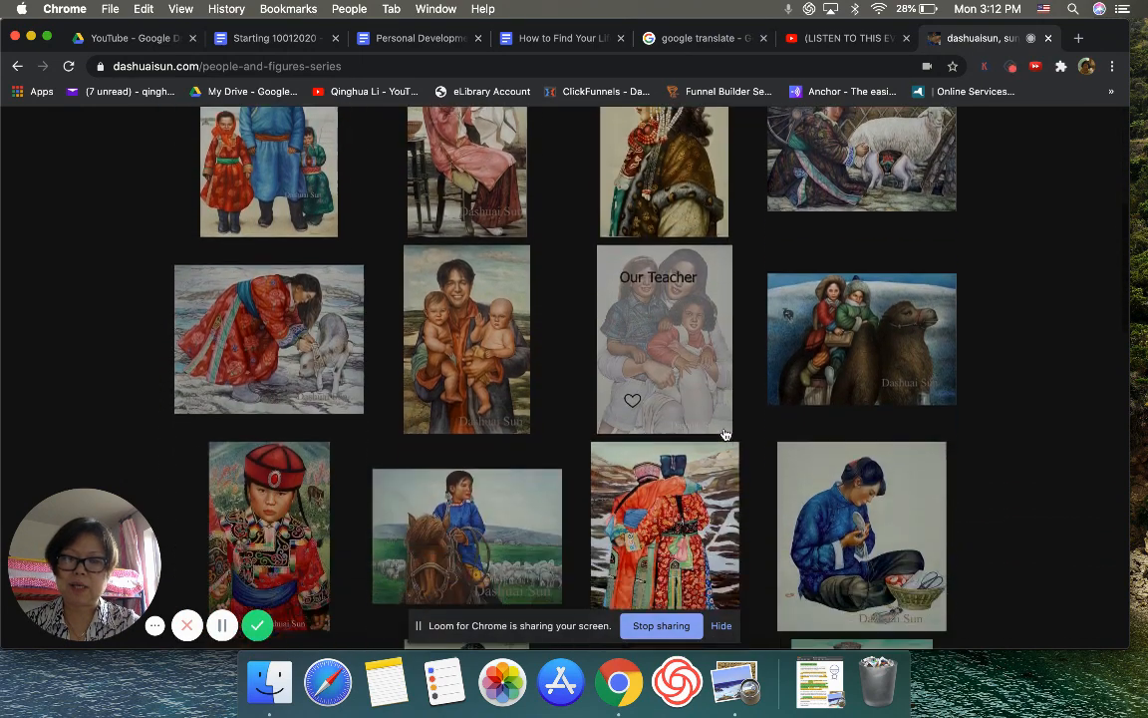
scroll("down", 3)
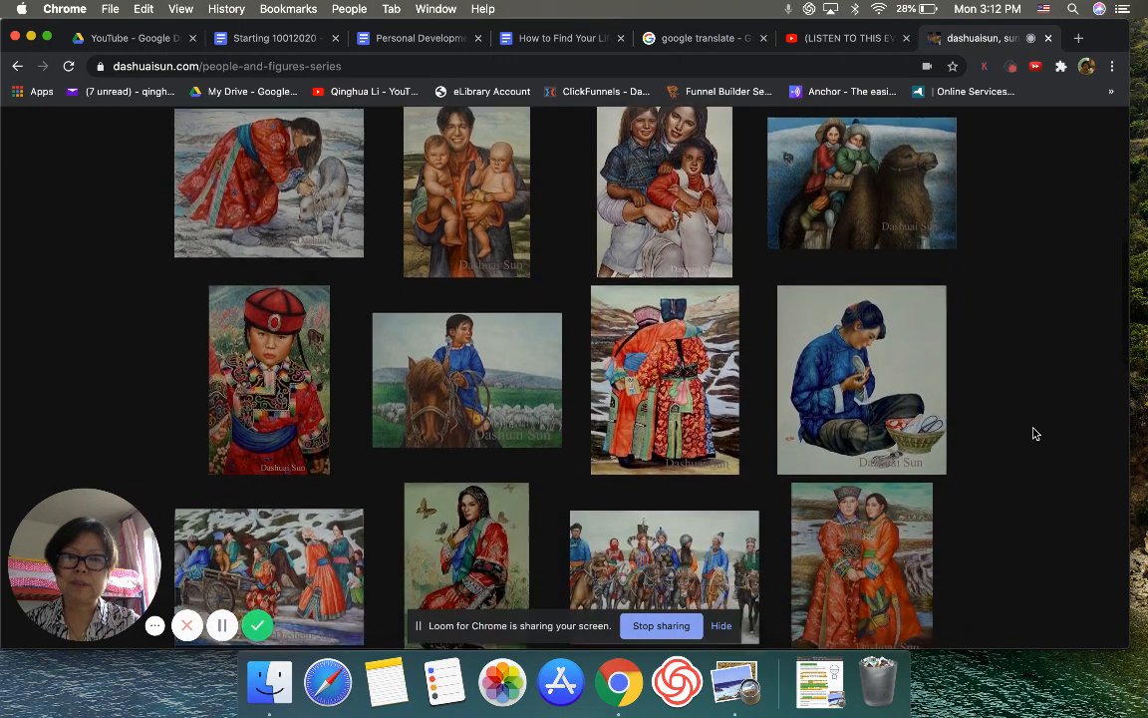
scroll("down", 3)
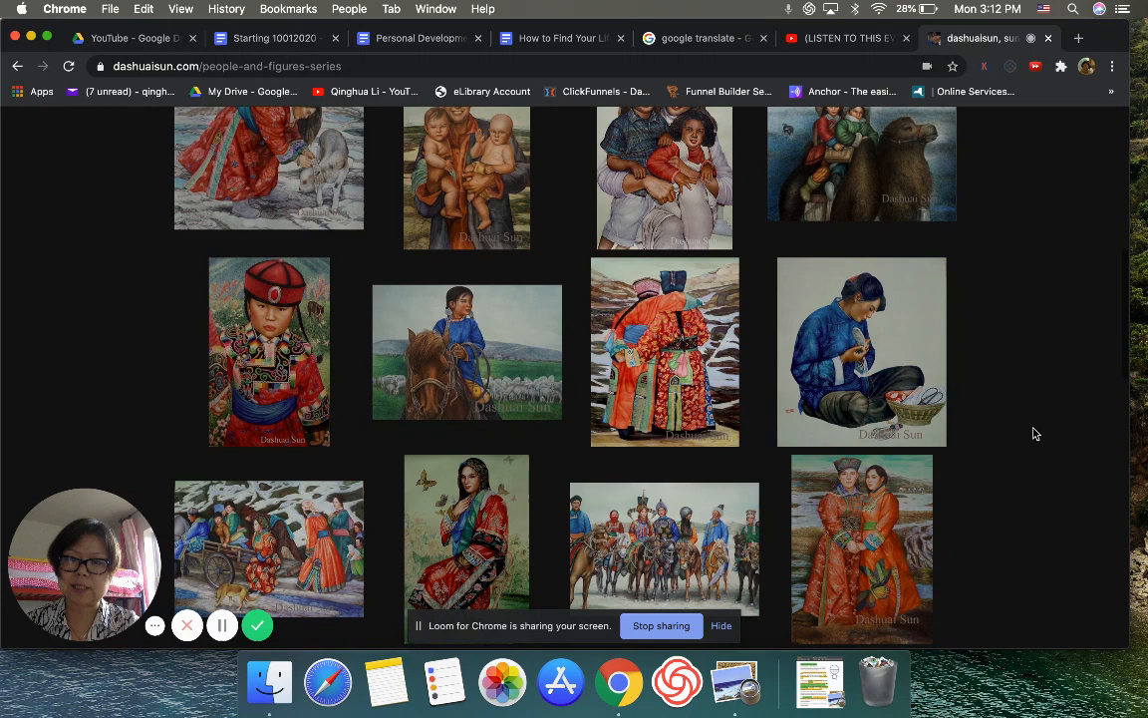
scroll("down", 3)
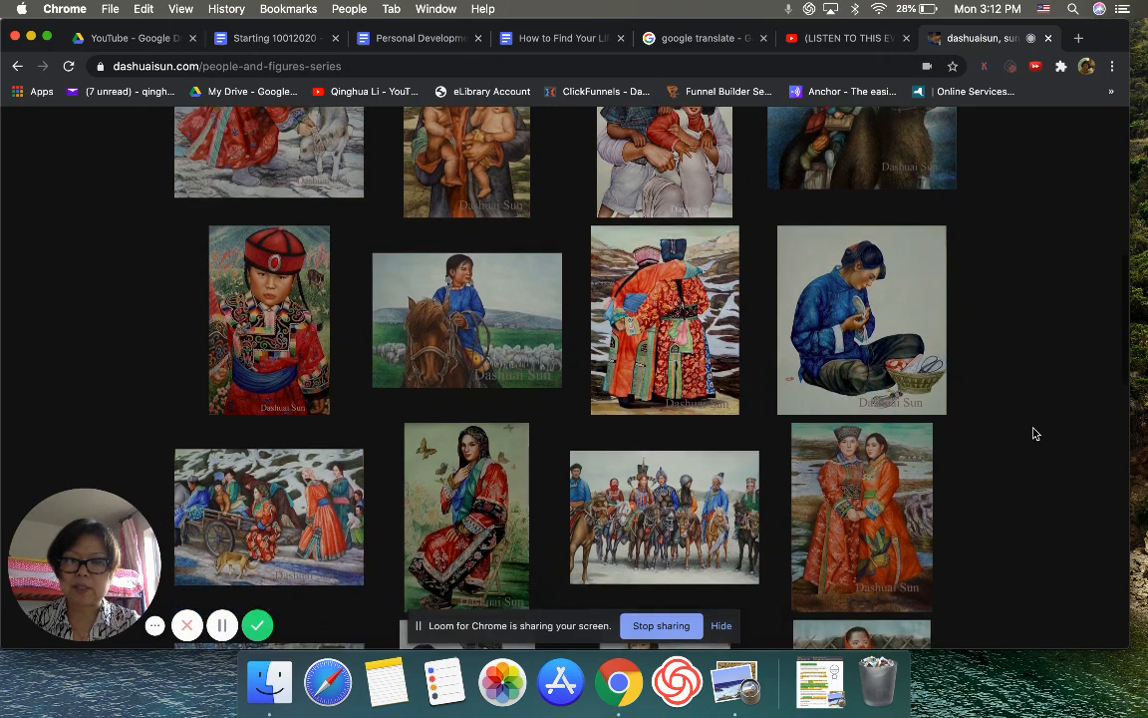
scroll("down", 3)
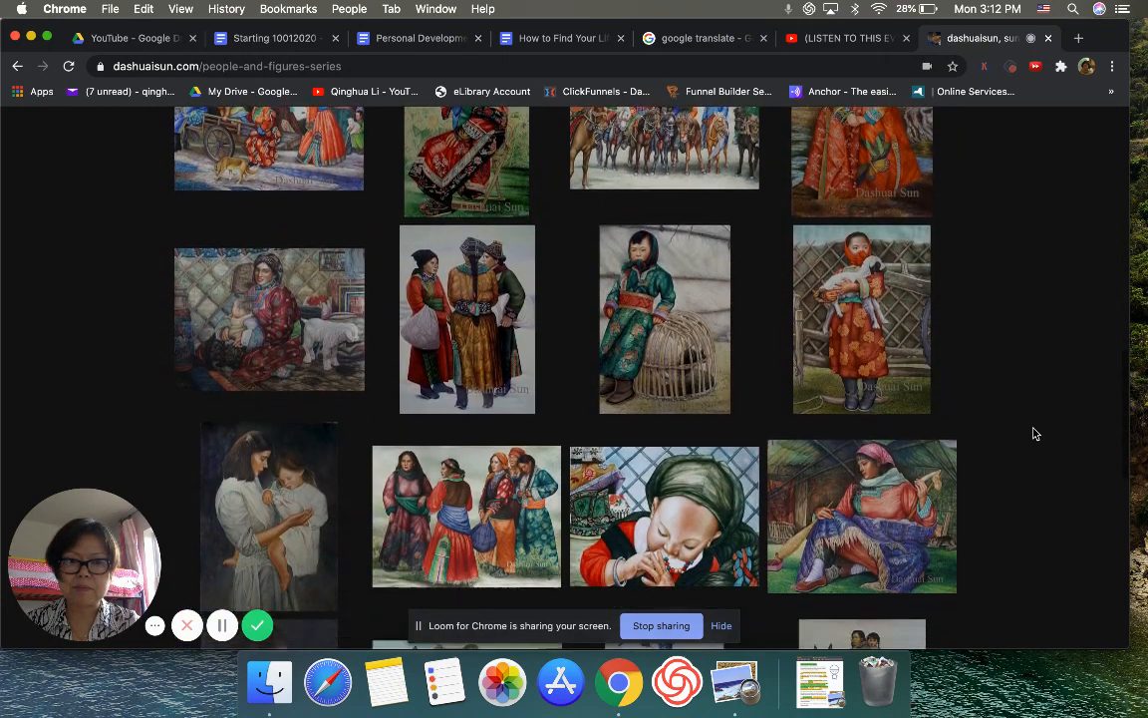
scroll("down", 3)
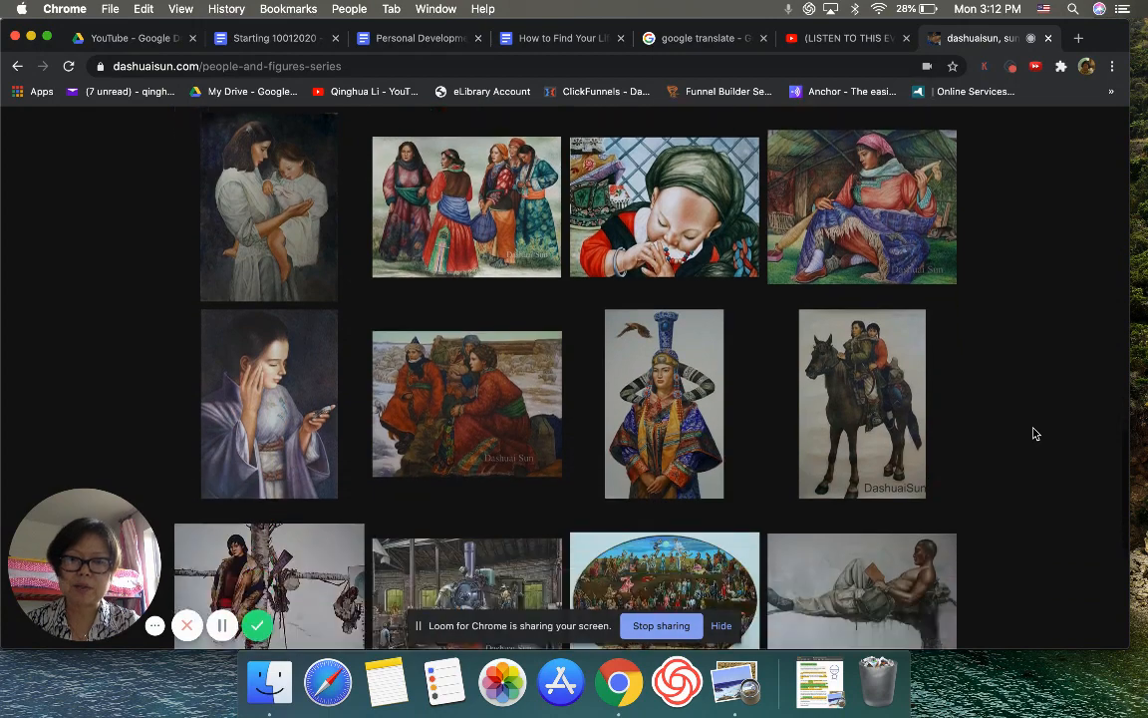
scroll("down", 3)
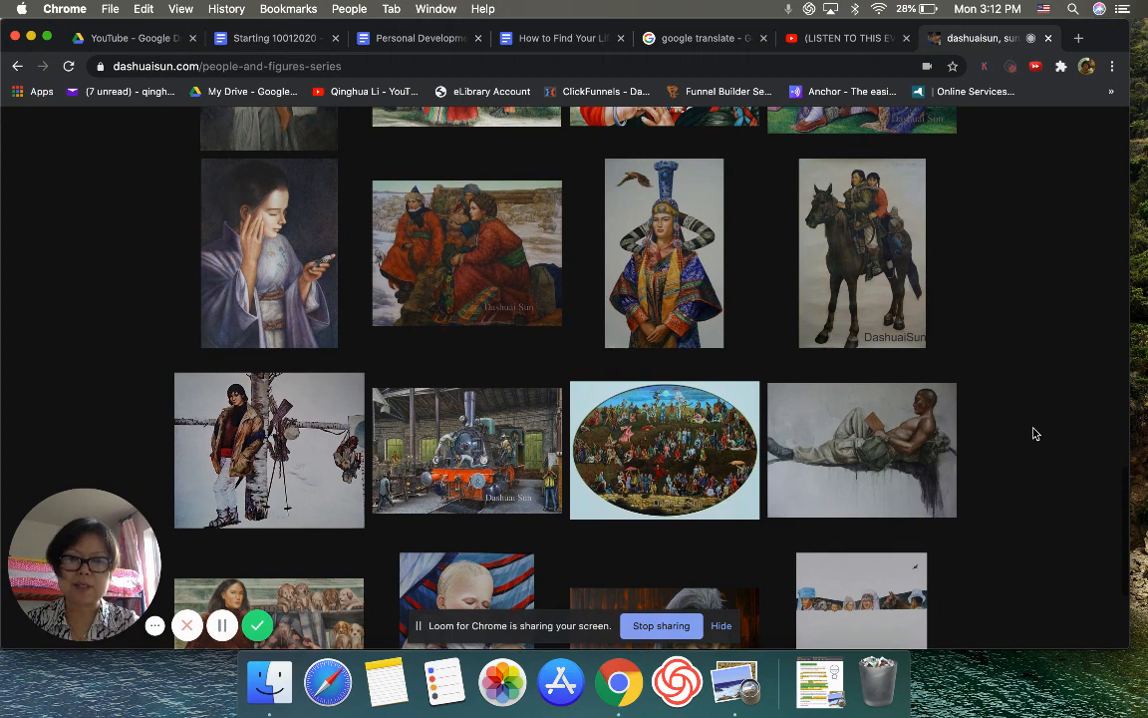
scroll("down", 3)
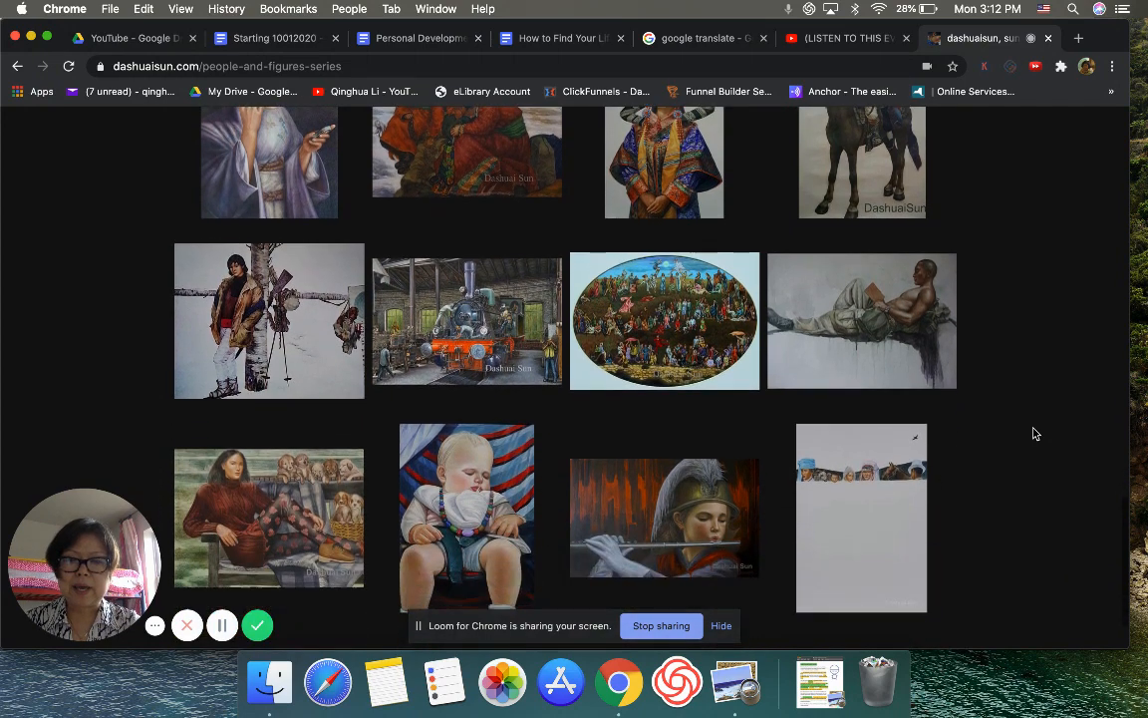
scroll("down", 3)
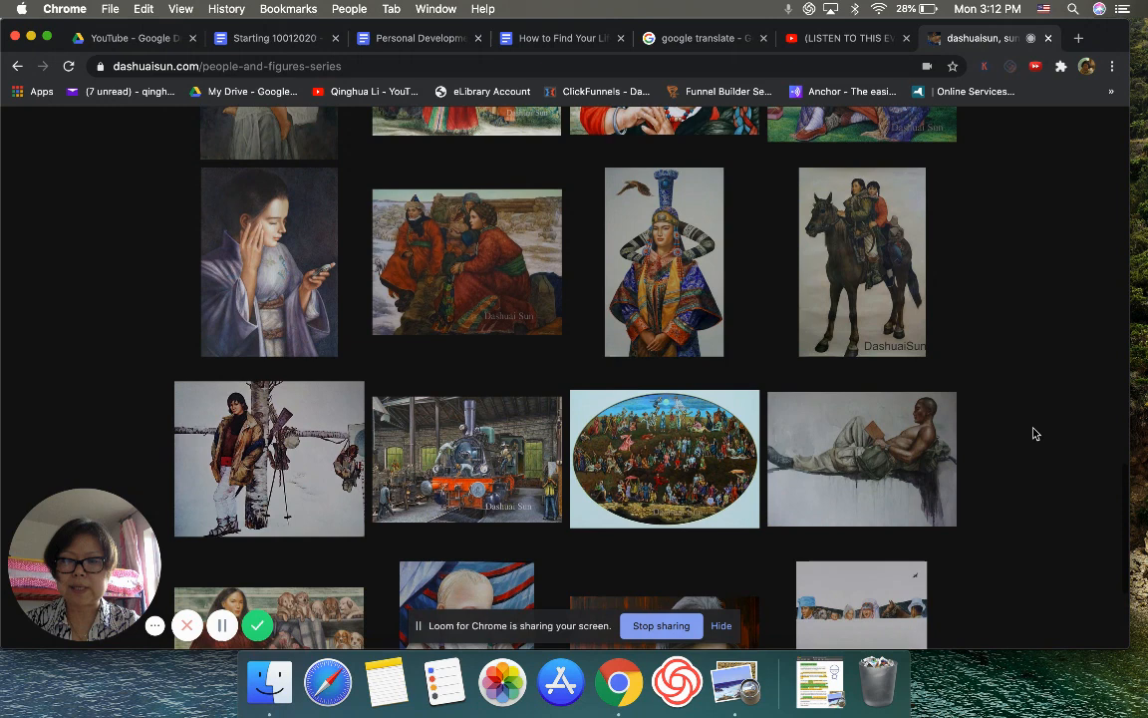
scroll("down", 3)
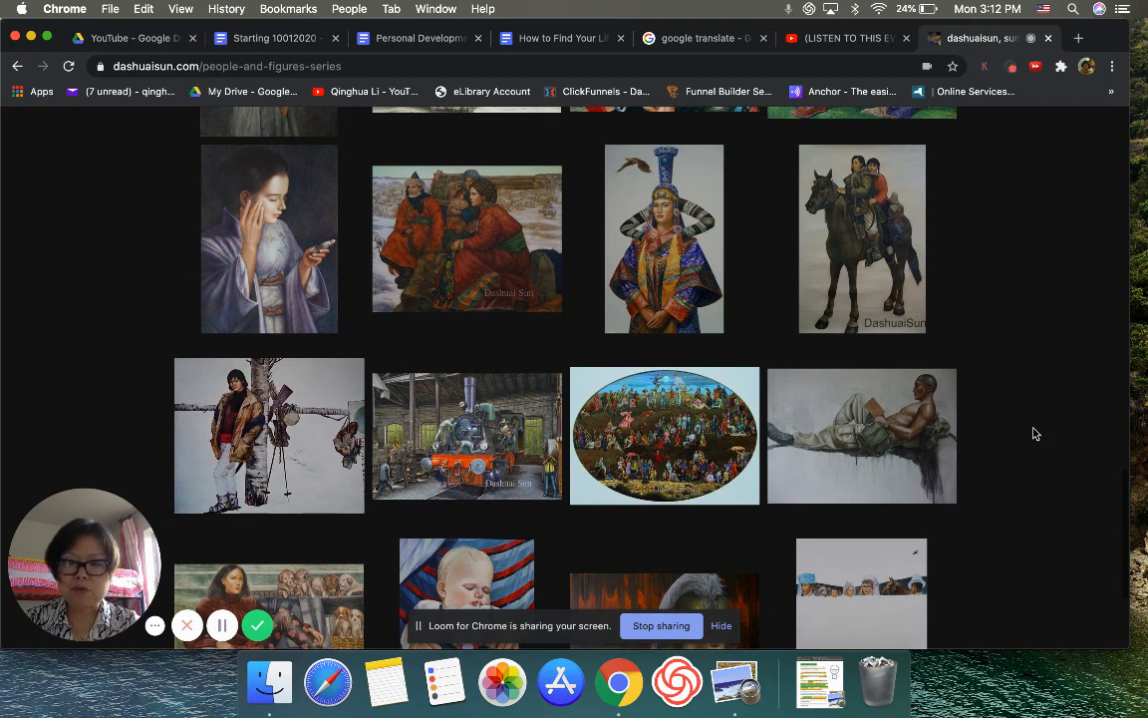
mouse_move(862, 239)
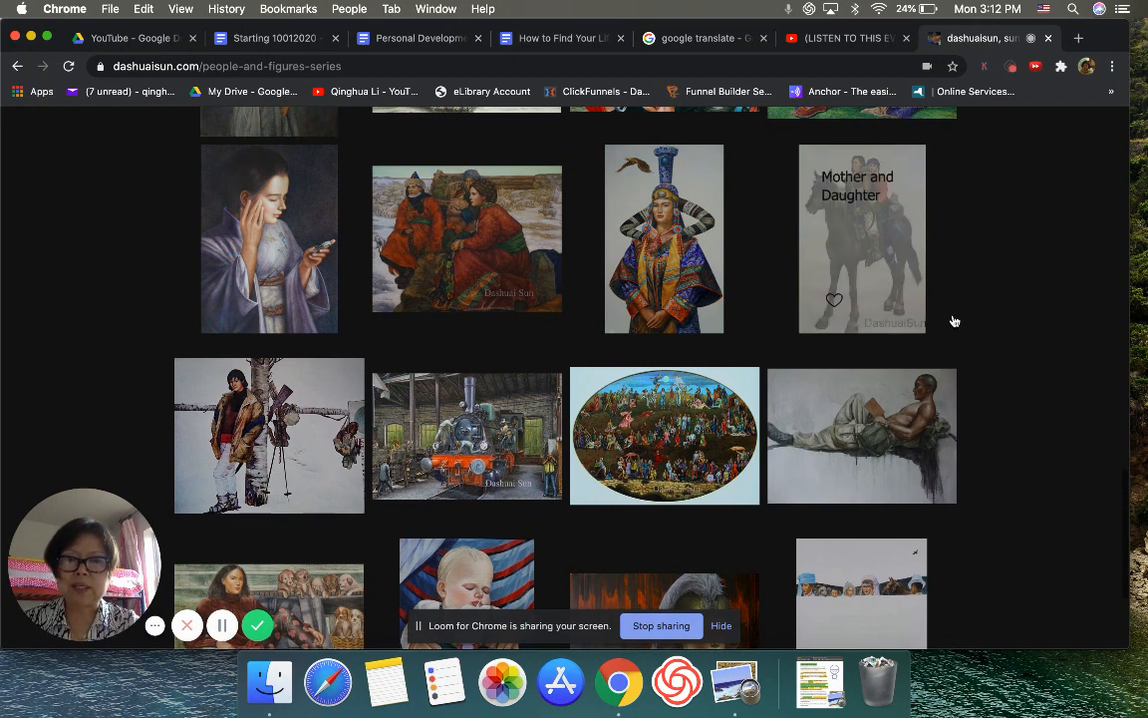
scroll("down", 3)
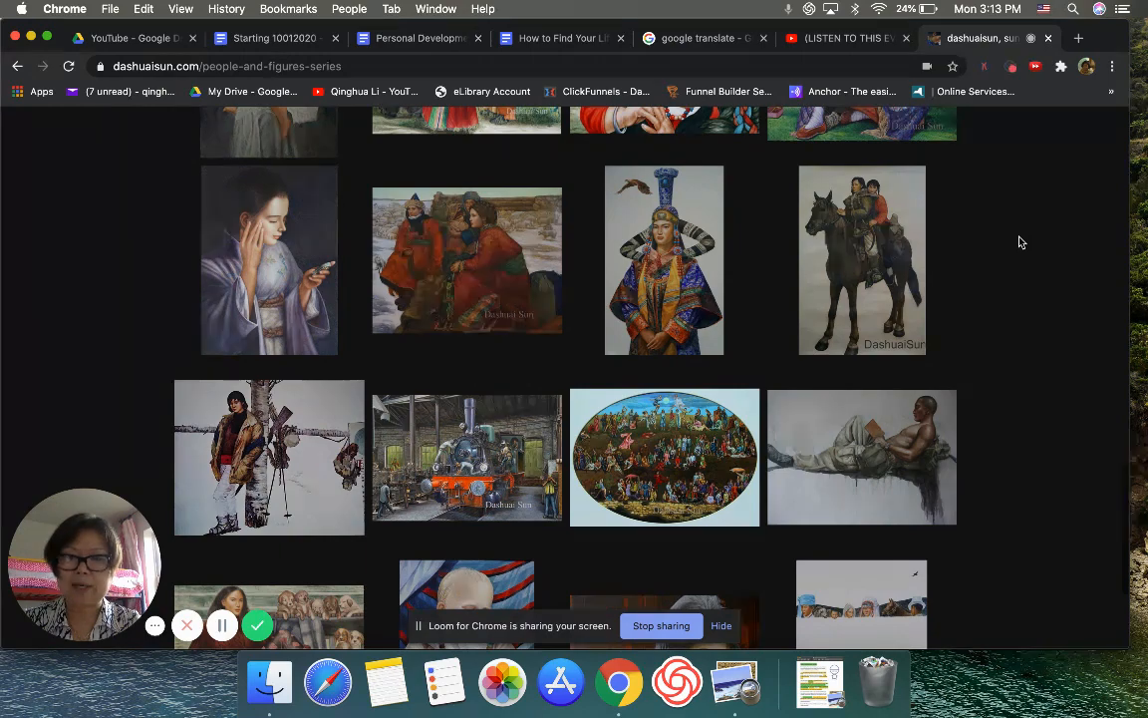
mouse_move(977, 247)
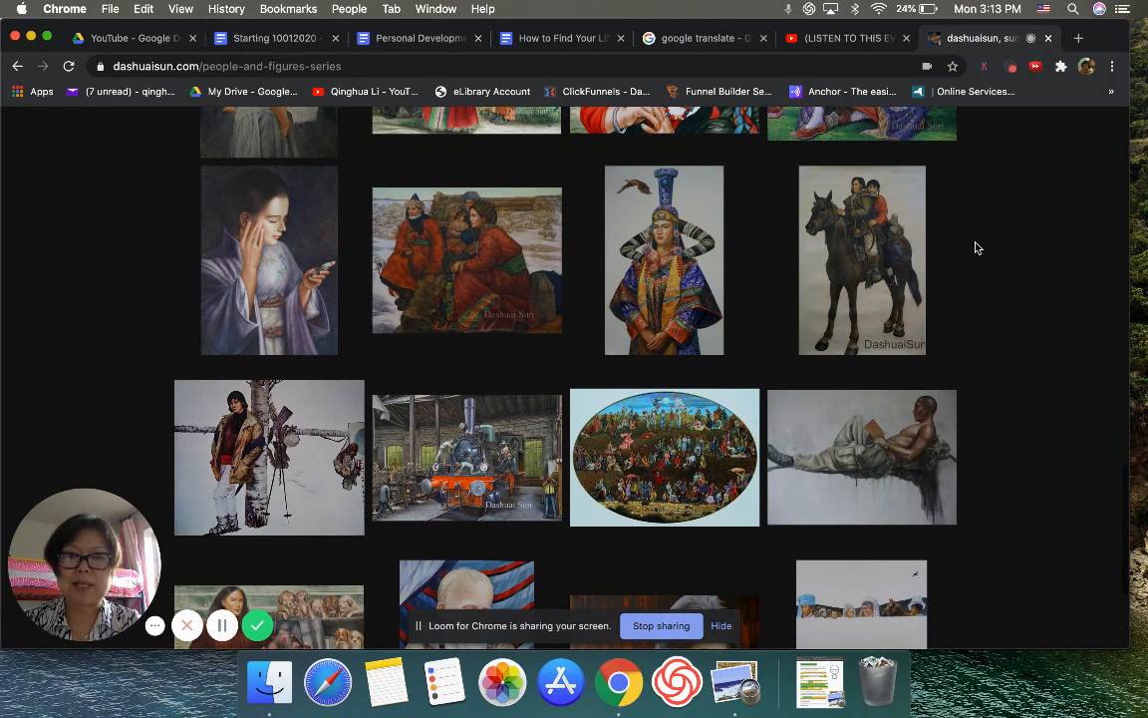
scroll("down", 3)
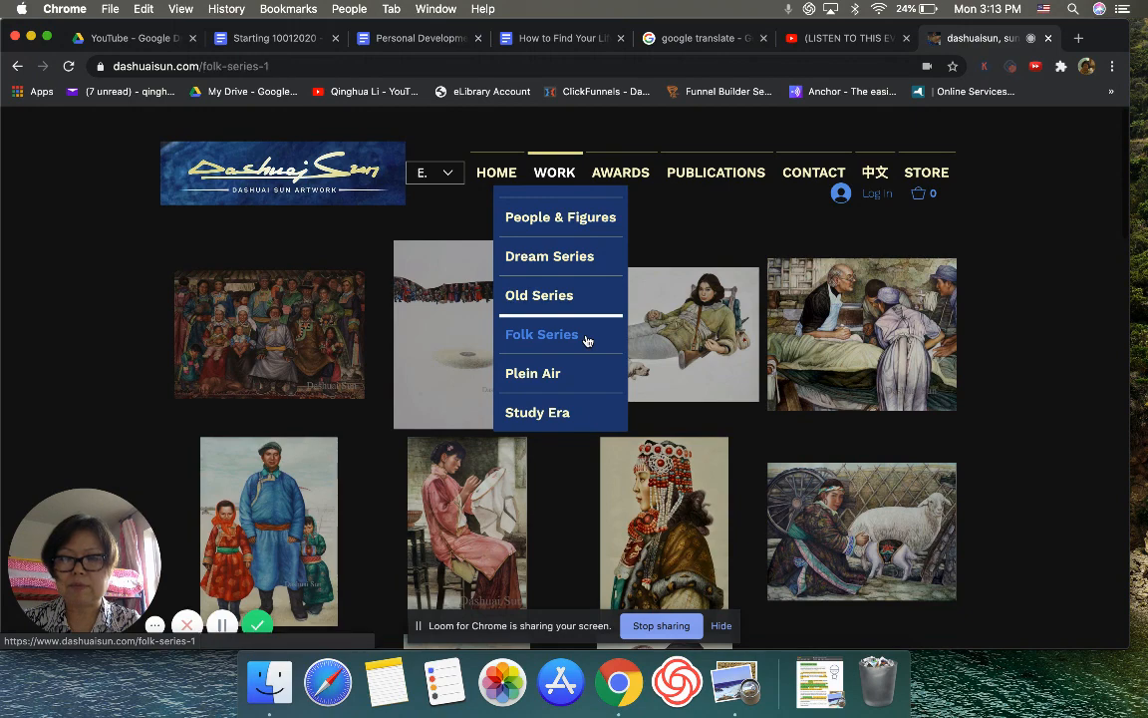
Open the Folk Series gallery and advance through its first paintings one by one
left_click(541, 334)
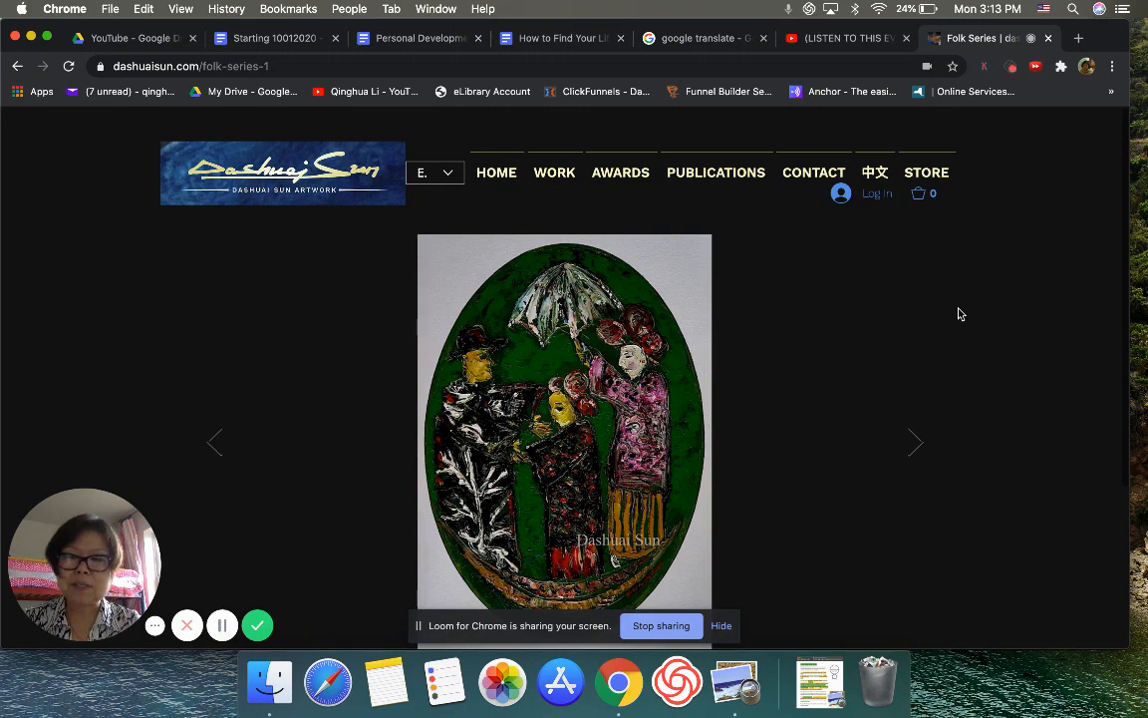
left_click(915, 442)
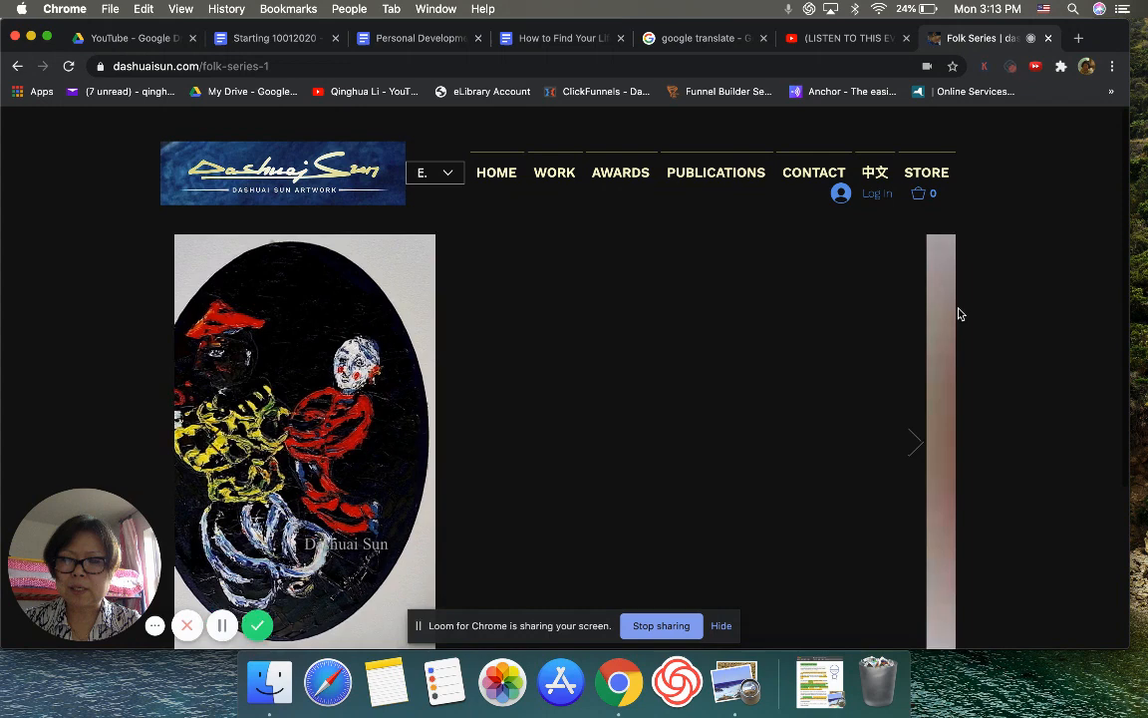
left_click(915, 441)
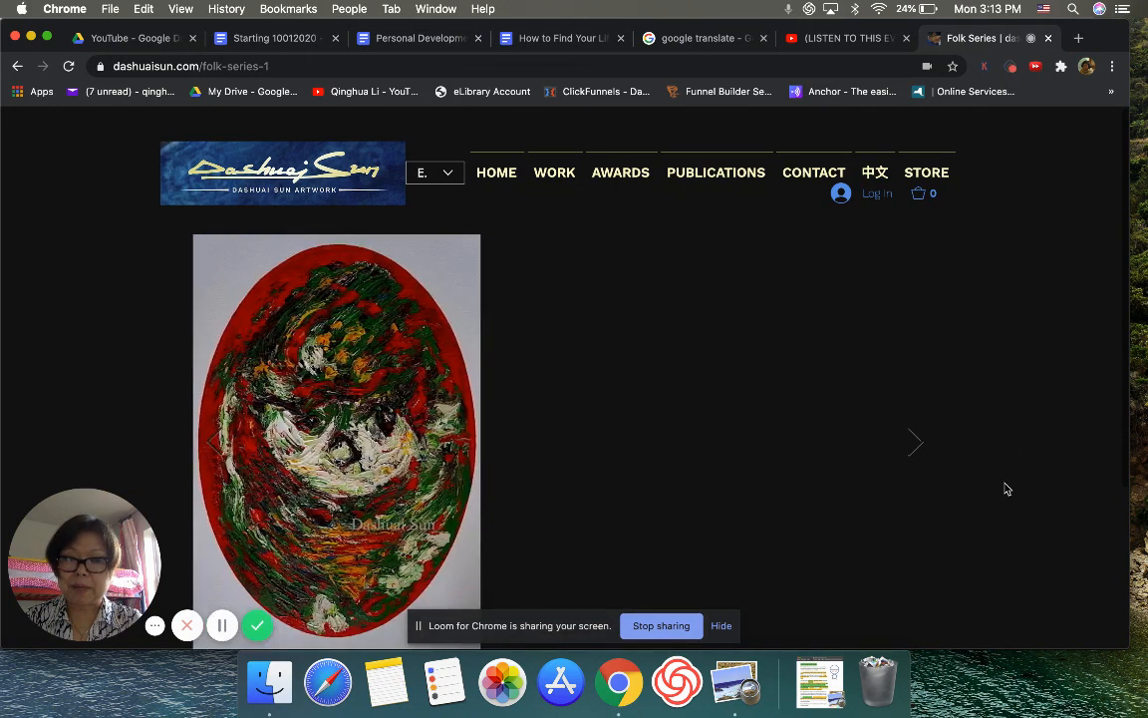
left_click(915, 442)
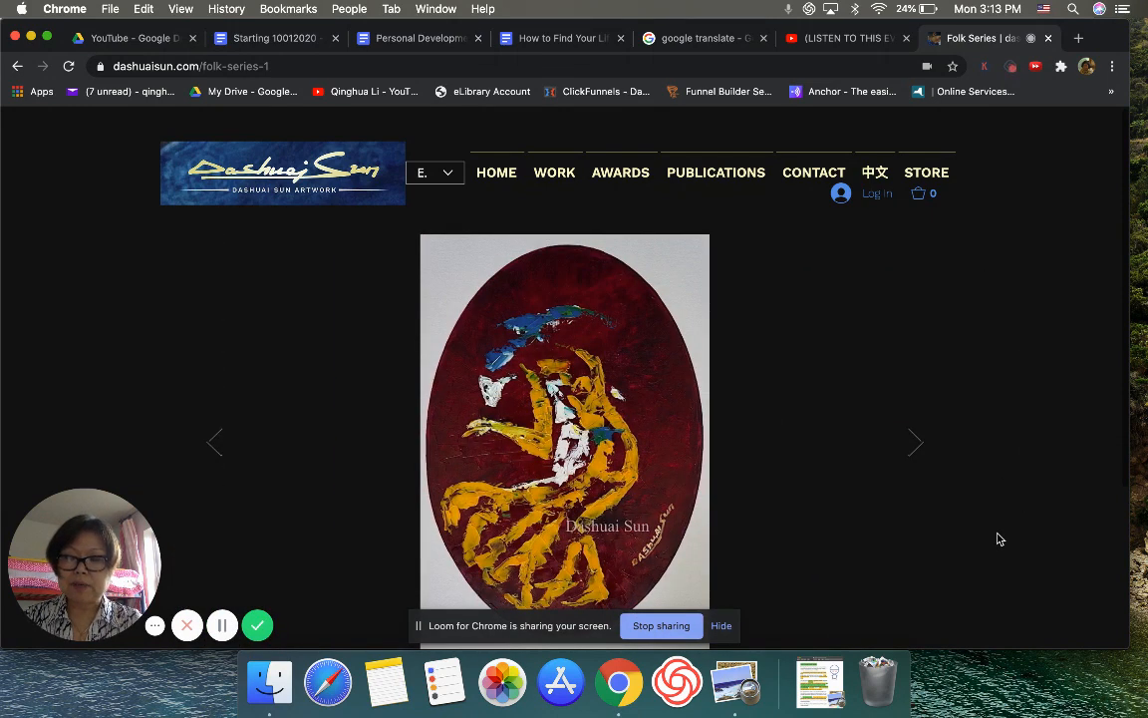
left_click(915, 442)
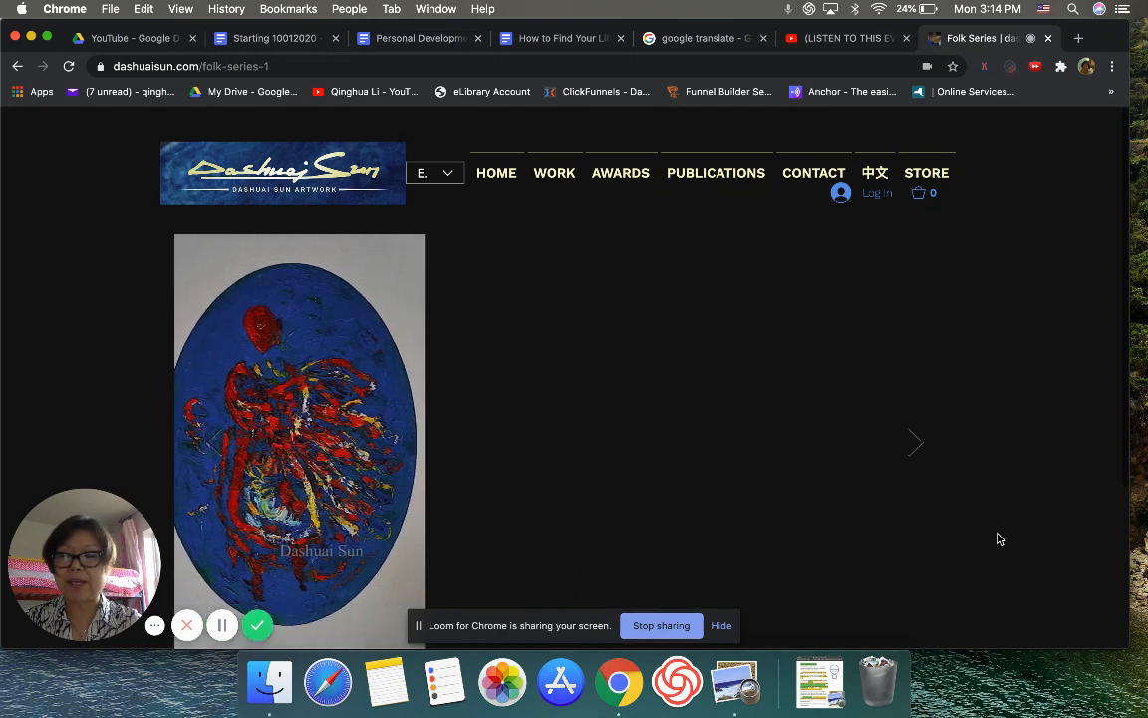
left_click(915, 443)
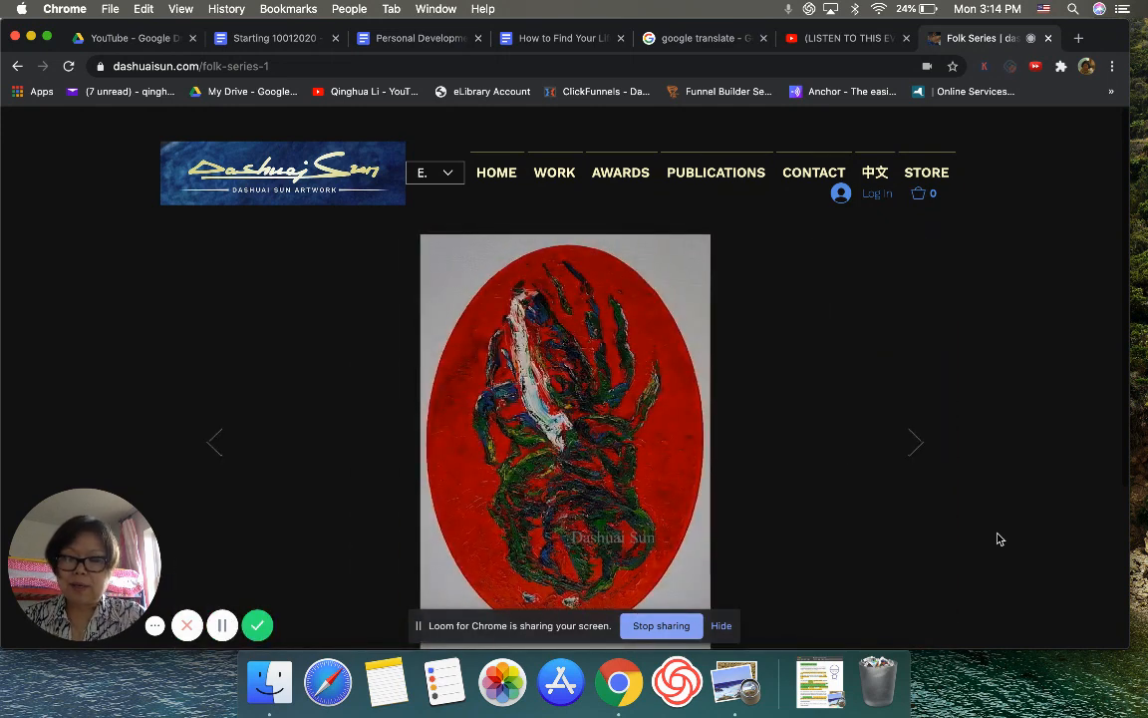
left_click(915, 443)
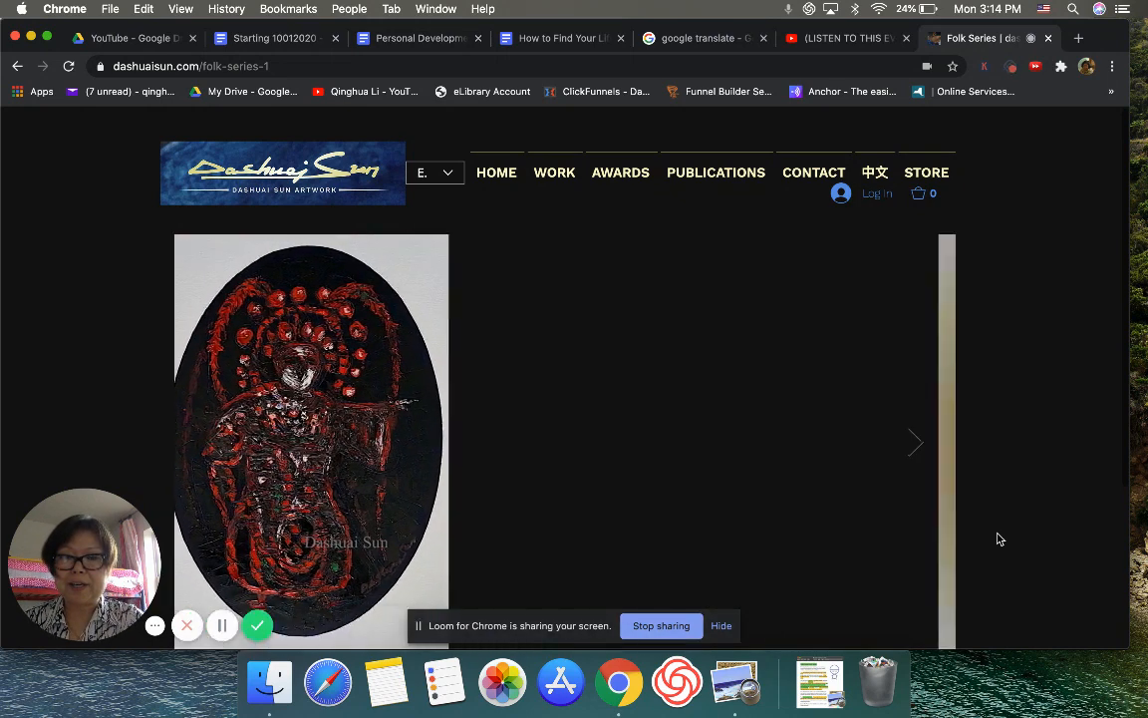
left_click(914, 443)
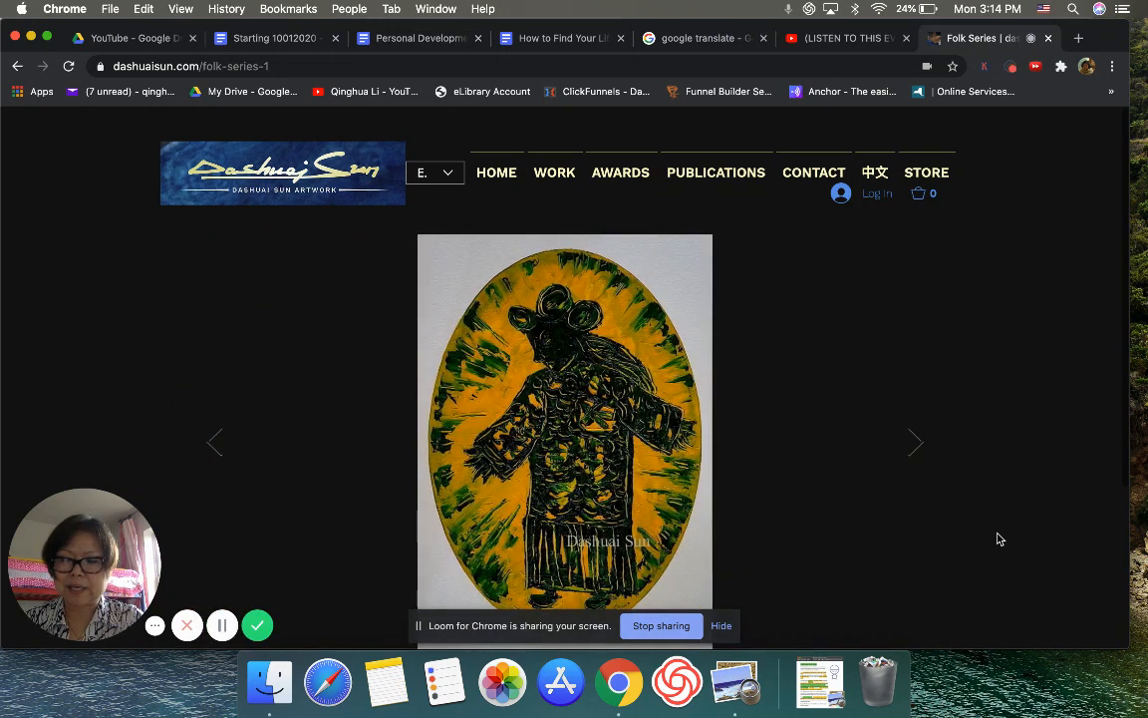
left_click(914, 442)
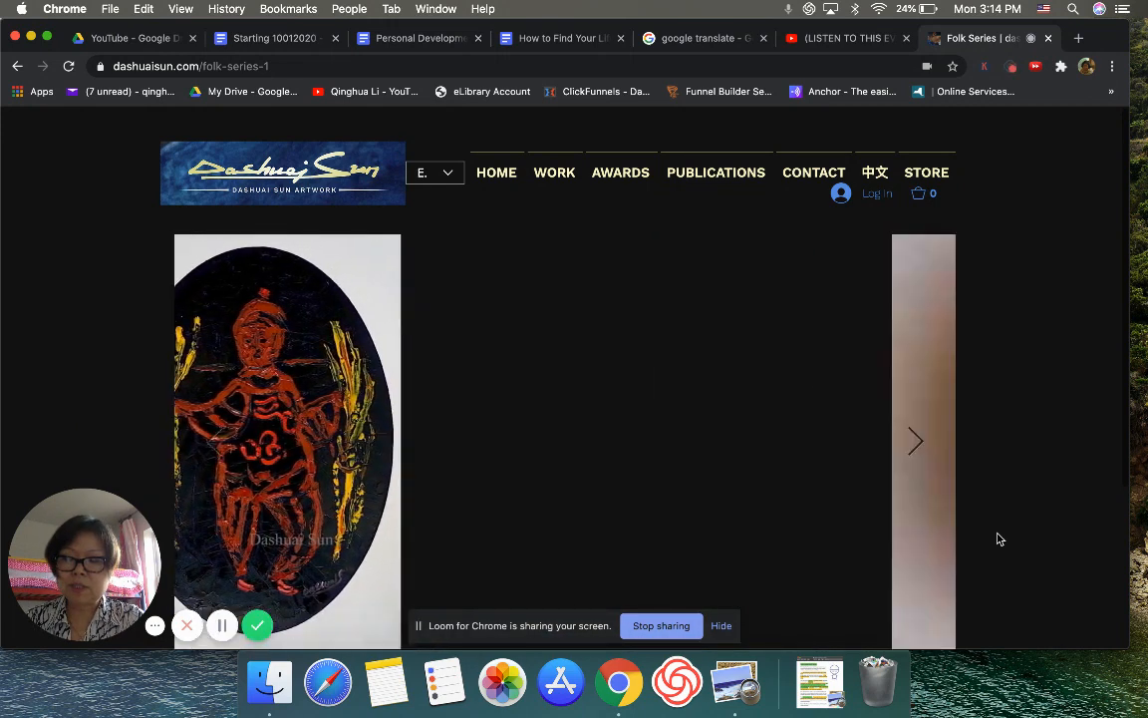
left_click(915, 441)
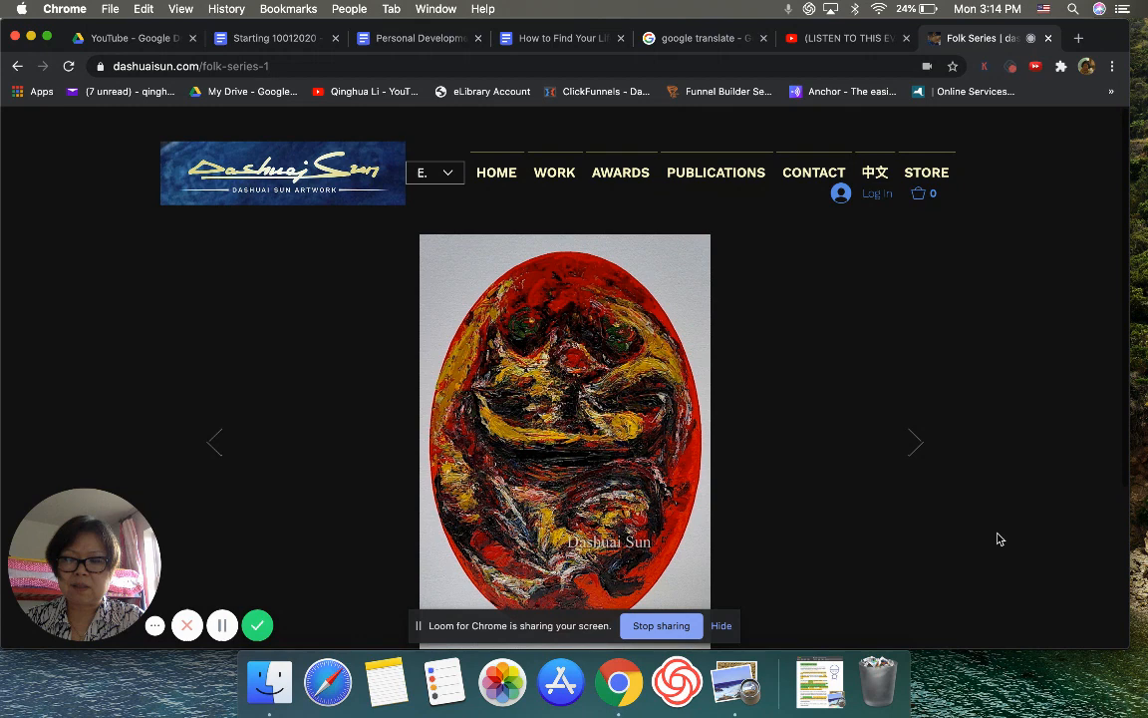
left_click(915, 442)
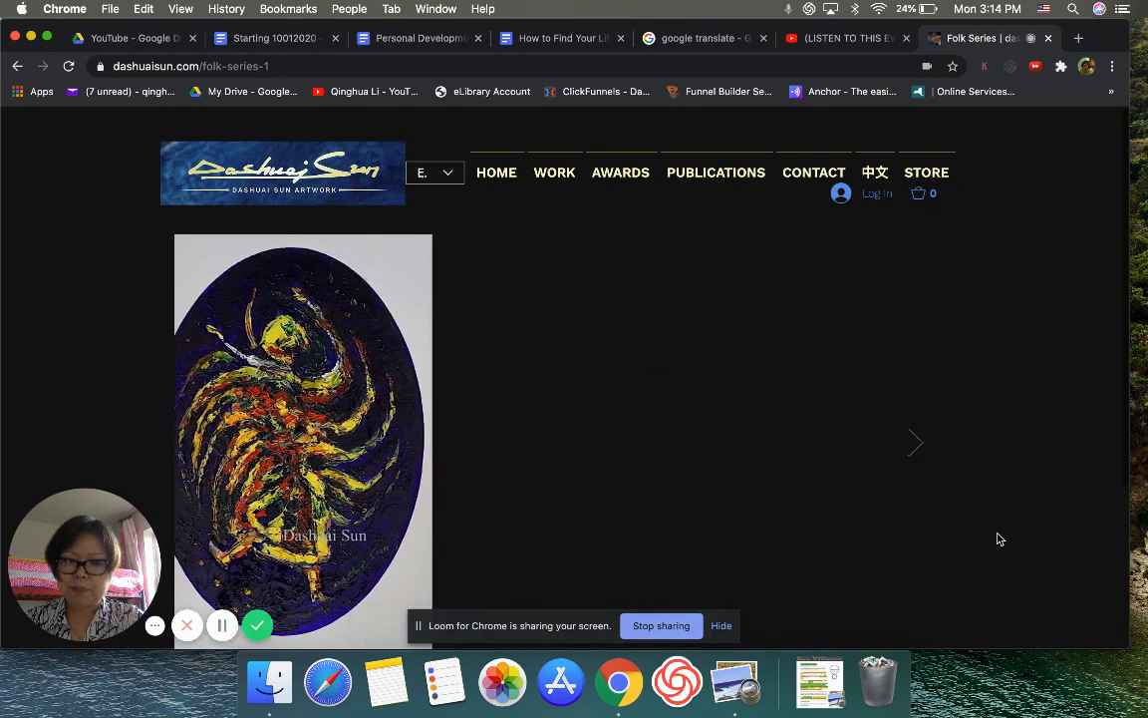
Continue paging through the Folk Series to the red-and-blue figure painting, then head to the store page
left_click(915, 443)
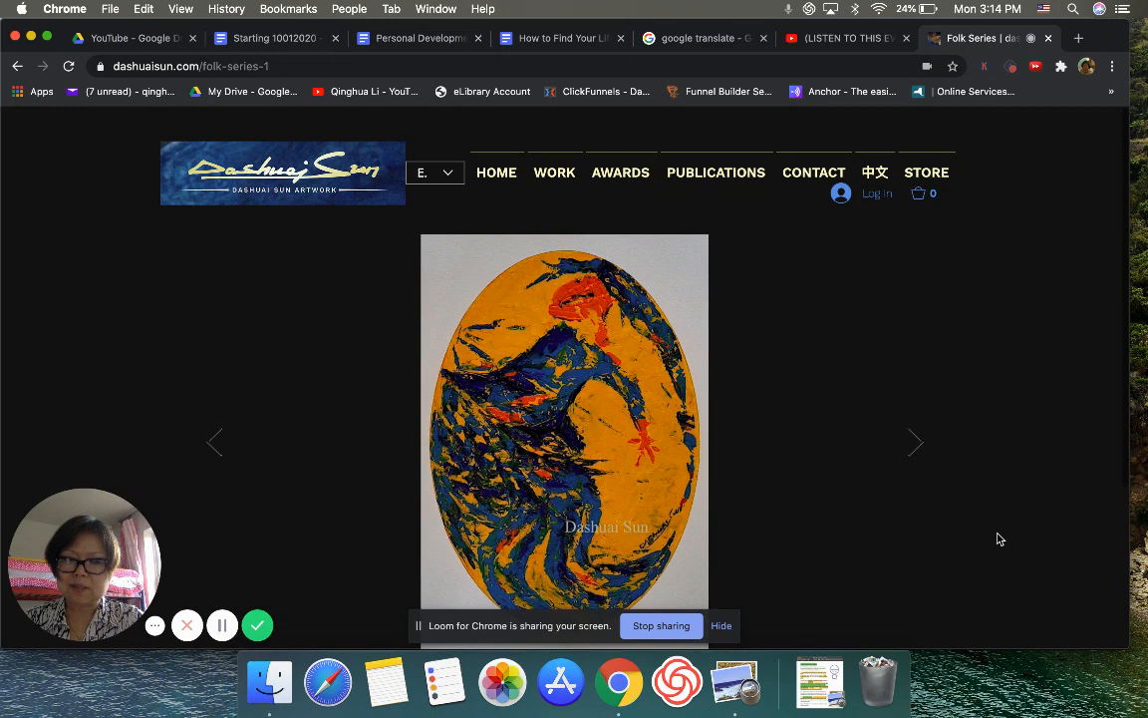
left_click(915, 442)
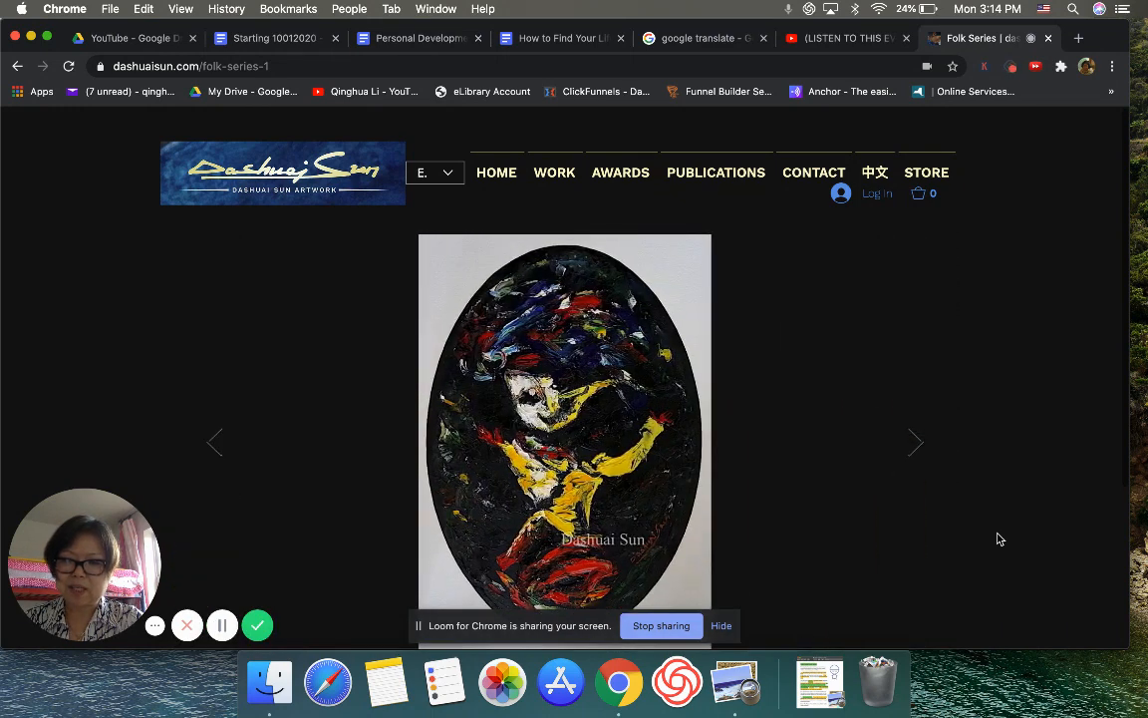
left_click(915, 441)
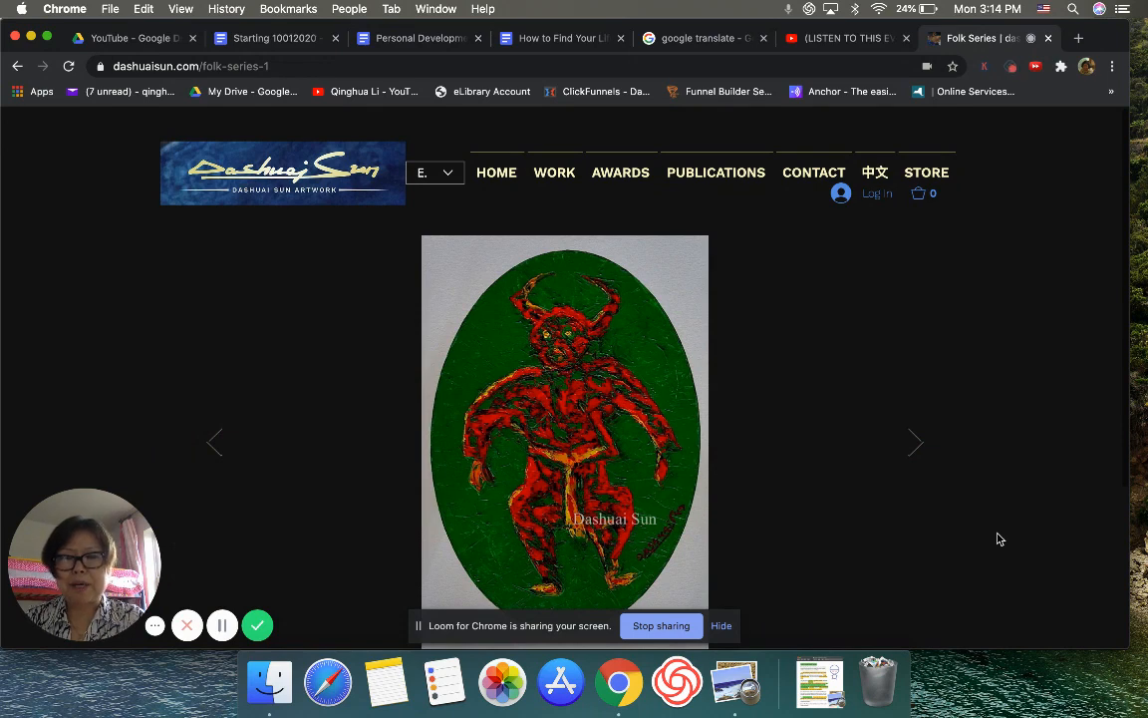
left_click(915, 443)
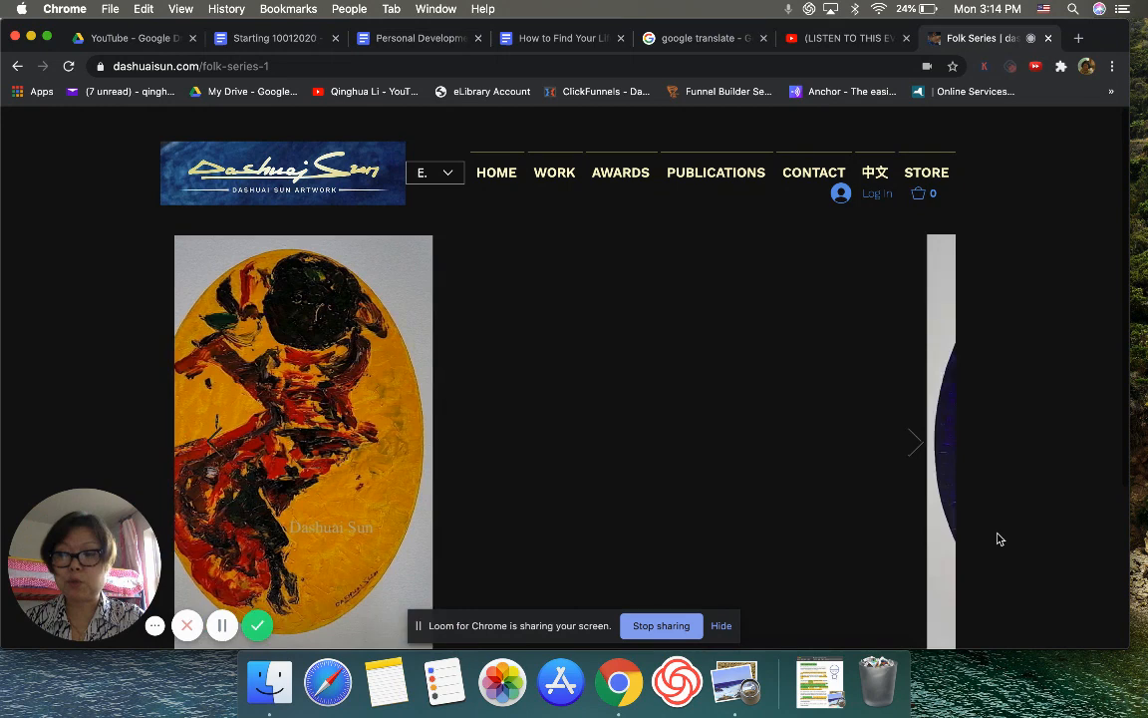
left_click(914, 441)
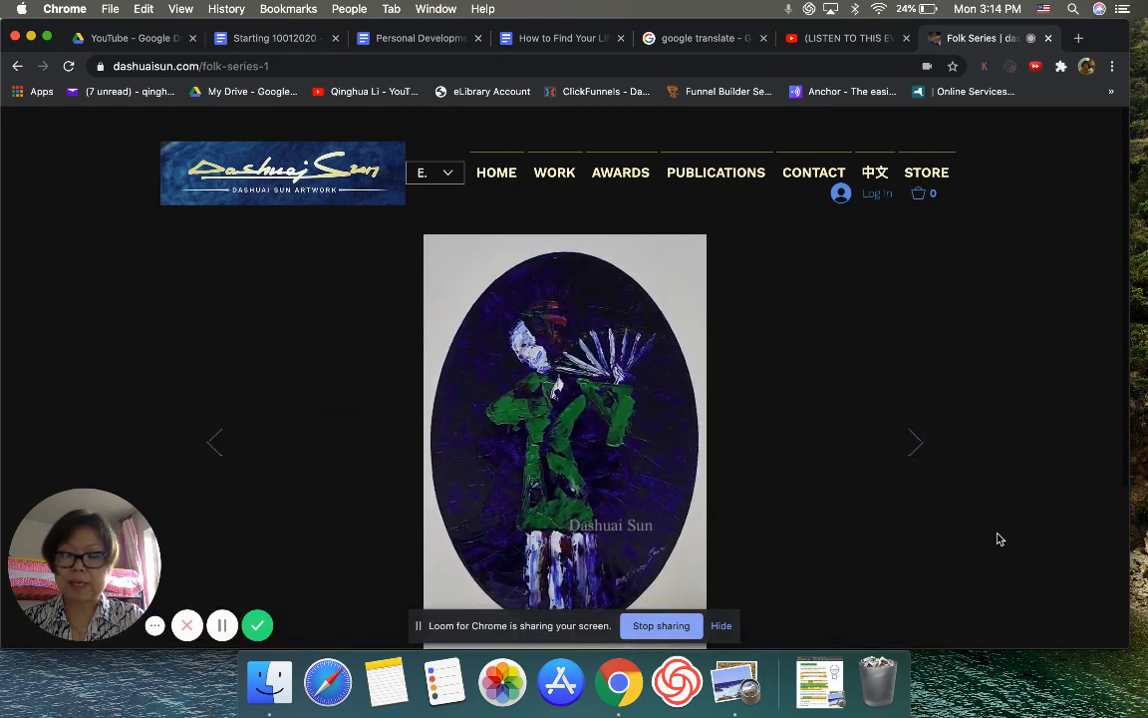
left_click(915, 442)
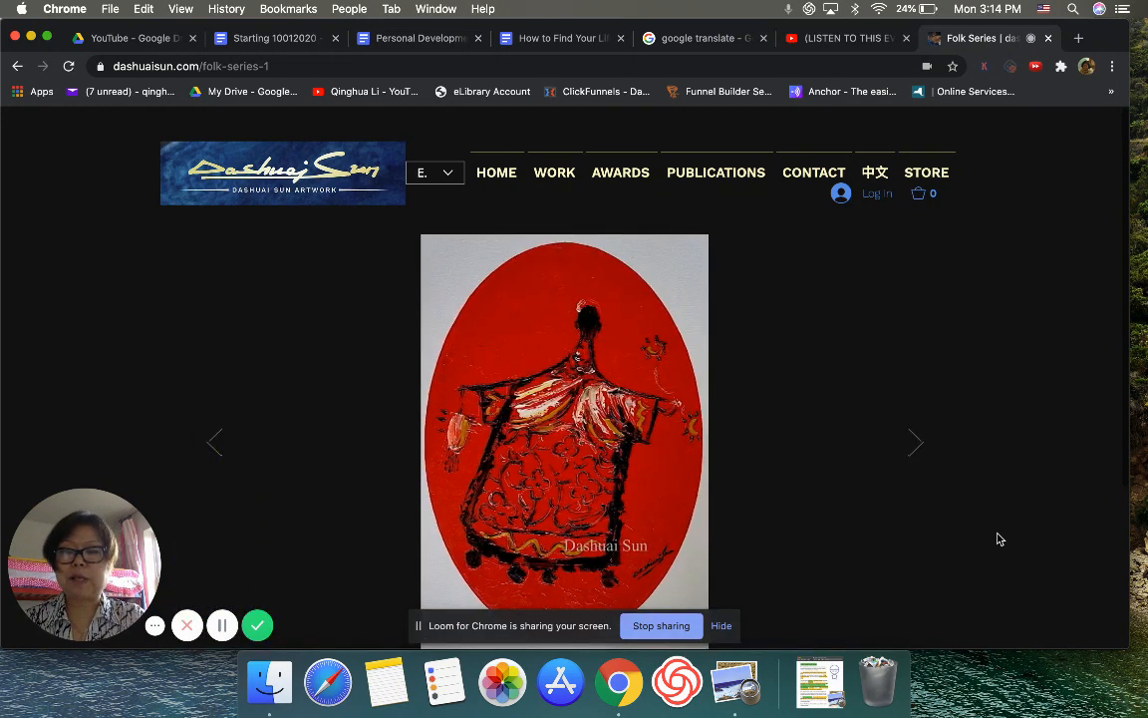
left_click(915, 441)
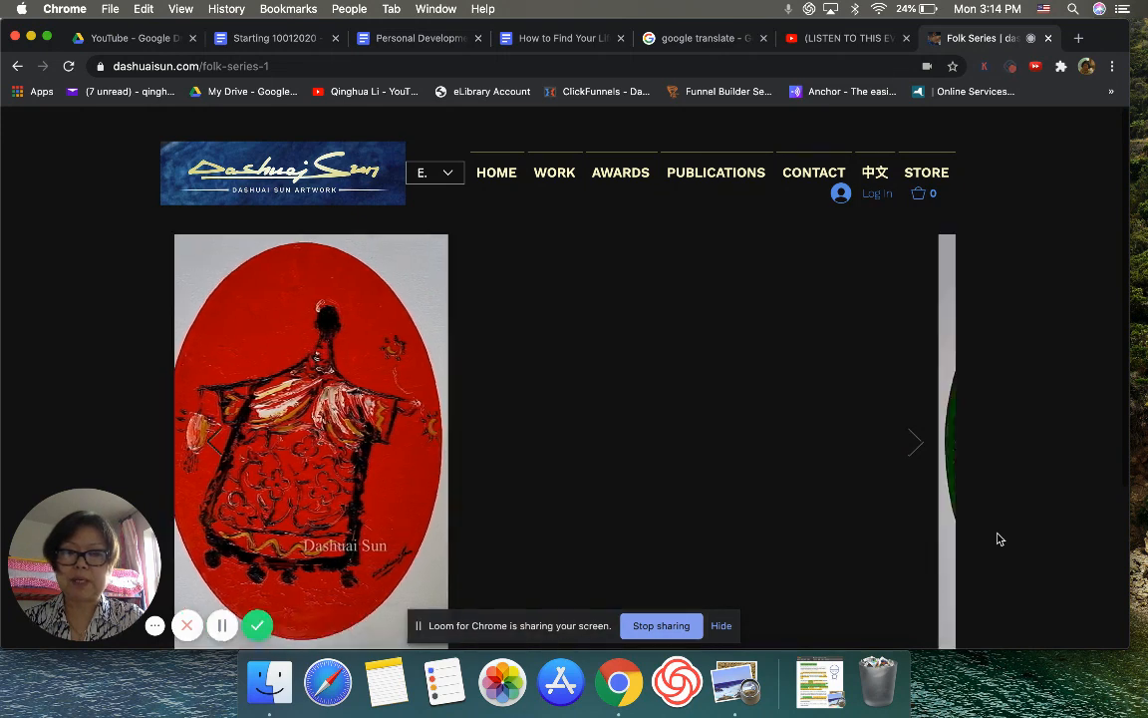
left_click(915, 443)
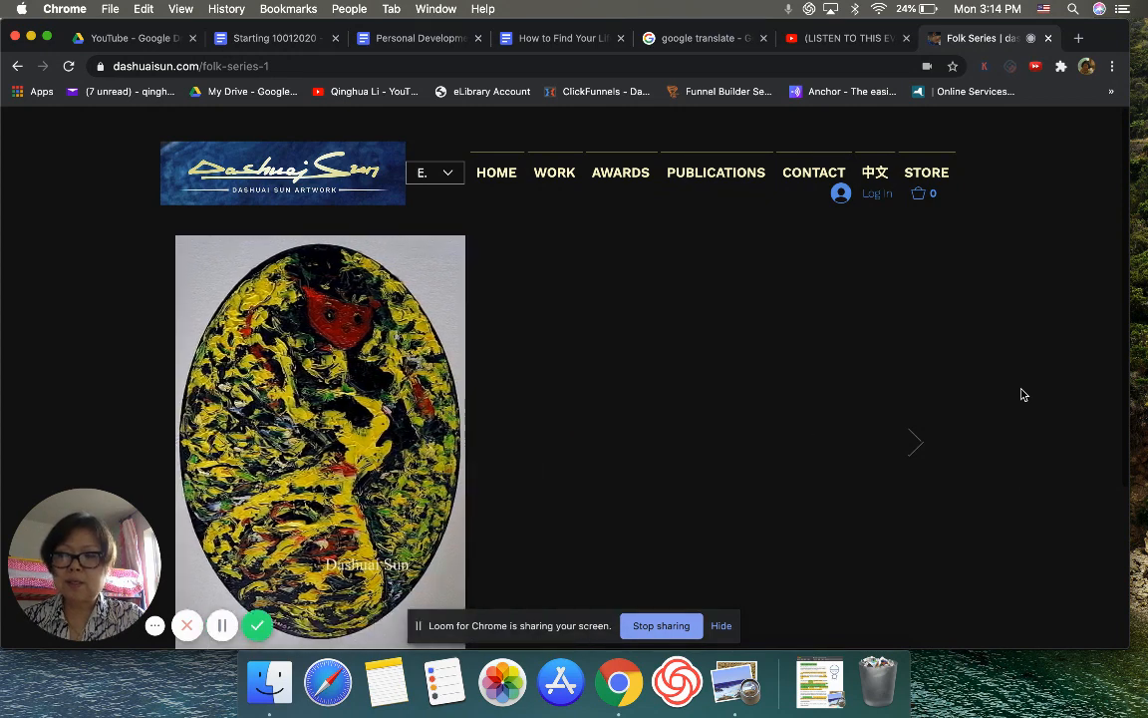
left_click(915, 443)
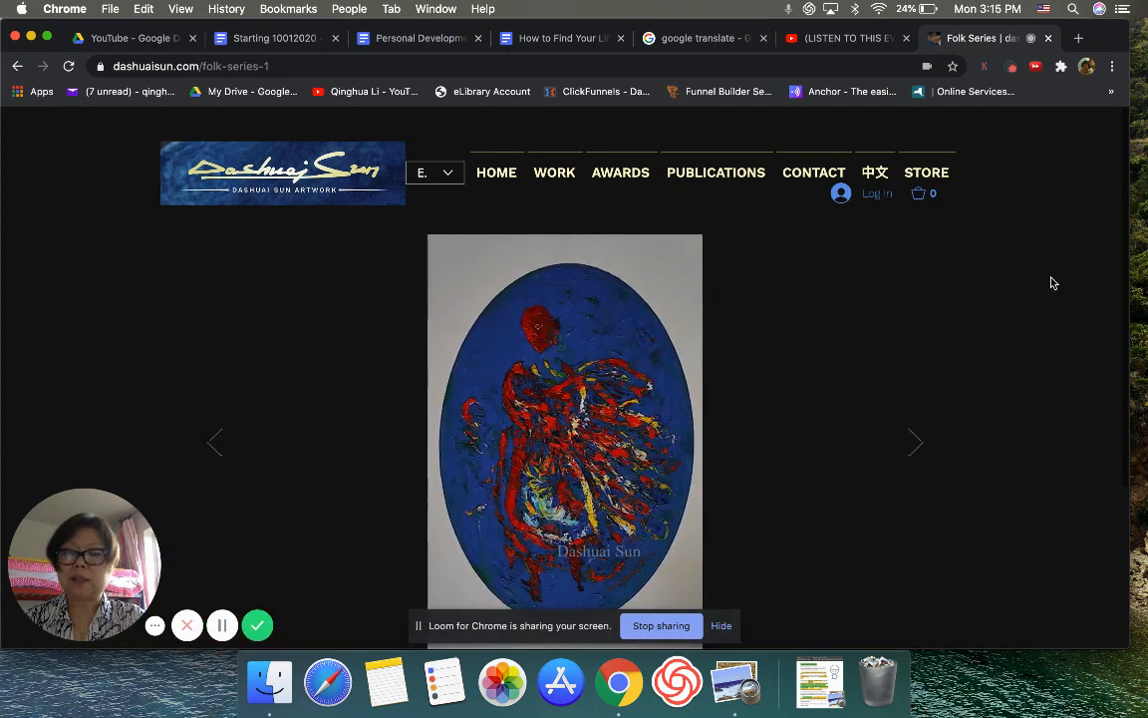
left_click(915, 443)
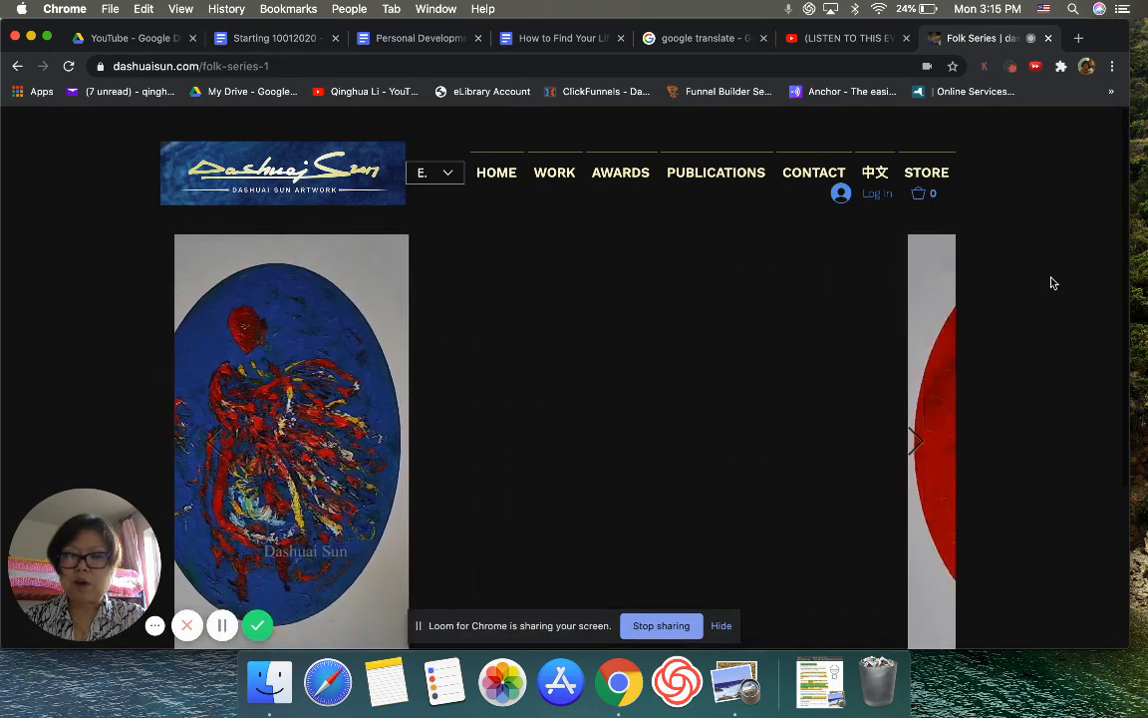
left_click(925, 171)
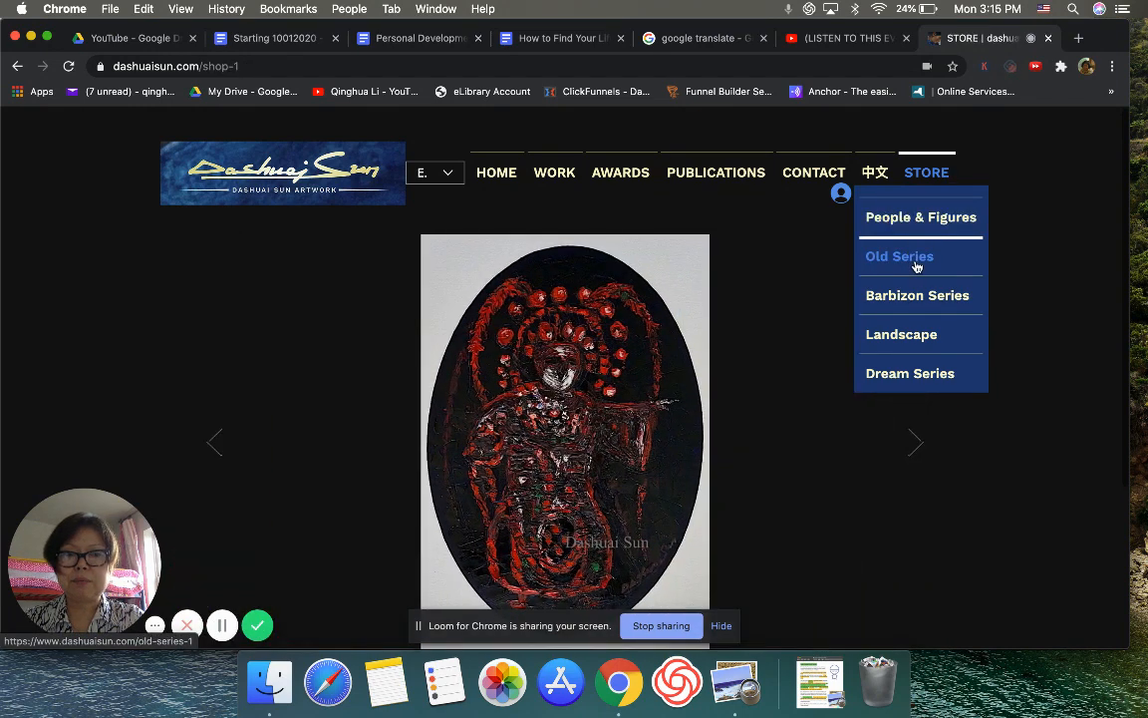
left_click(899, 256)
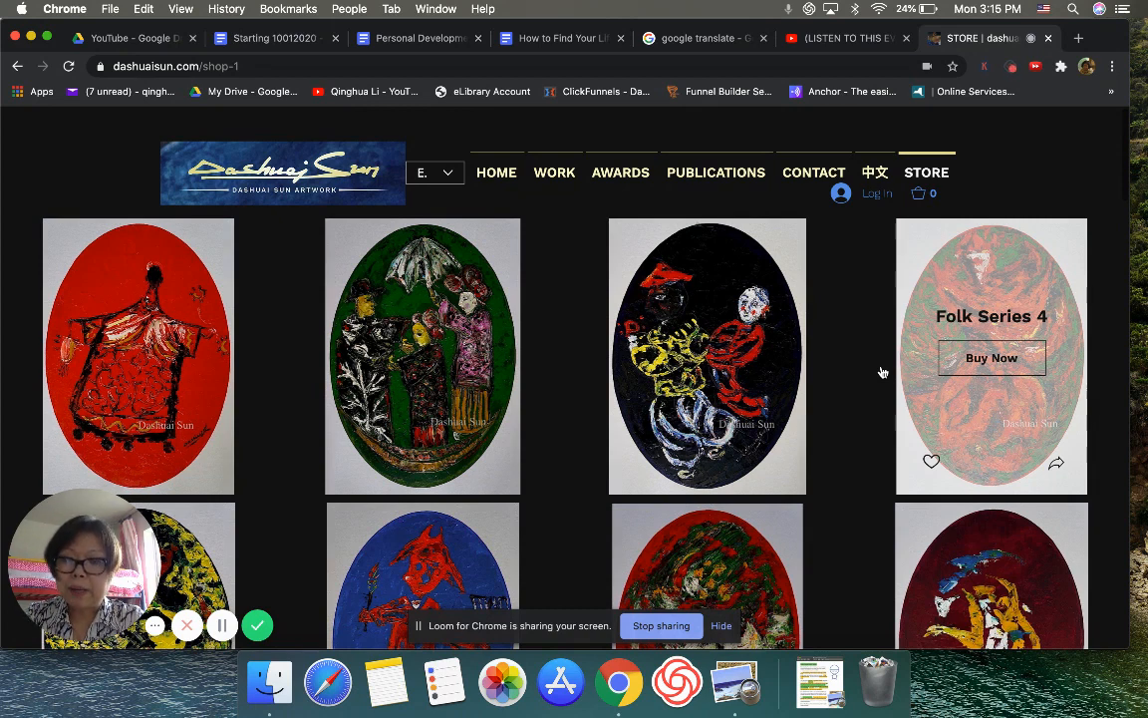
mouse_move(1064, 176)
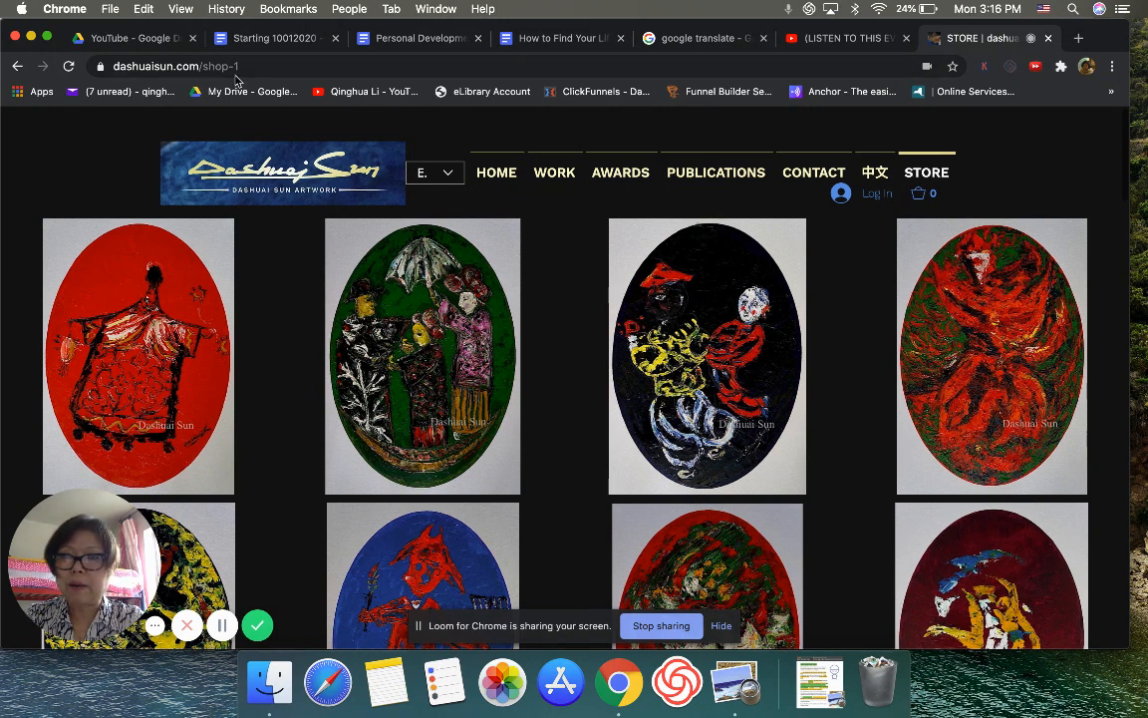
mouse_move(416, 38)
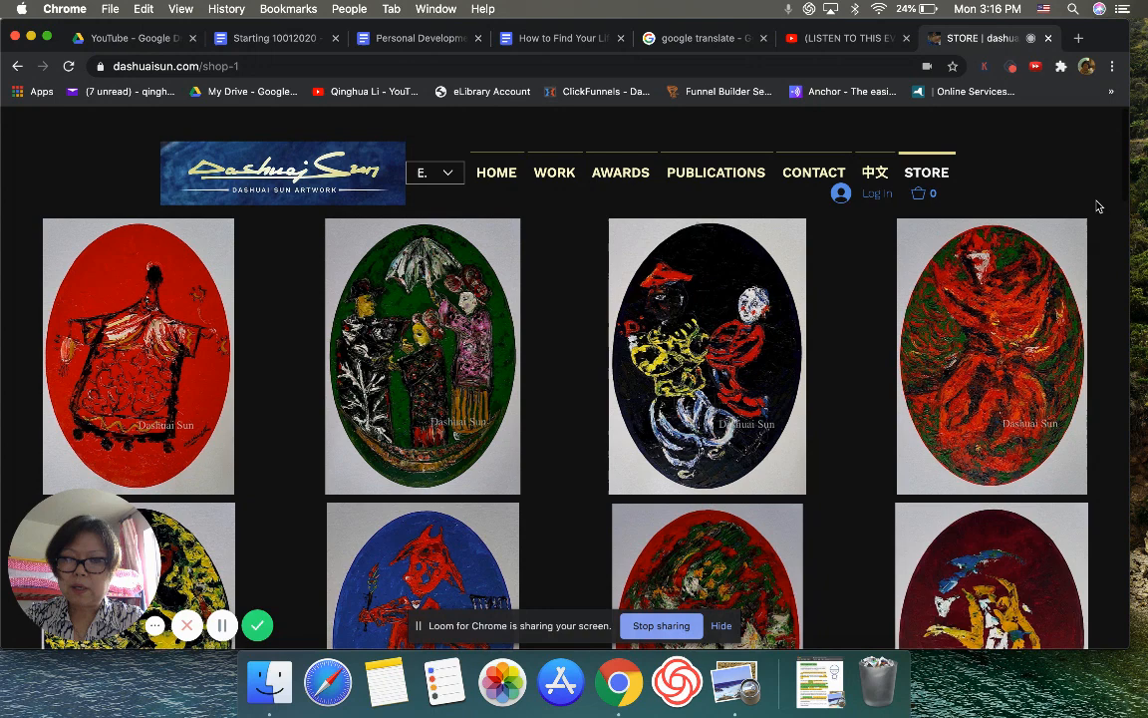
left_click(926, 172)
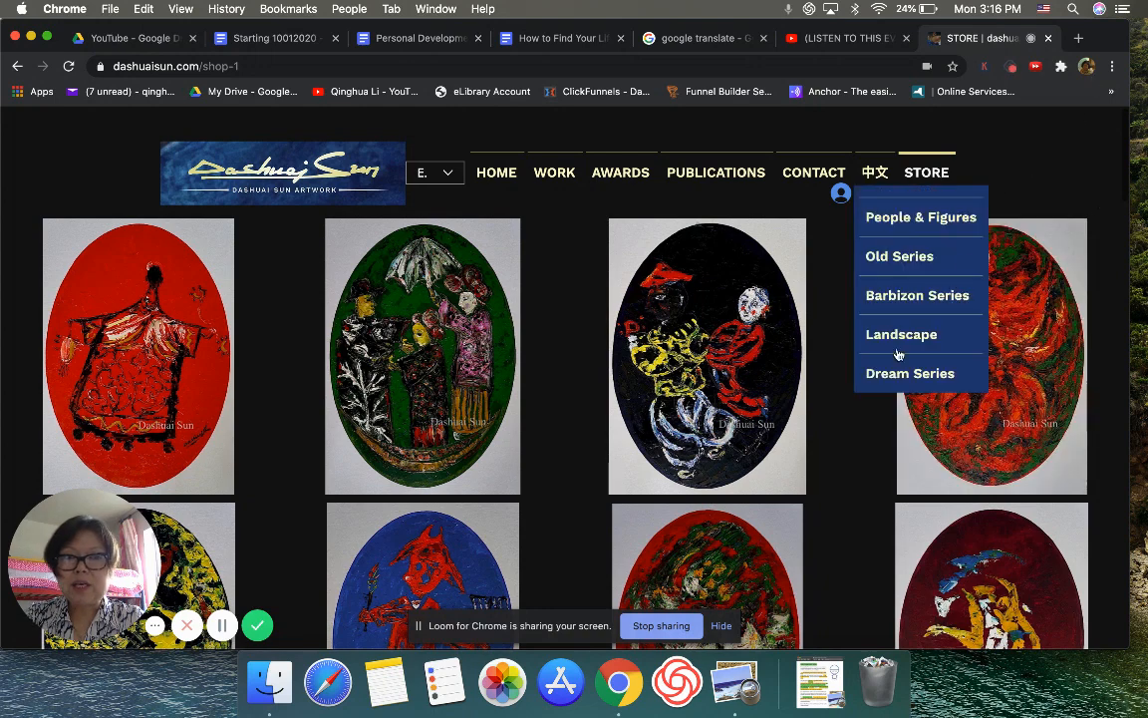
mouse_move(873, 516)
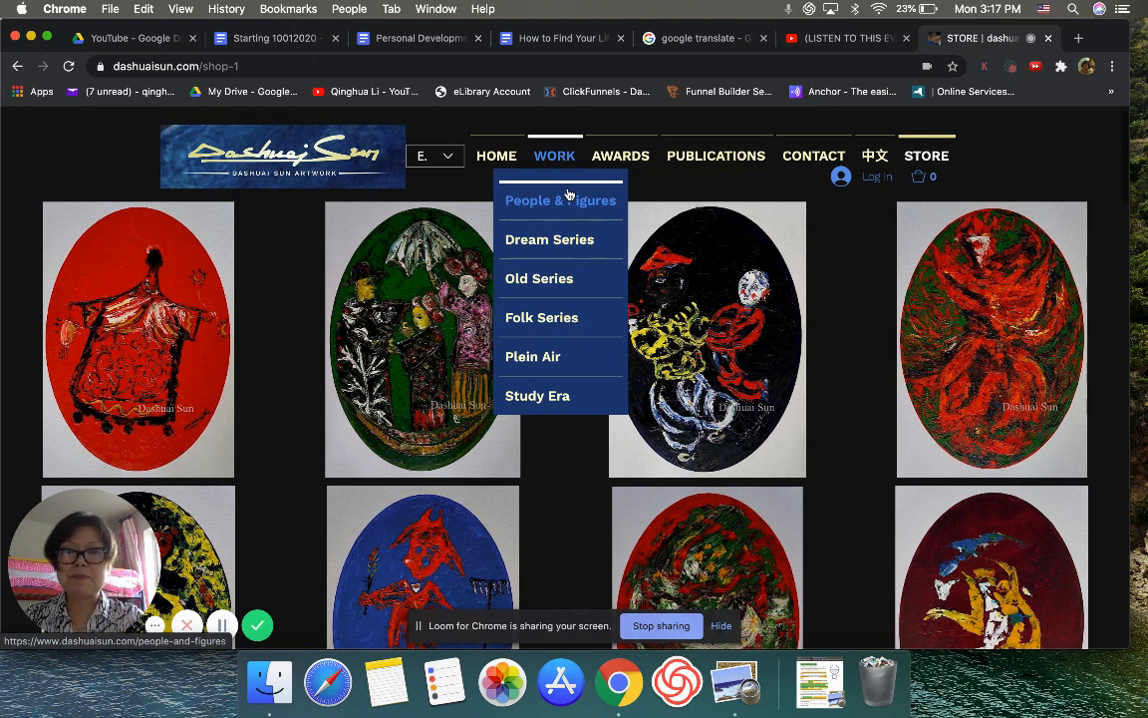
mouse_move(598, 185)
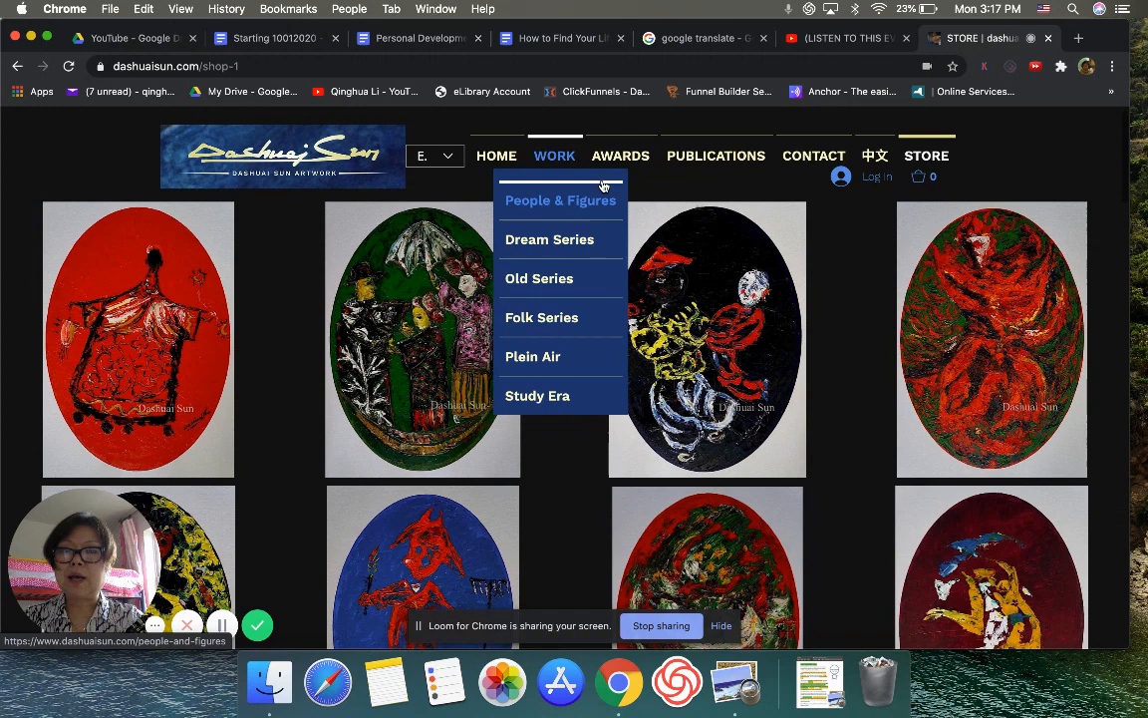
left_click(419, 38)
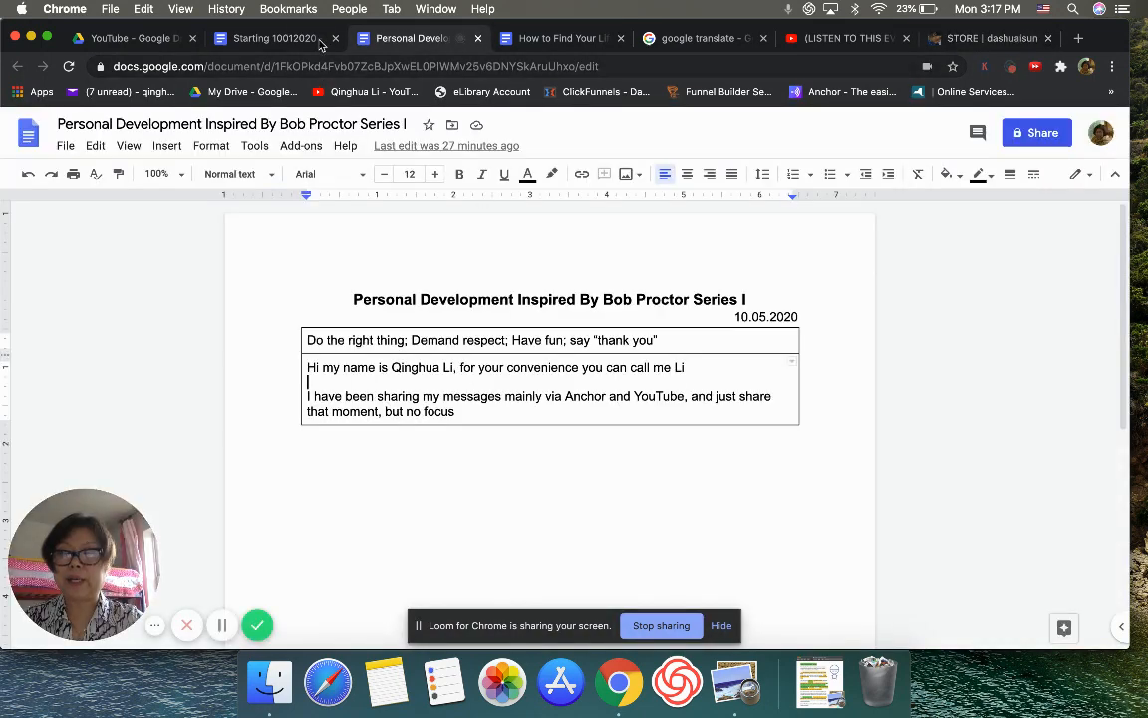
mouse_move(279, 38)
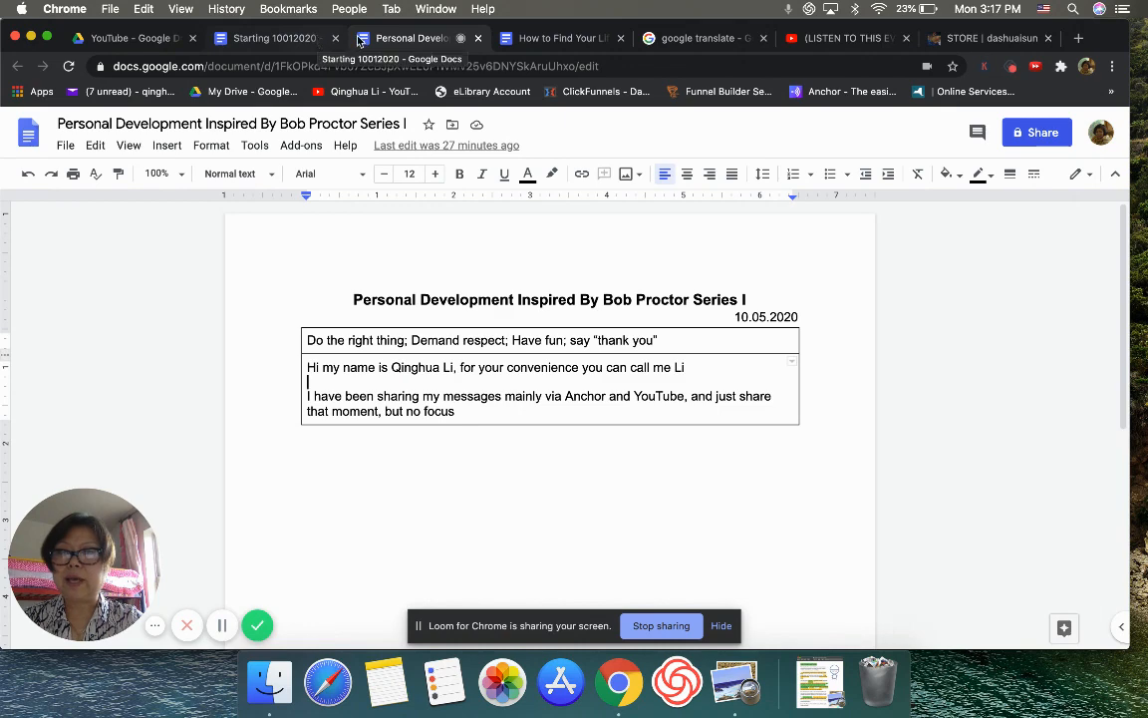
Switch to the Starting 10012020 Google Doc browser tab
left_click(558, 38)
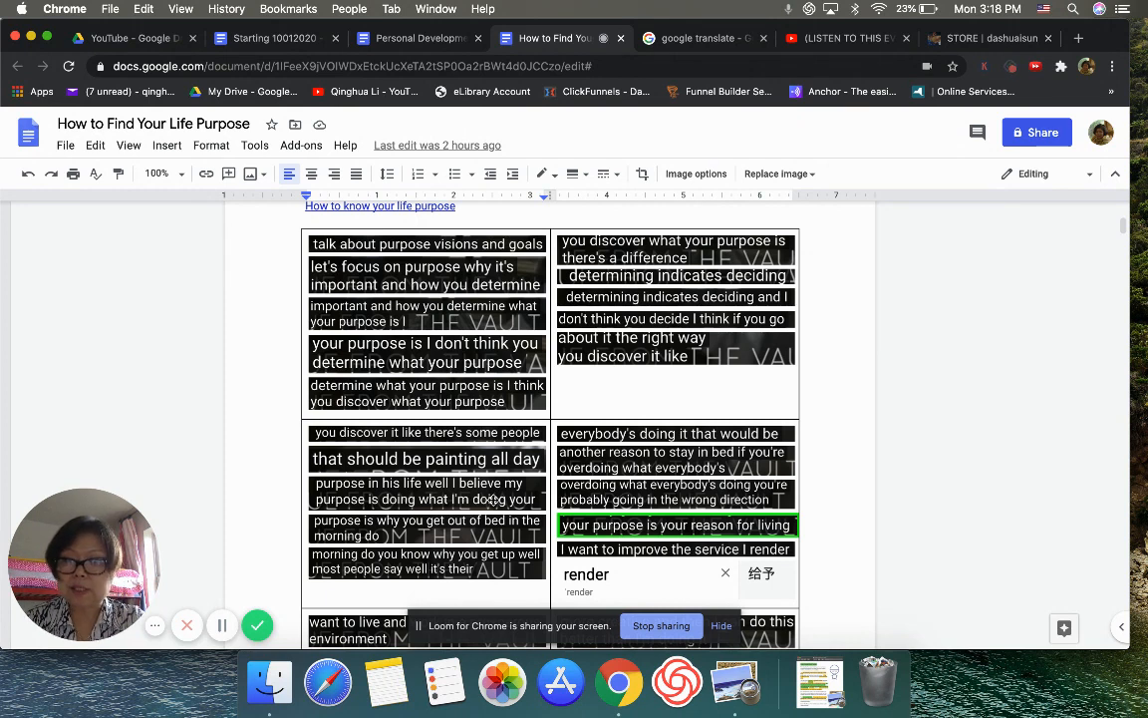
mouse_move(877, 416)
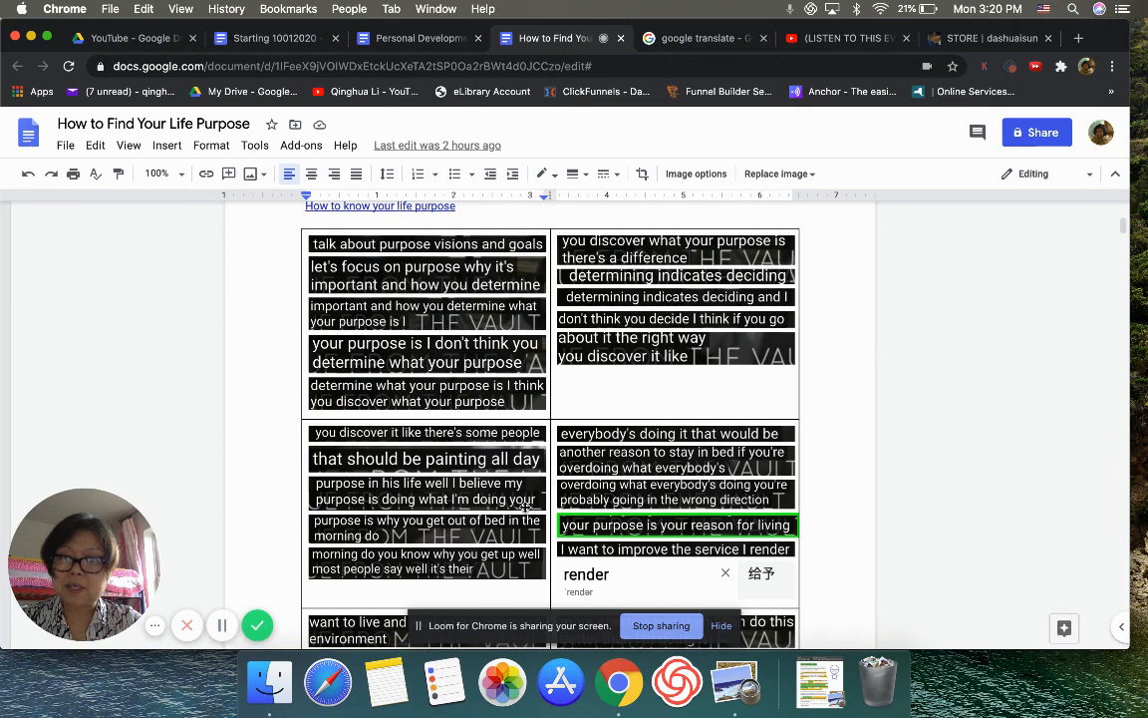
Scroll the life purpose doc slightly, then switch to the Dashuai Sun store browser tab
scroll("down", 3)
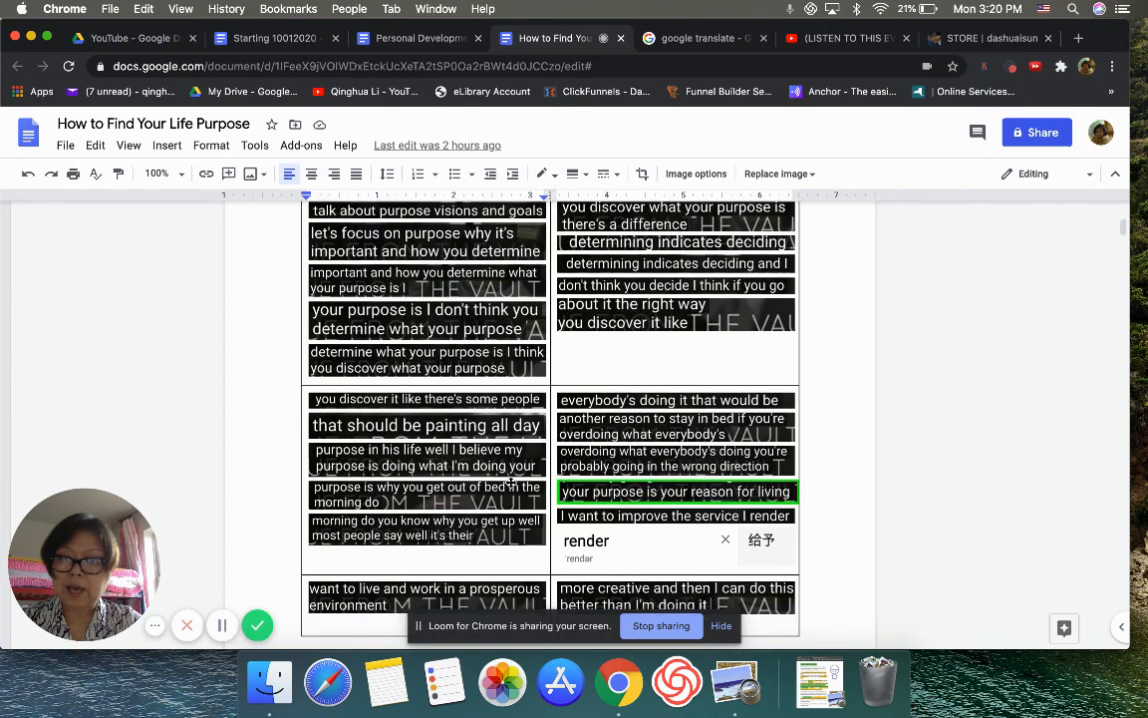
scroll("down", 3)
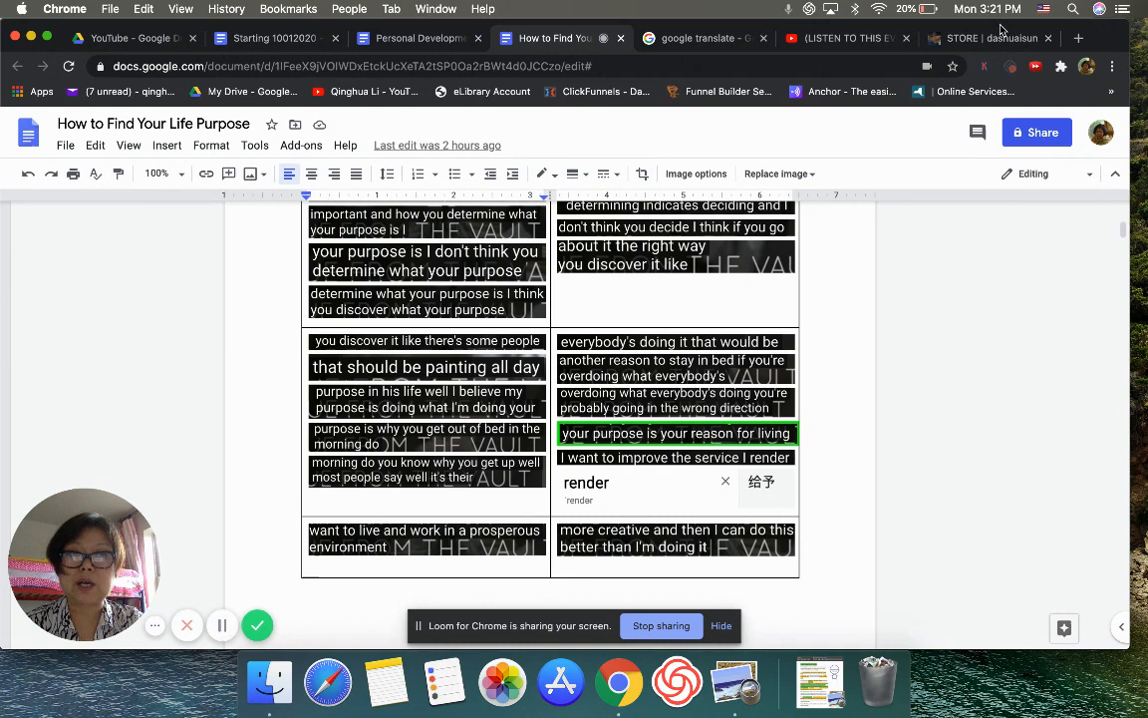
left_click(982, 38)
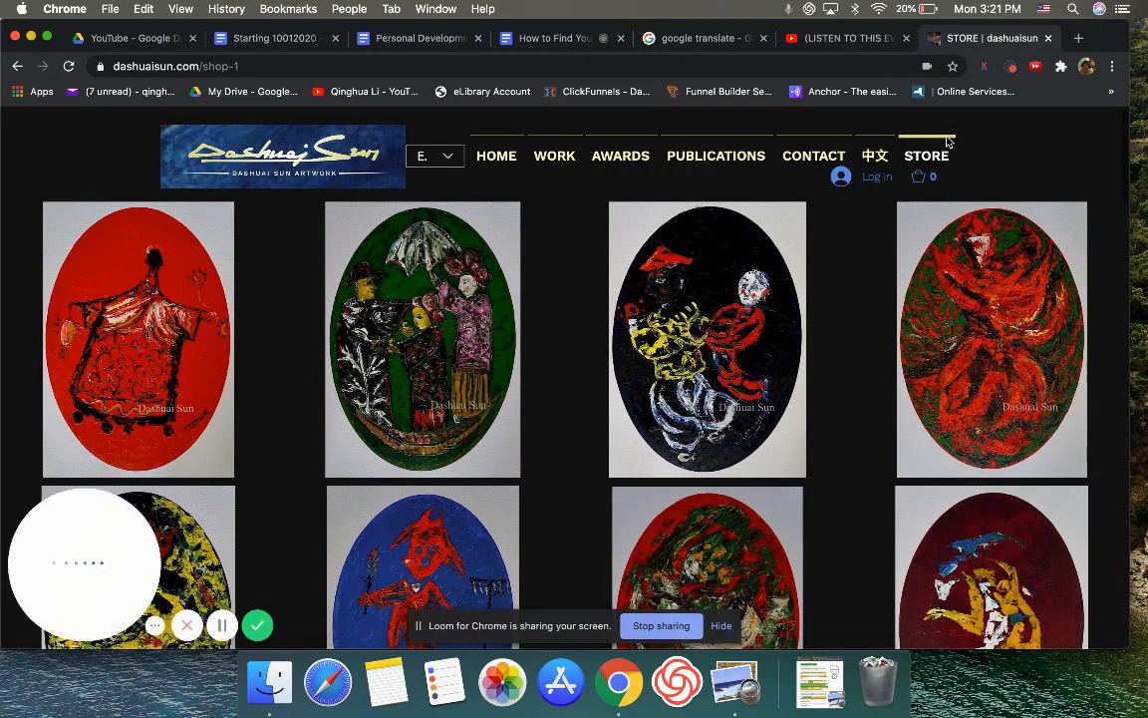
Show the Work series list over the store page, then switch to the Bob Proctor document tab
left_click(926, 155)
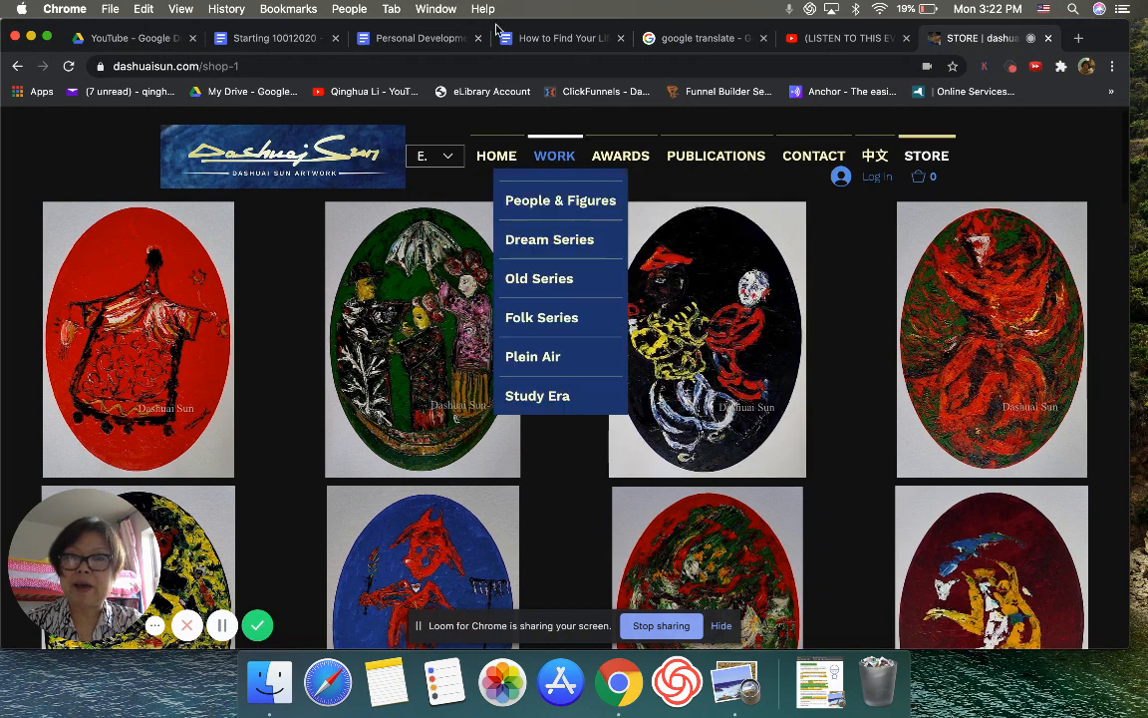
left_click(418, 37)
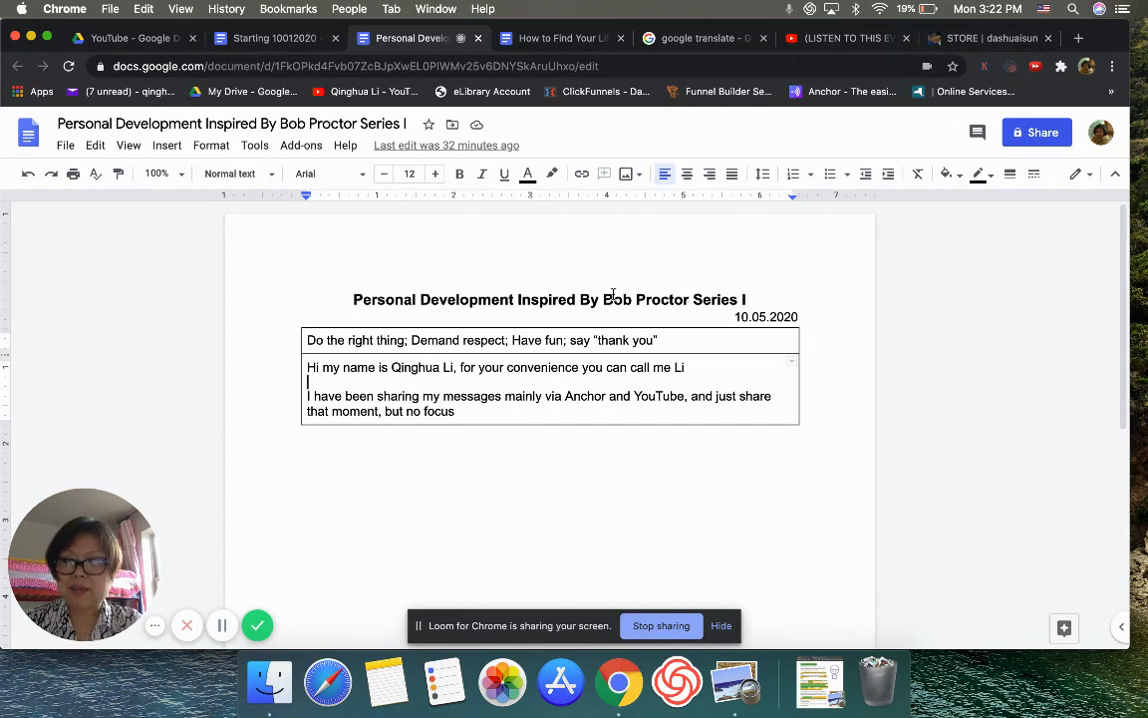
mouse_move(732, 264)
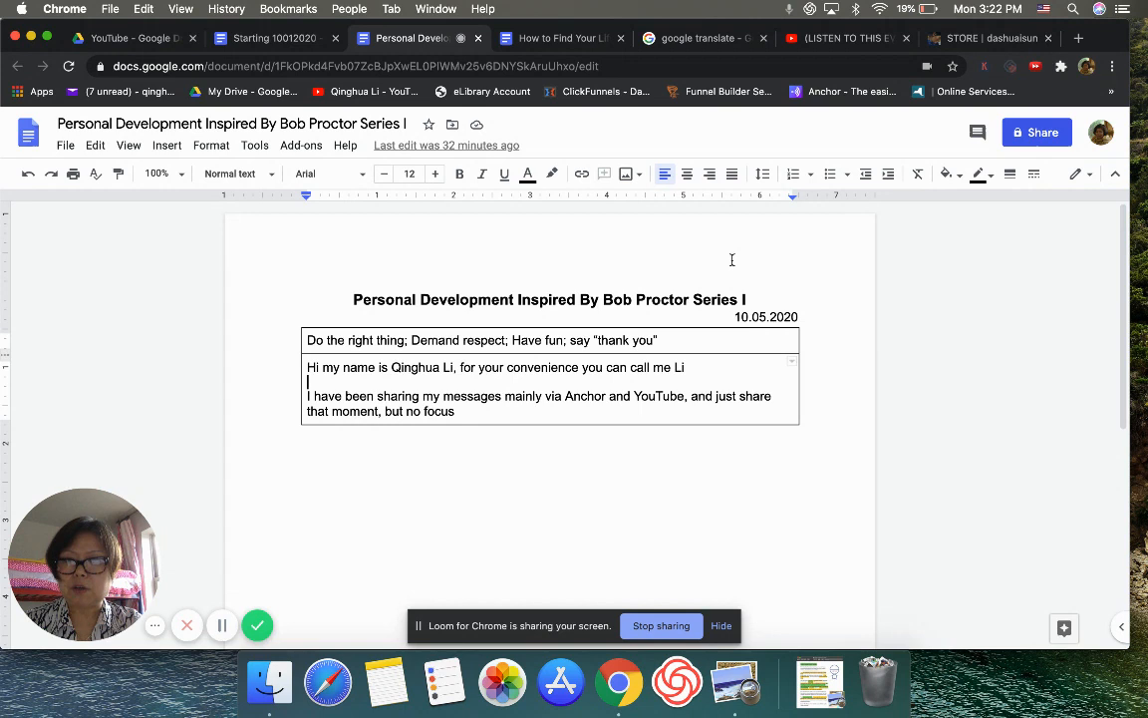
mouse_move(326, 319)
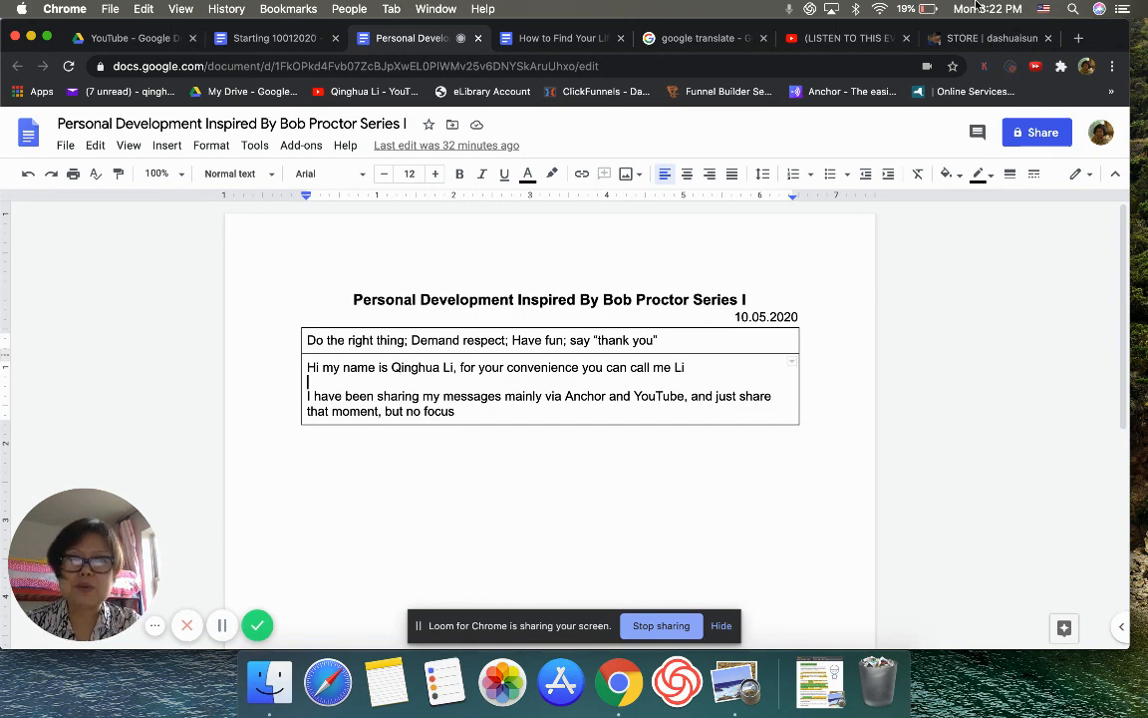
Switch to the Dashuai Sun artwork store browser tab
left_click(972, 38)
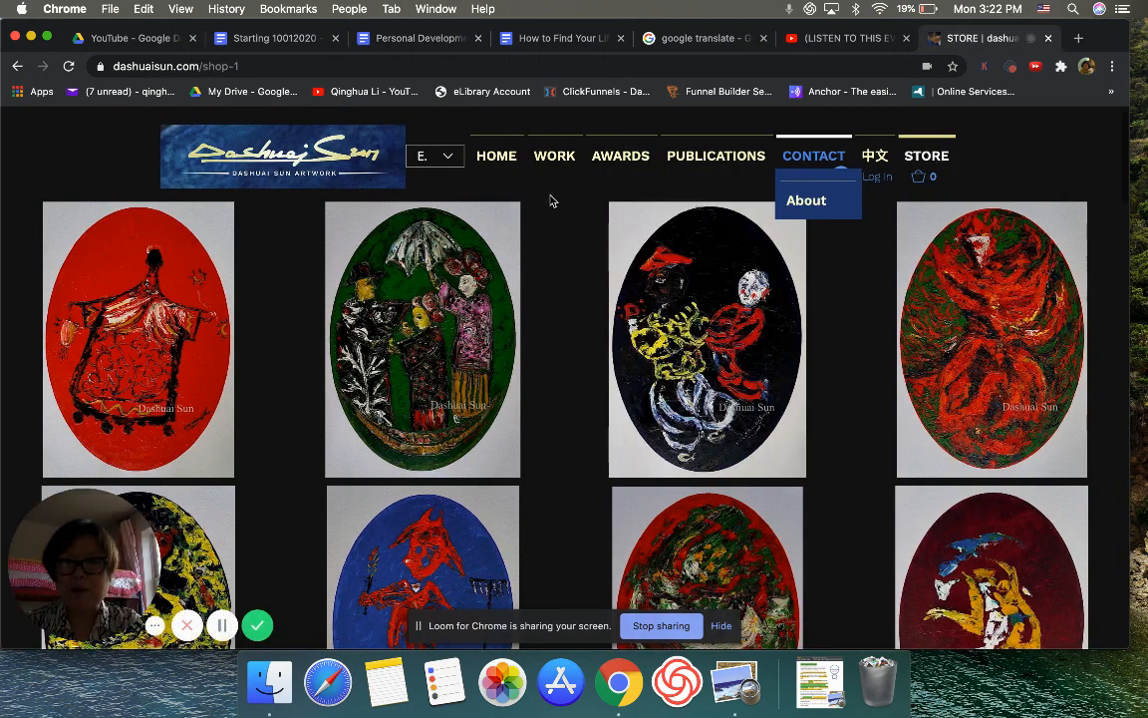
mouse_move(554, 155)
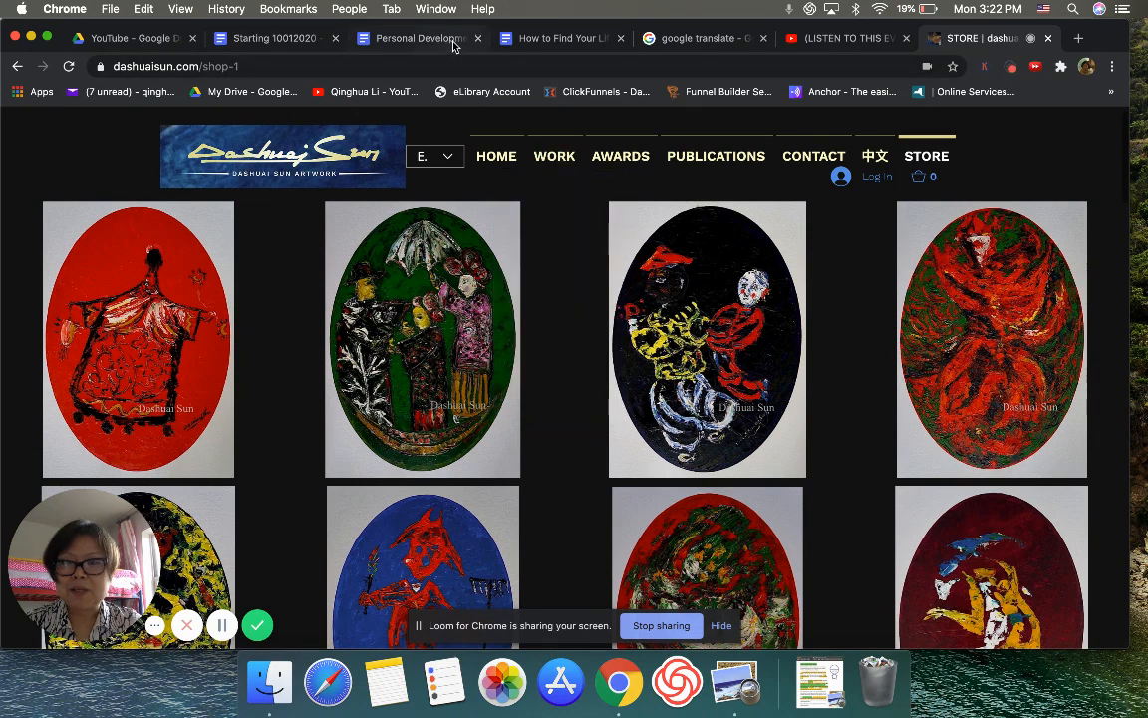
mouse_move(414, 37)
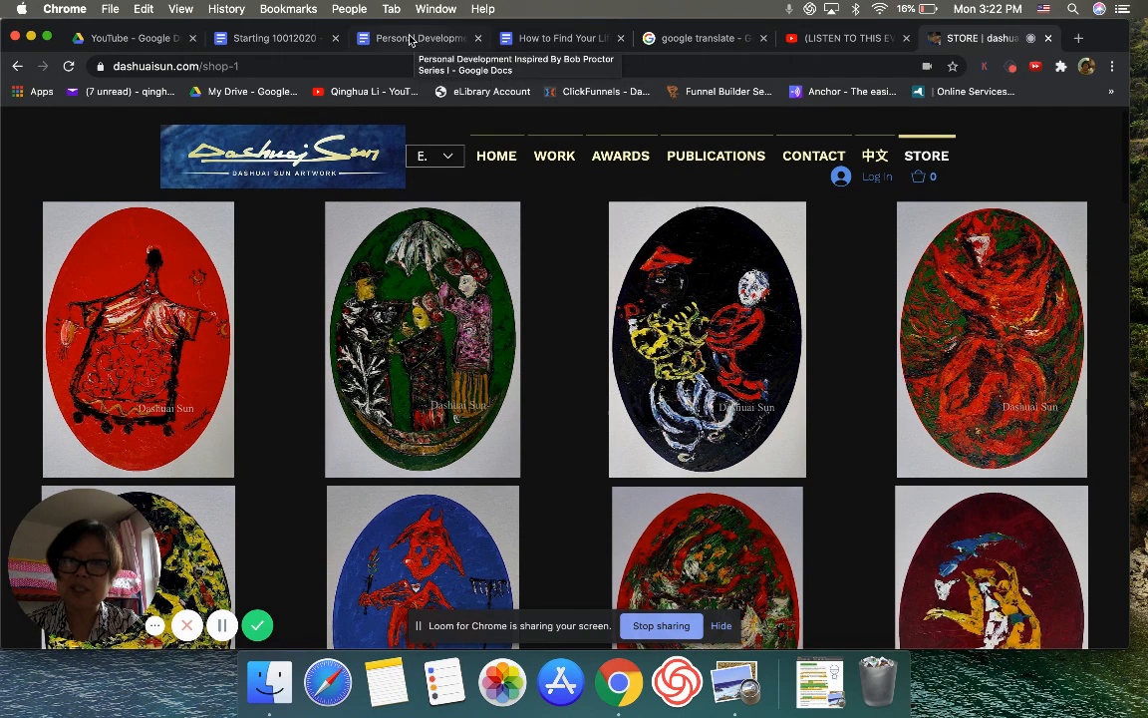
Switch to the Personal Development Bob Proctor Series I document tab
left_click(418, 37)
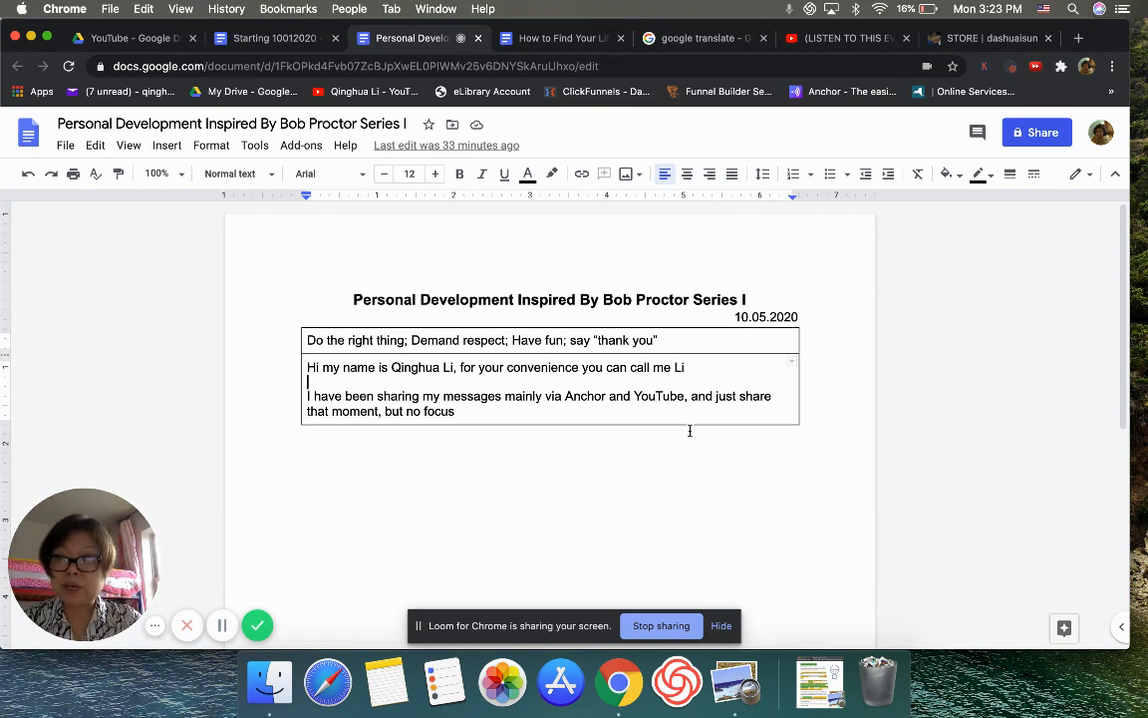
mouse_move(641, 414)
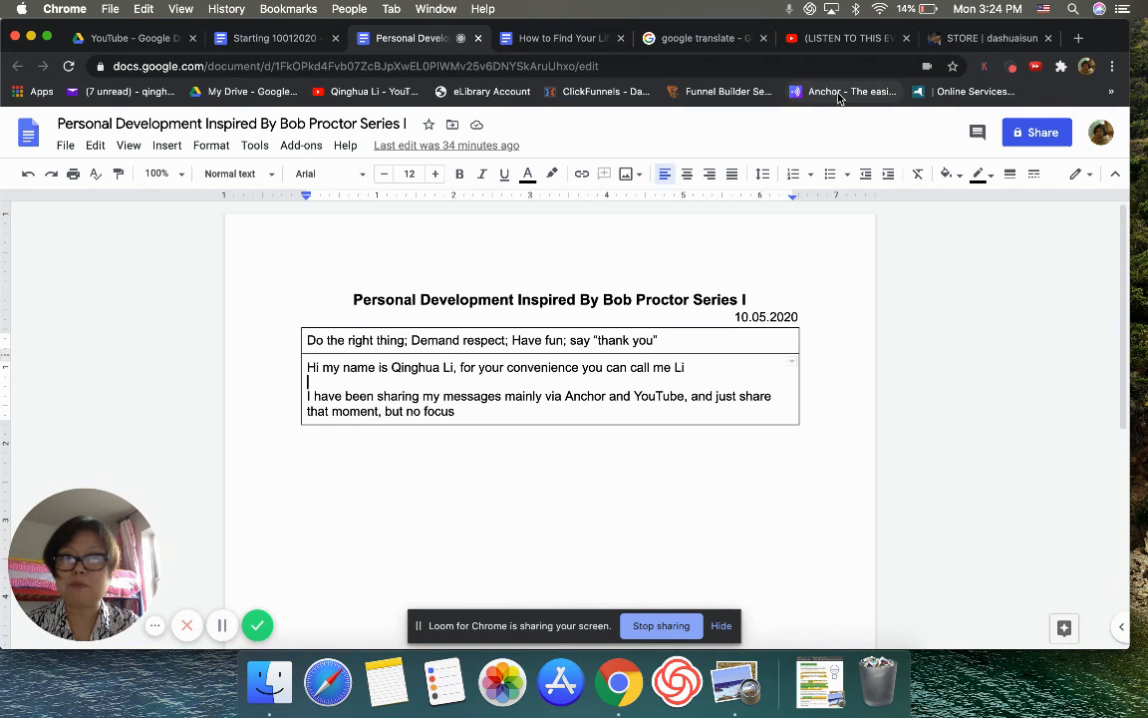
mouse_move(842, 91)
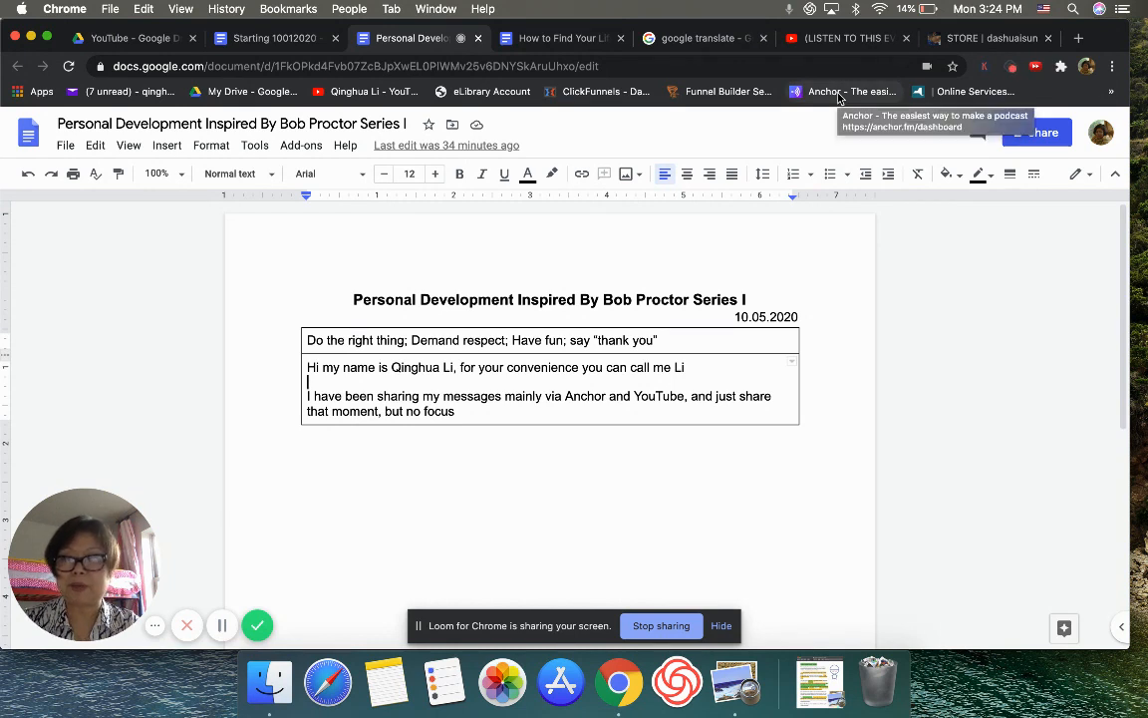